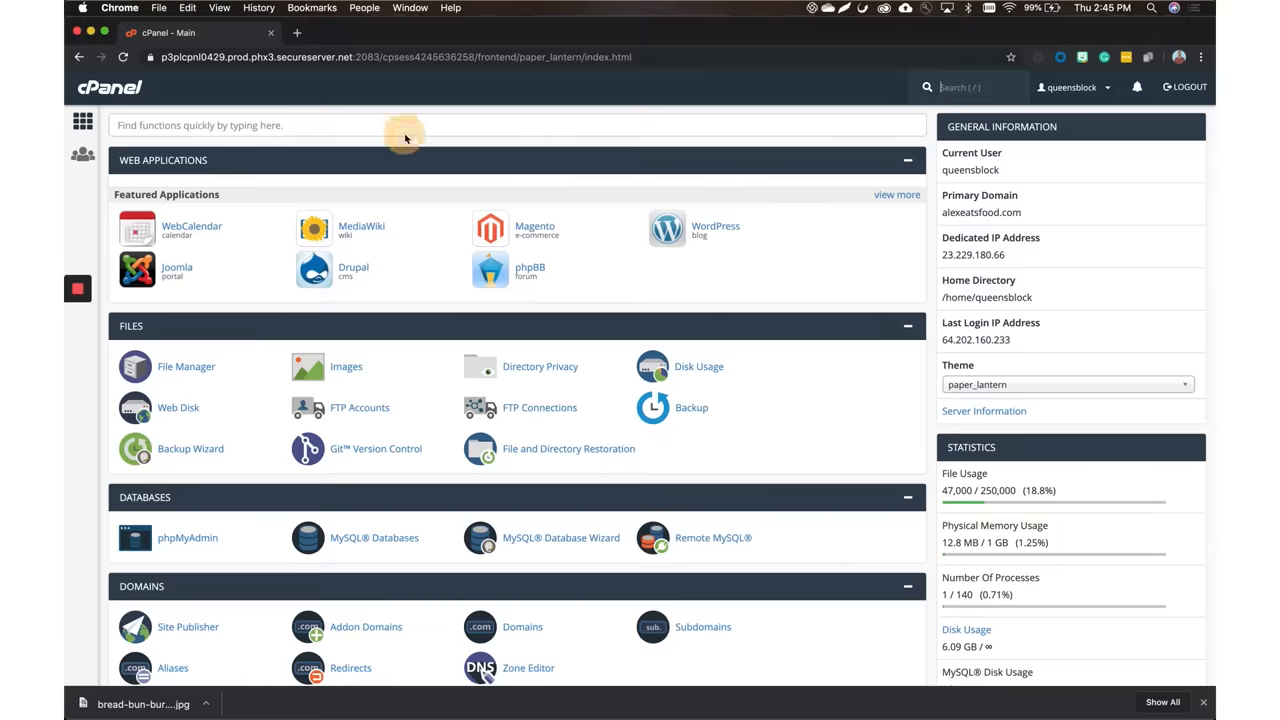
Search cPanel for 'install' and open WordPress in the Installatron Applications Installer
{"action": "type", "text": "install"}
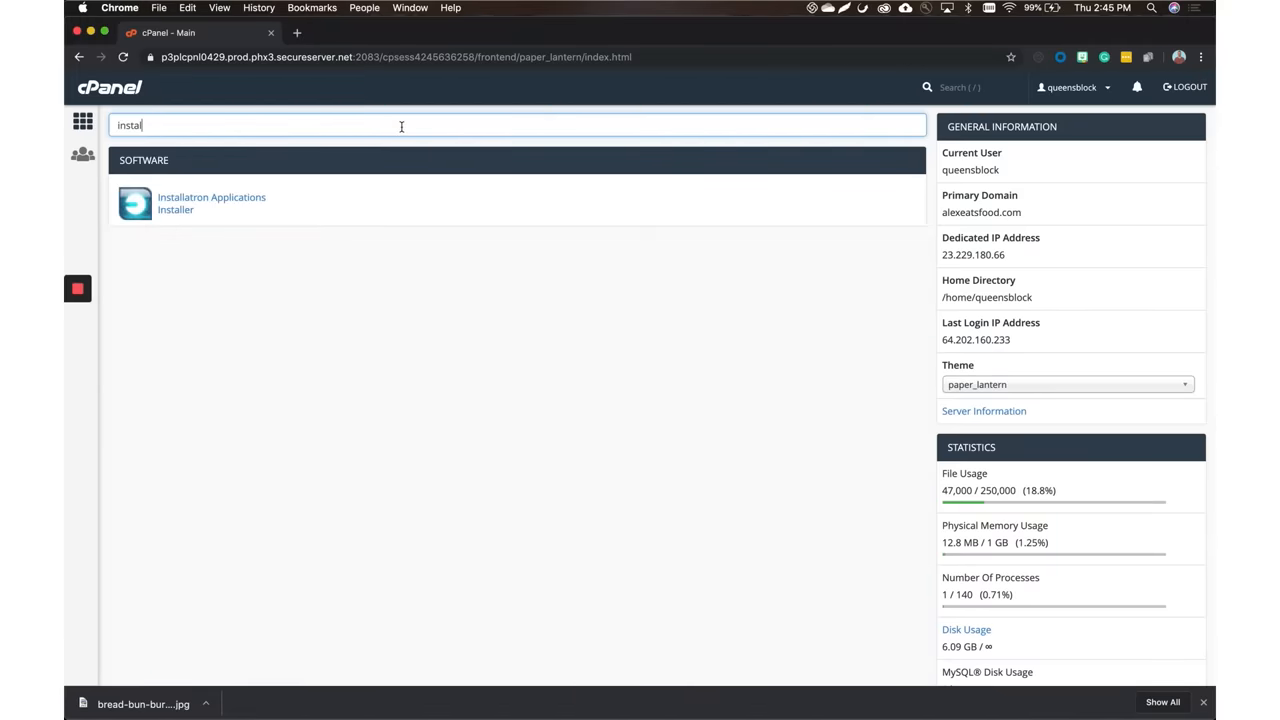
{"action": "left_click", "coordinate": [211, 197]}
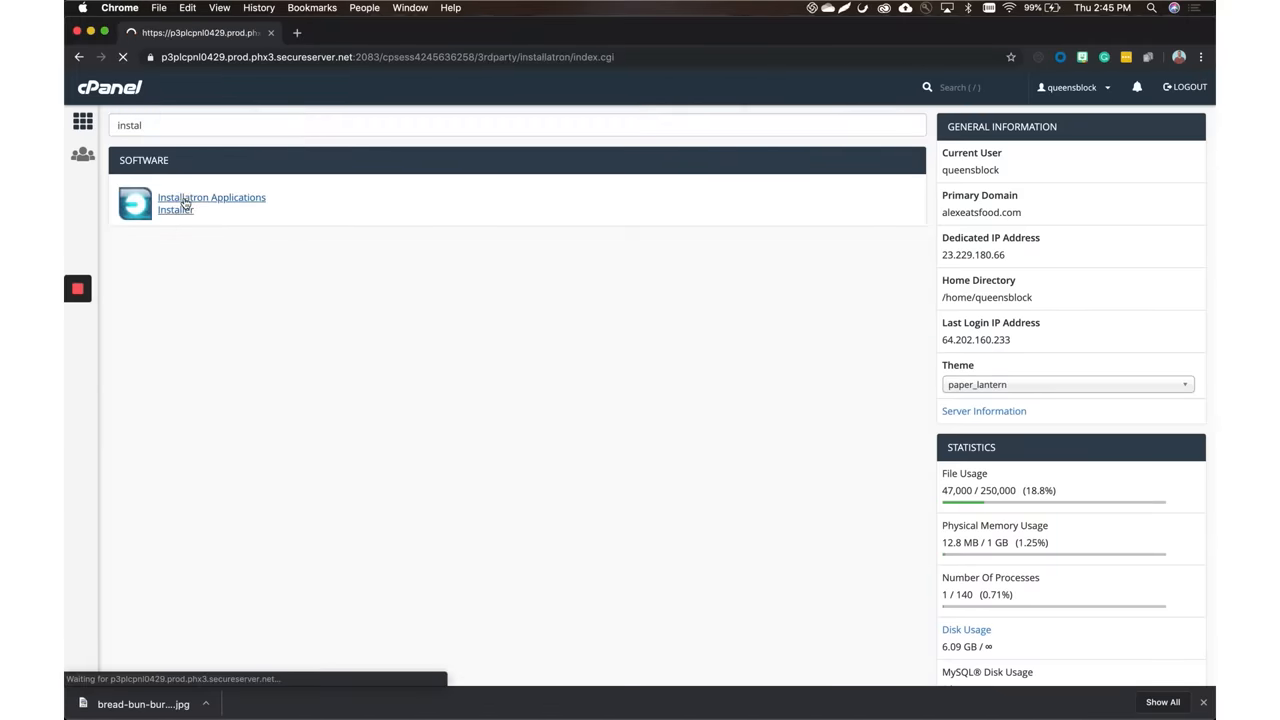
{"action": "left_click", "coordinate": [211, 197]}
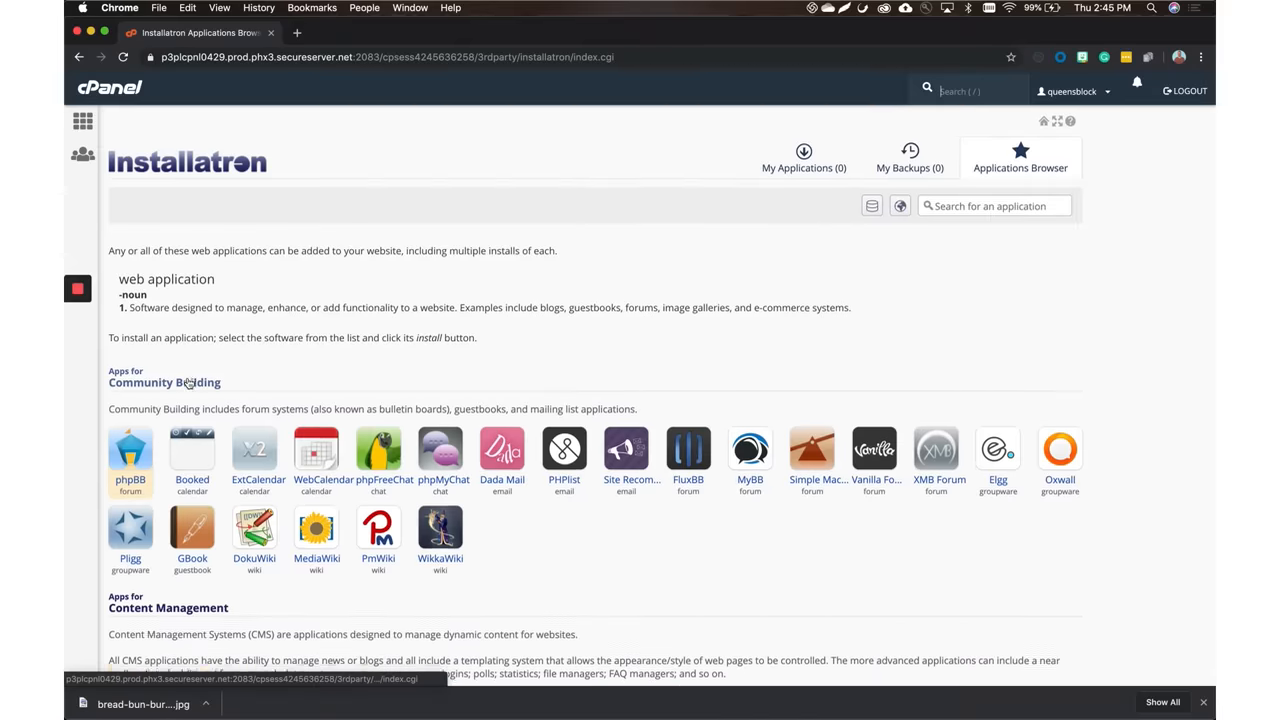
{"action": "scroll", "scroll_direction": "down", "scroll_amount": 3}
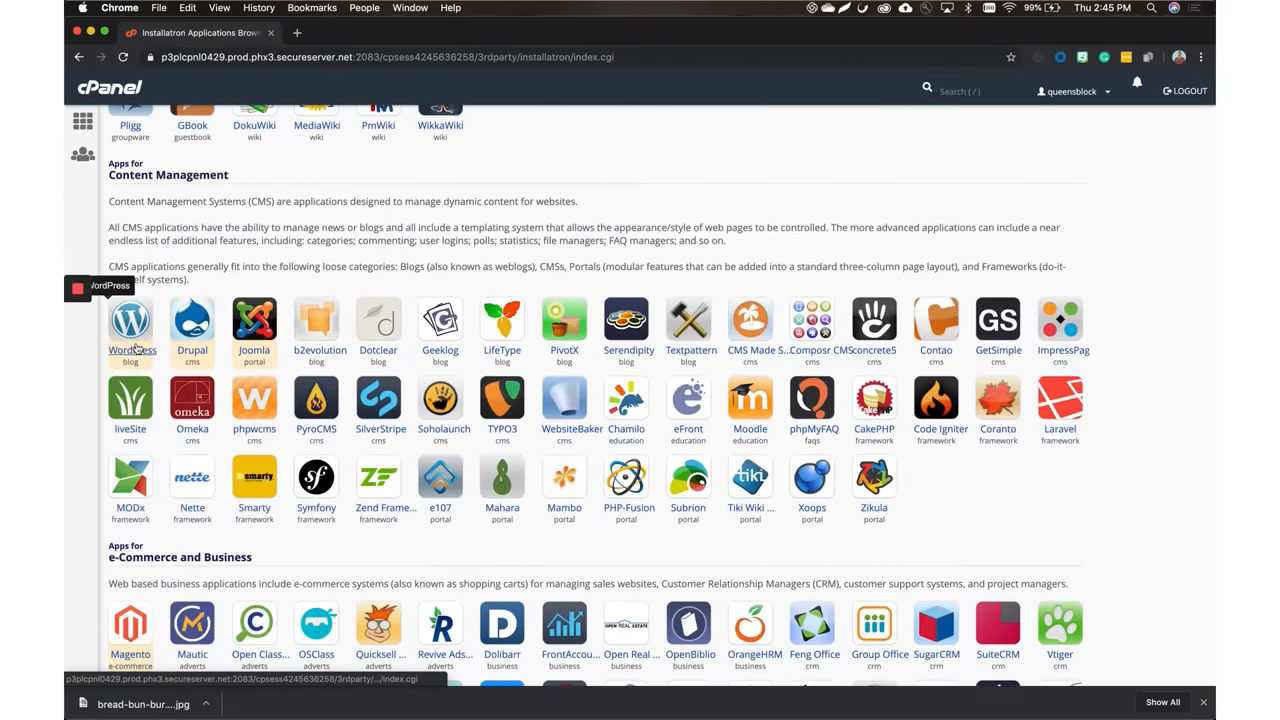
{"action": "left_click", "coordinate": [130, 320]}
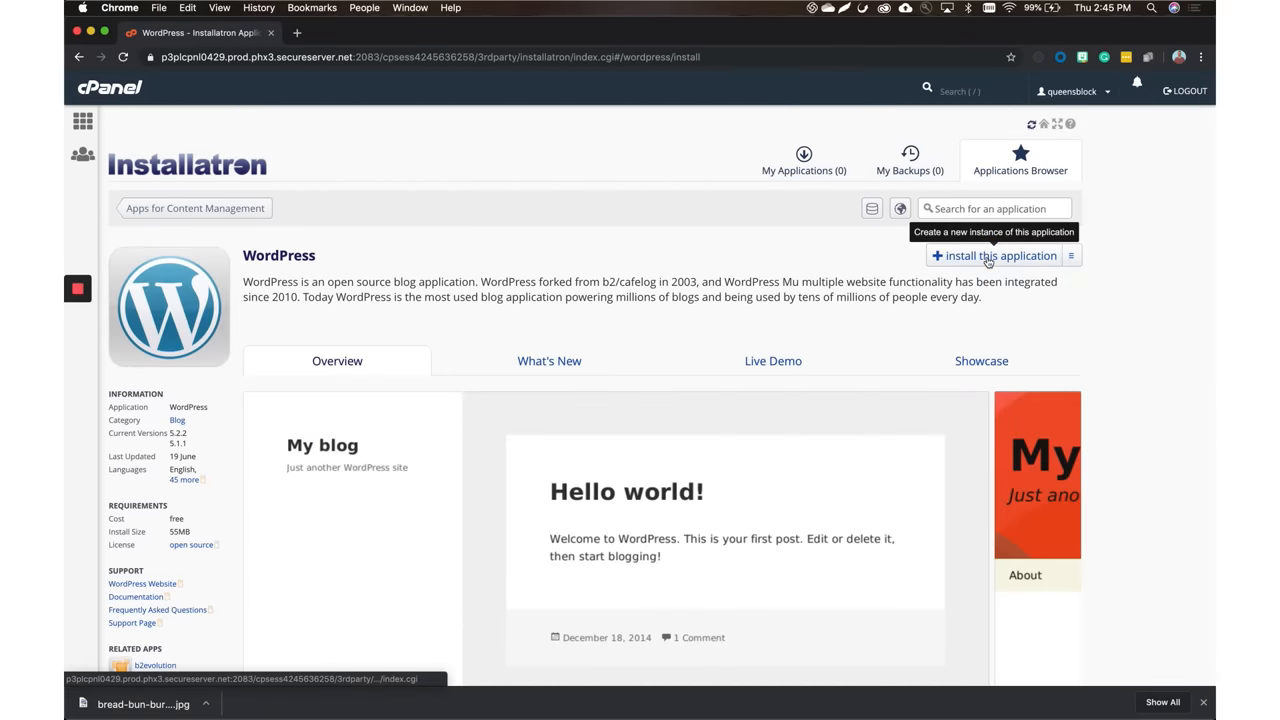
Install WordPress on the domain after reviewing the default install form settings
{"action": "left_click", "coordinate": [994, 256]}
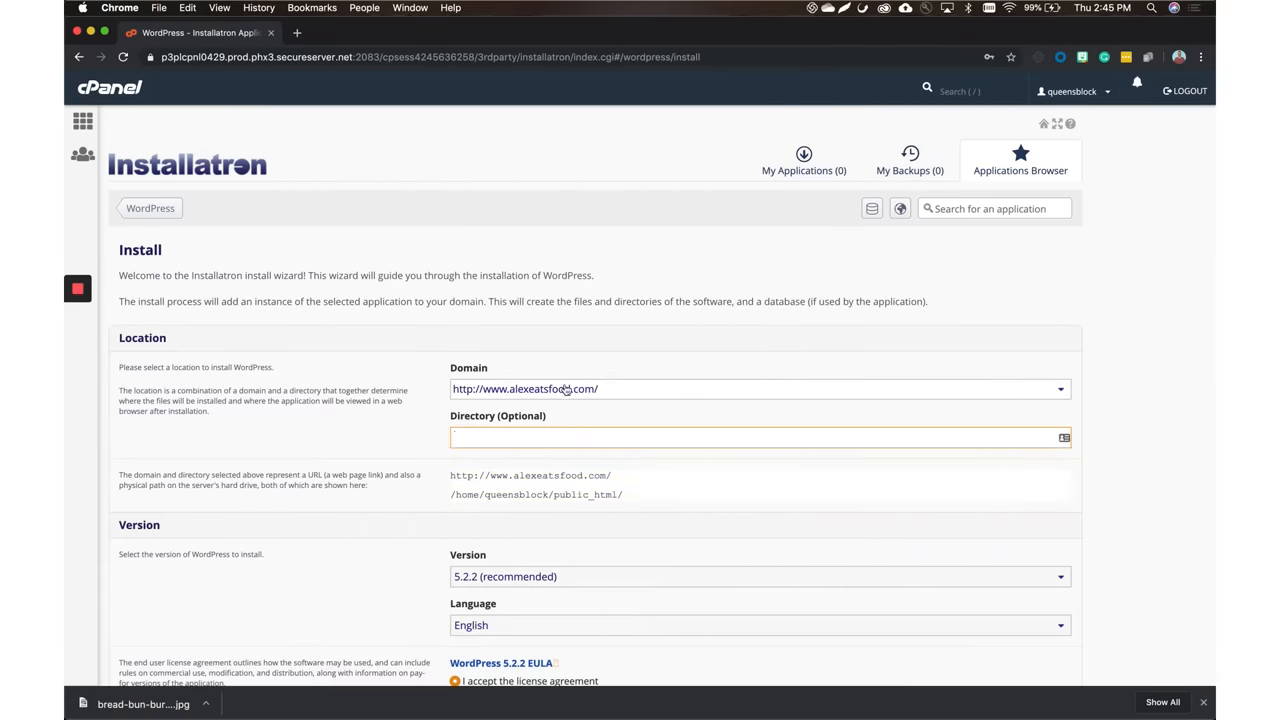
{"action": "scroll", "scroll_direction": "down", "scroll_amount": 3}
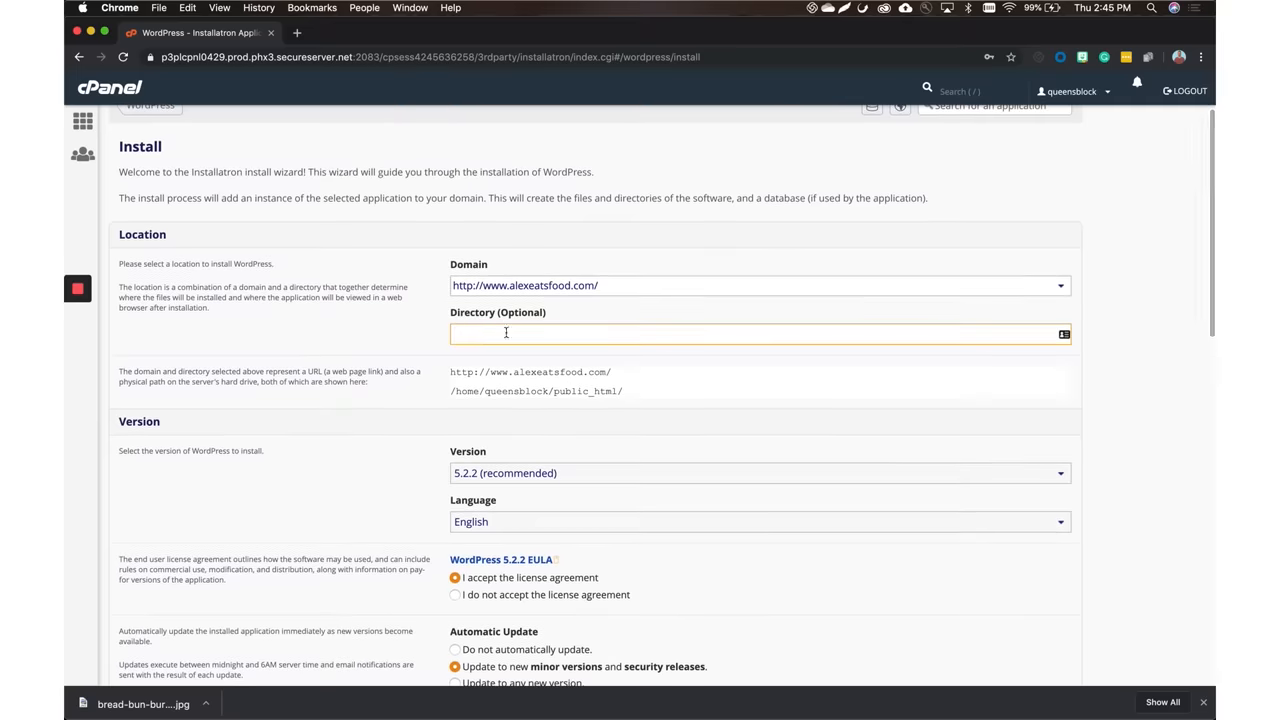
{"action": "scroll", "scroll_direction": "down", "scroll_amount": 3}
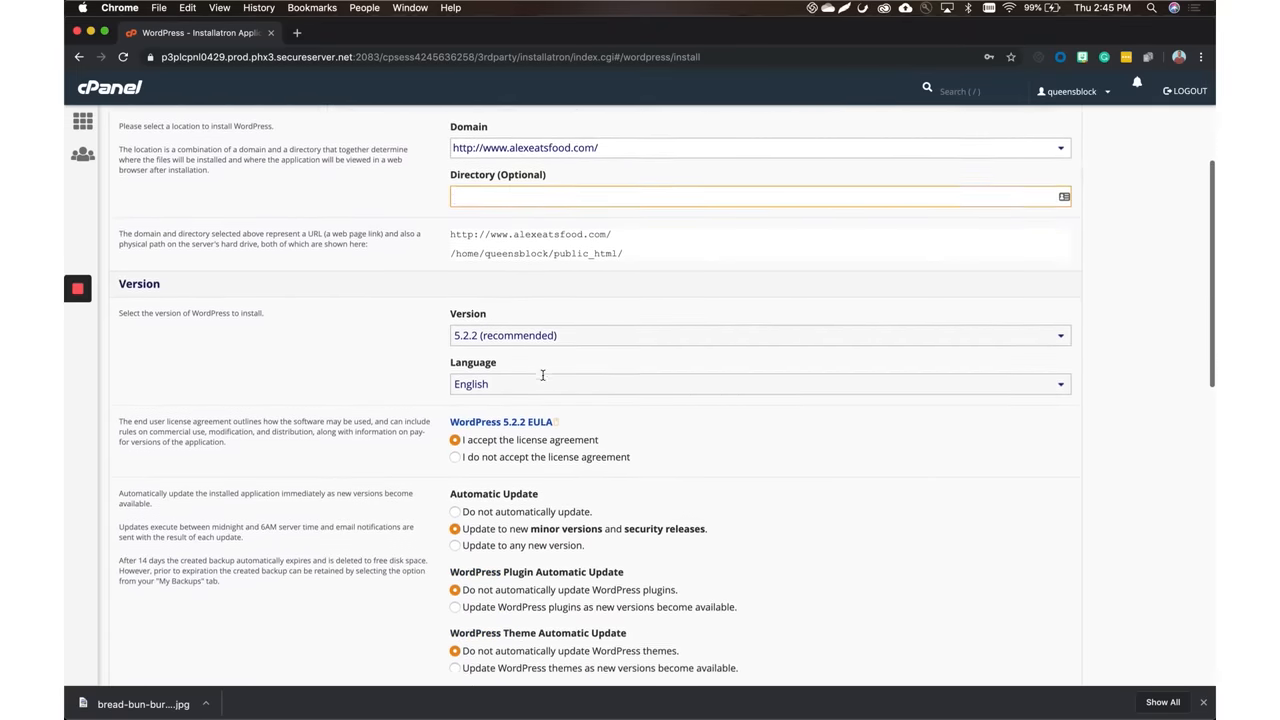
{"action": "scroll", "scroll_direction": "down", "scroll_amount": 3}
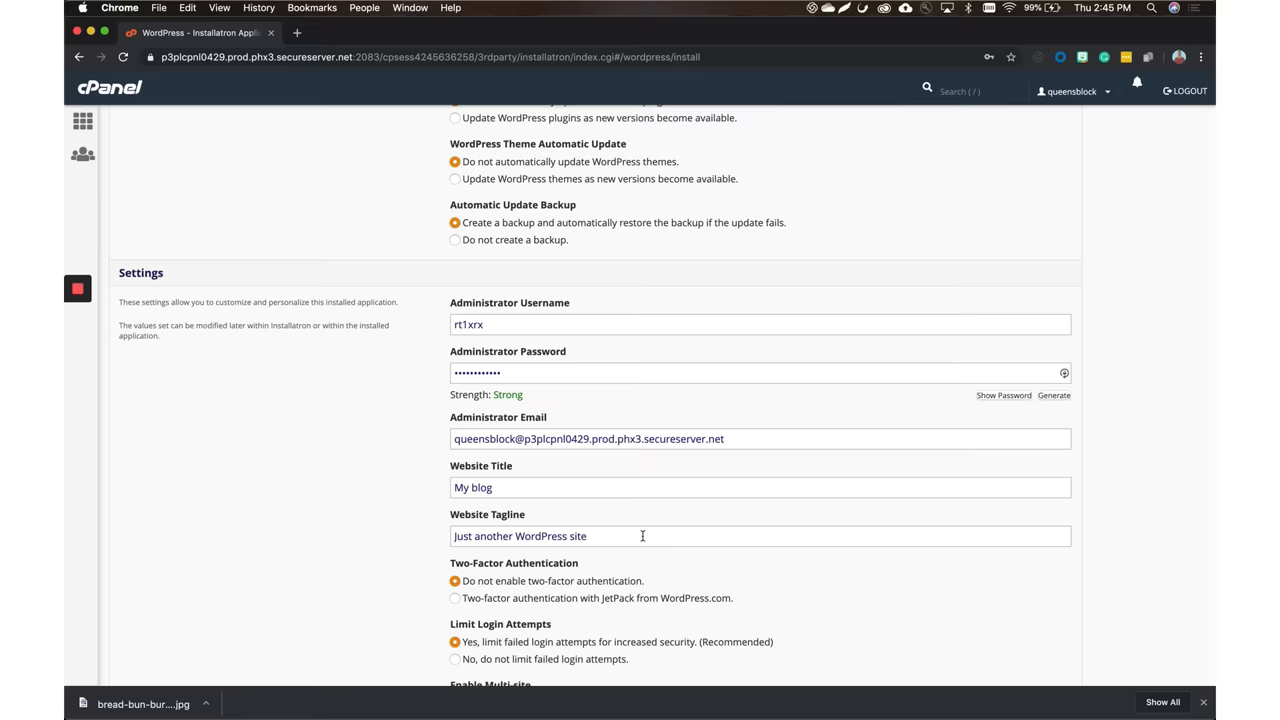
{"action": "scroll", "scroll_direction": "down", "scroll_amount": 3}
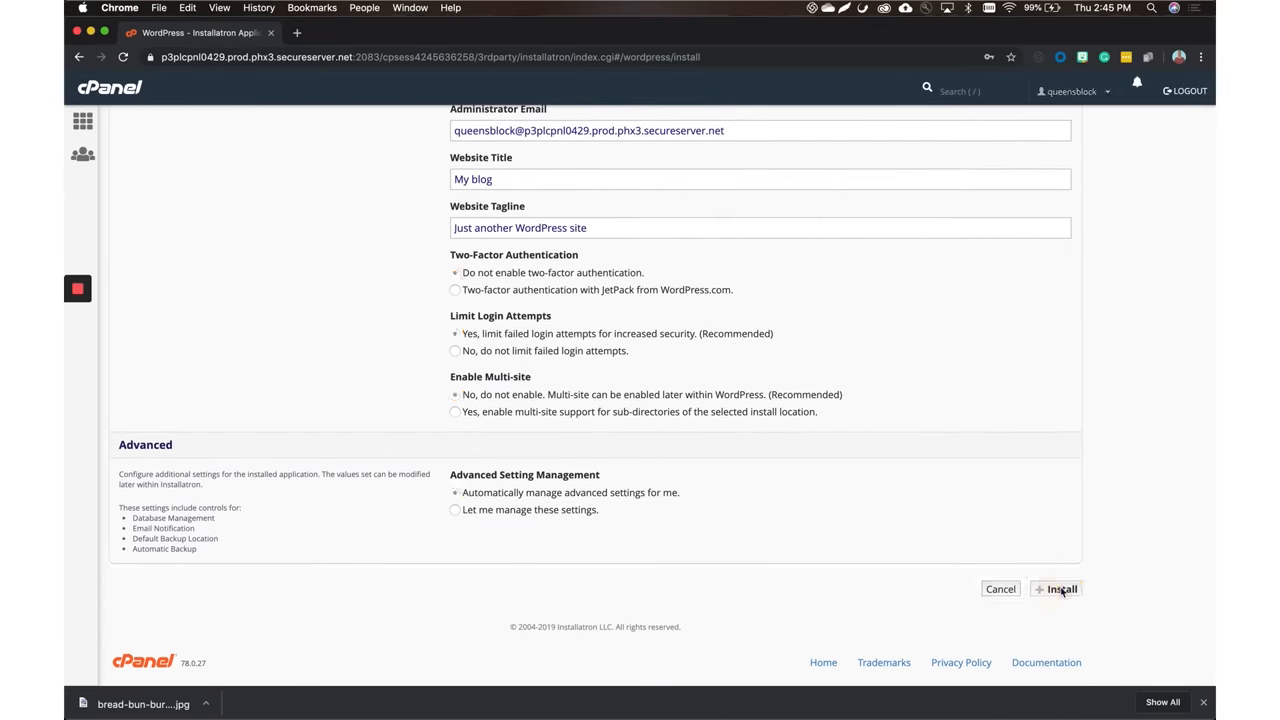
{"action": "left_click", "coordinate": [1056, 588]}
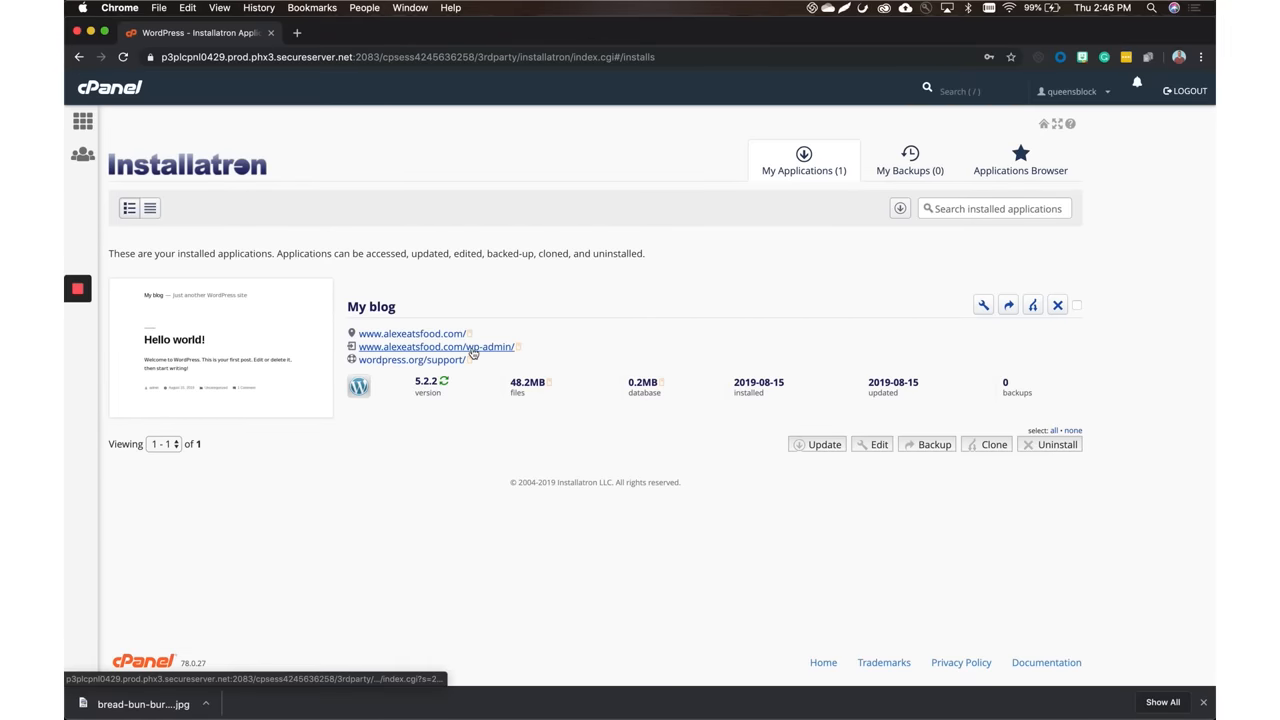
Open wp-admin for the new blog and decline the Quick Start Wizard
{"action": "left_click", "coordinate": [433, 346]}
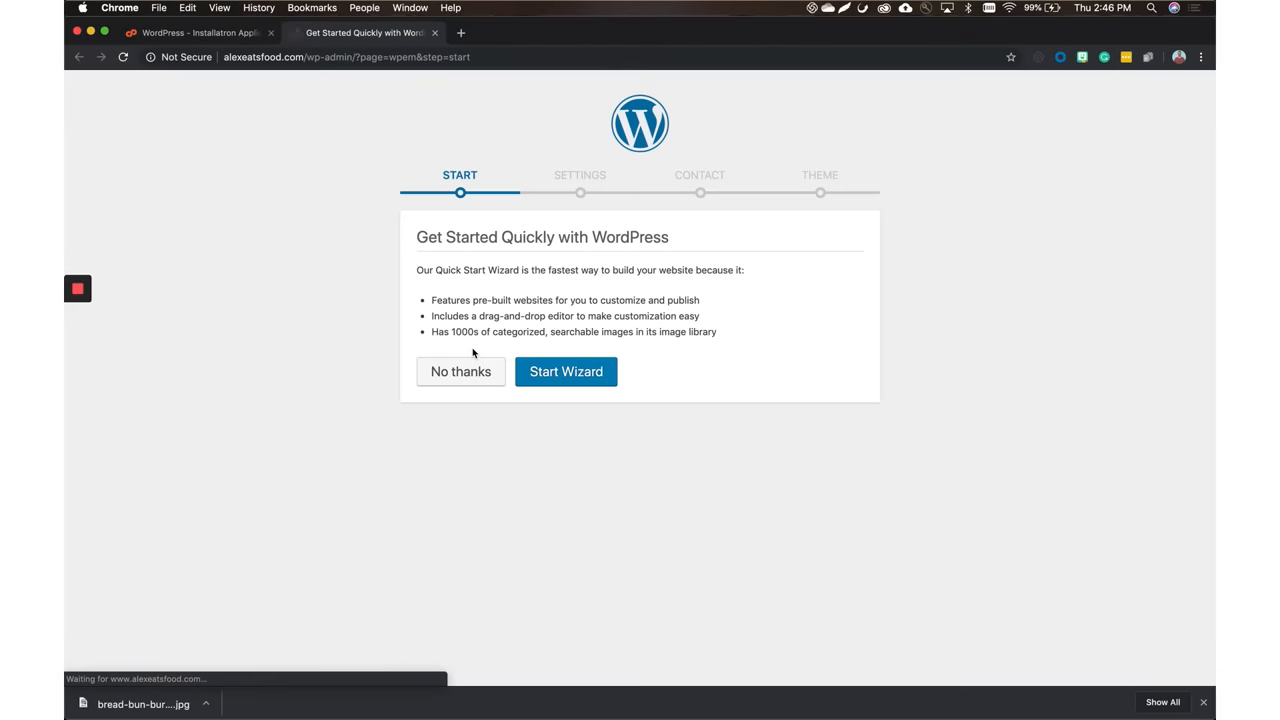
{"action": "mouse_move", "coordinate": [690, 283]}
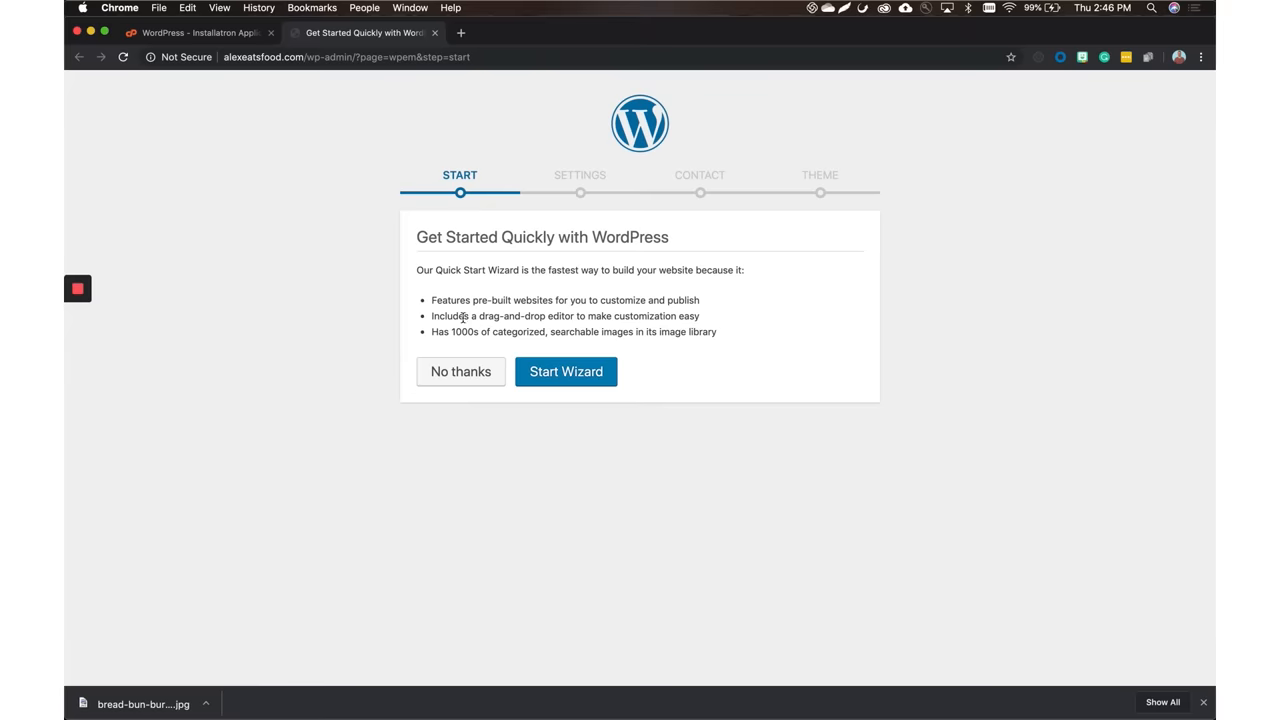
{"action": "left_click", "coordinate": [460, 371]}
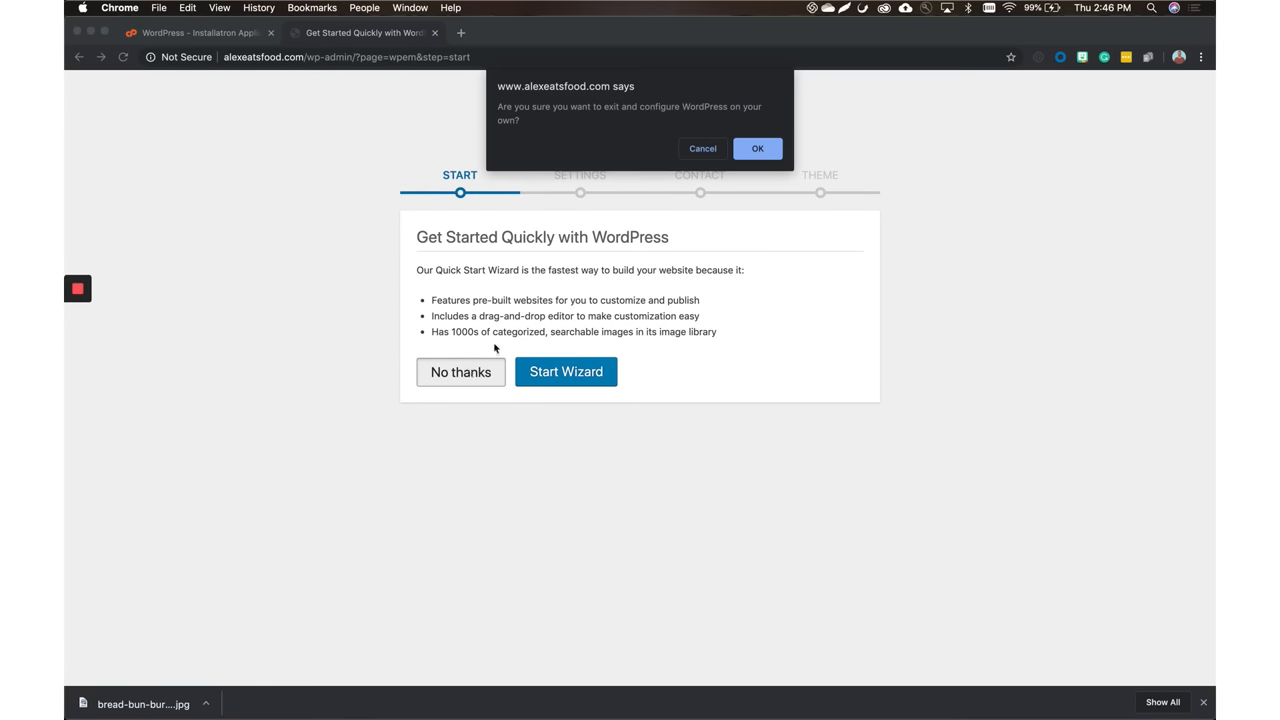
{"action": "left_click", "coordinate": [757, 148]}
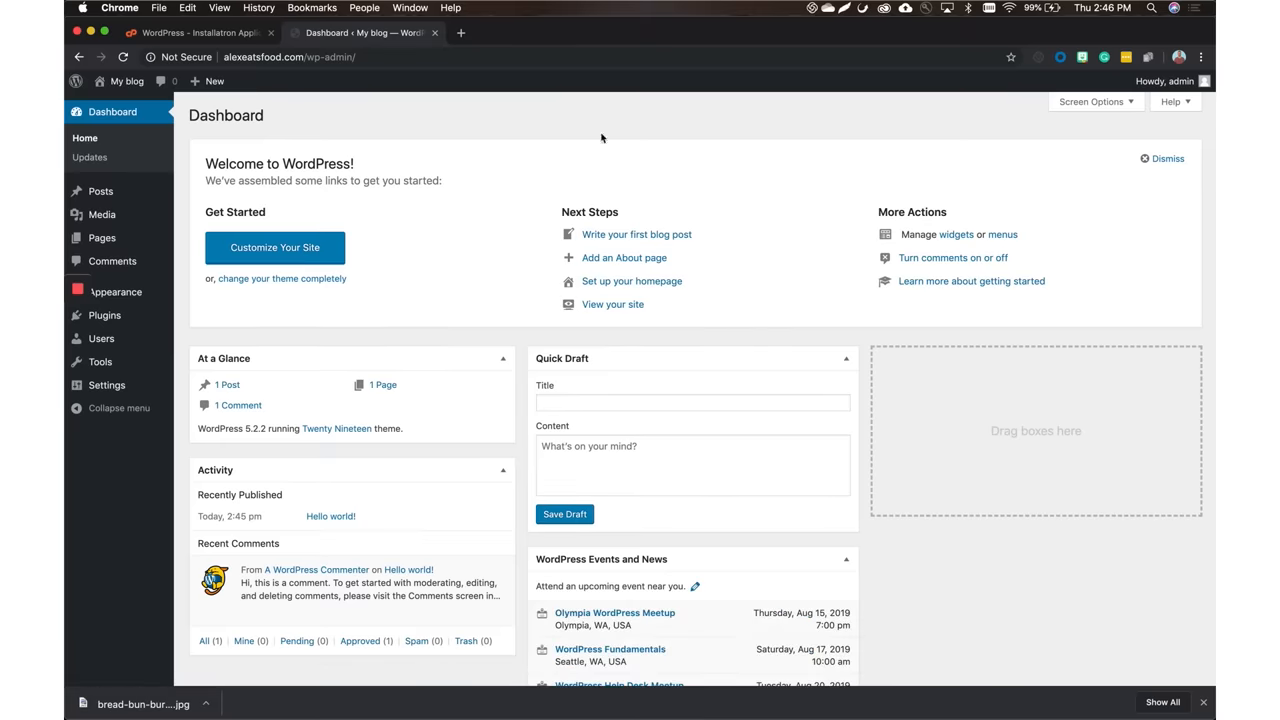
{"action": "mouse_move", "coordinate": [422, 182]}
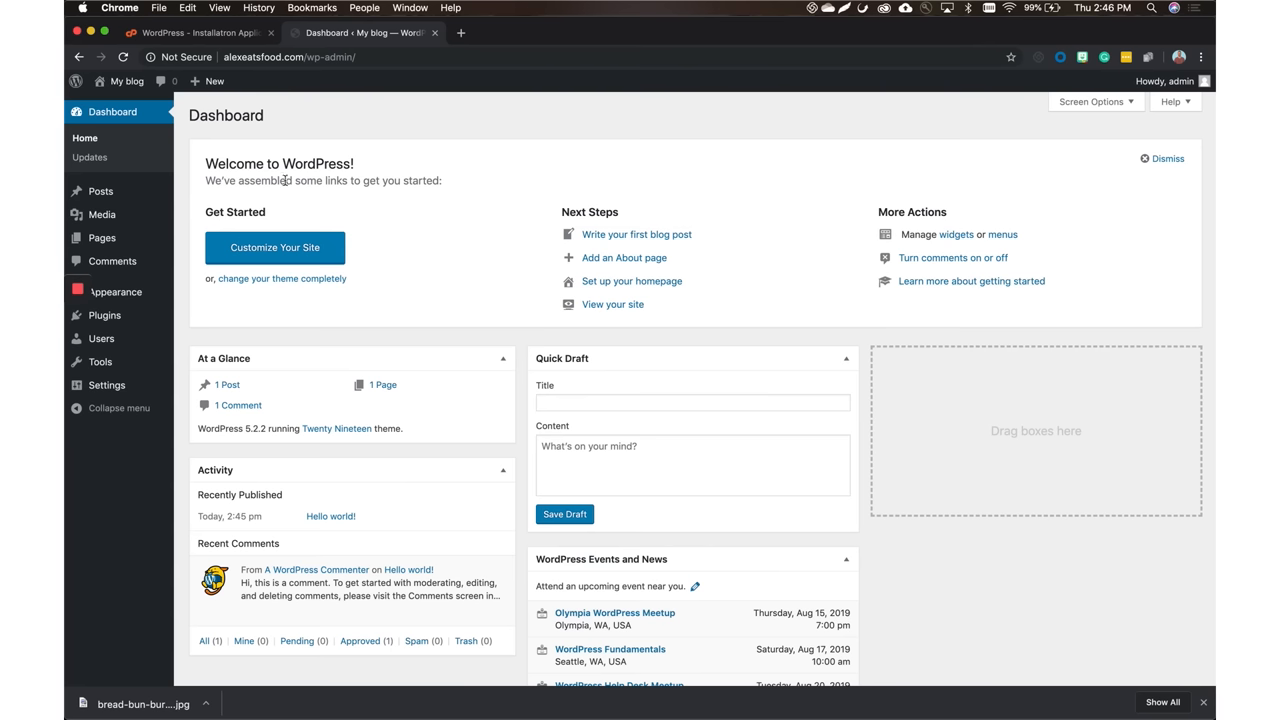
{"action": "mouse_move", "coordinate": [120, 208]}
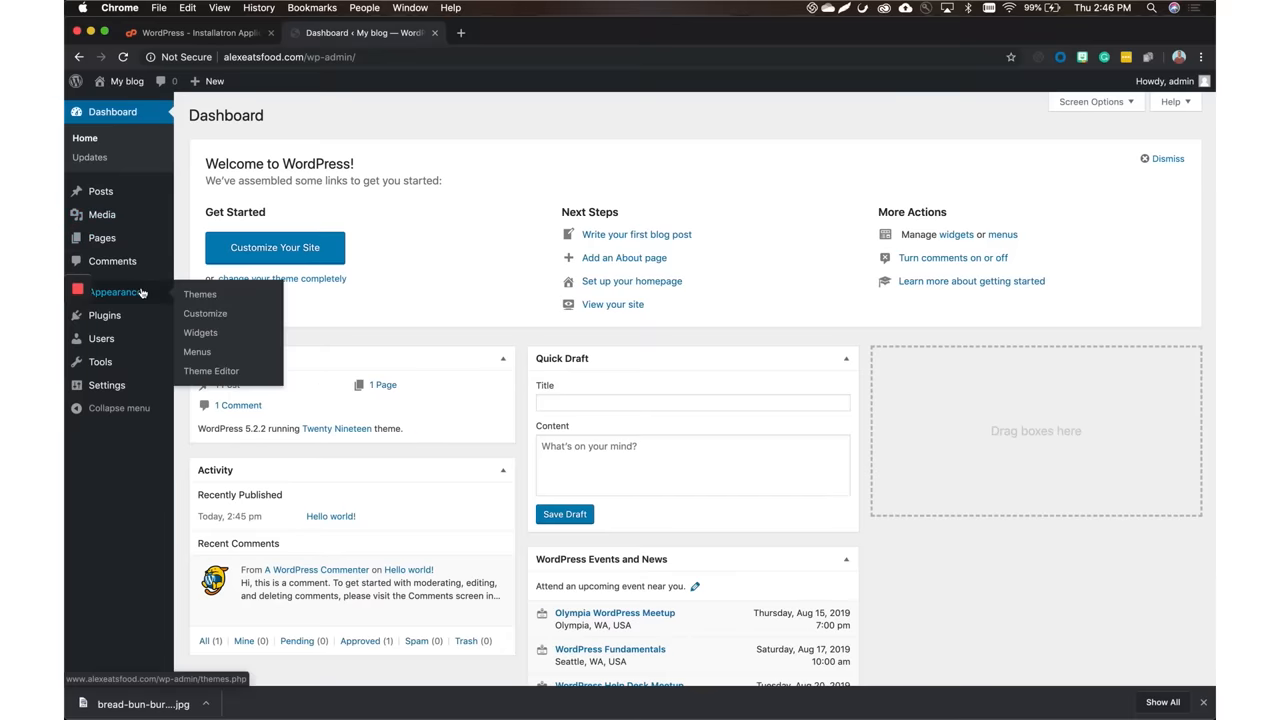
Install the Sydney theme from the Popular themes list and activate it
{"action": "left_click", "coordinate": [199, 294]}
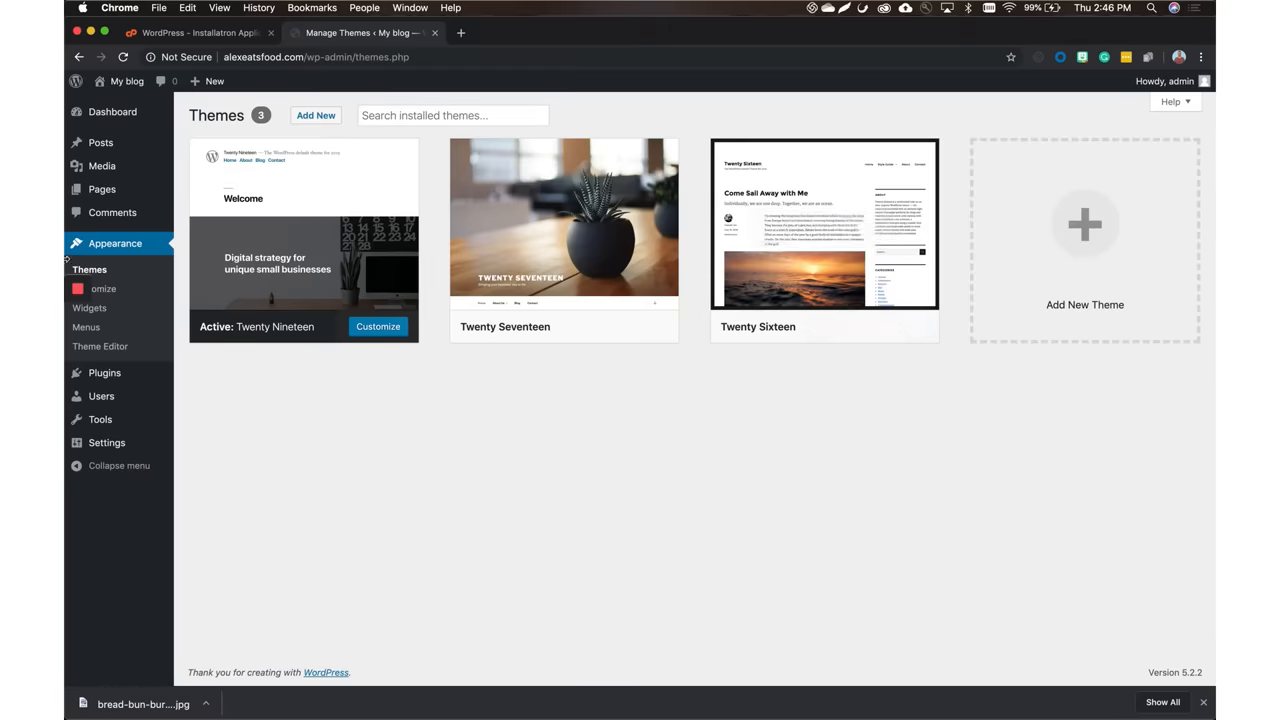
{"action": "left_click", "coordinate": [316, 115]}
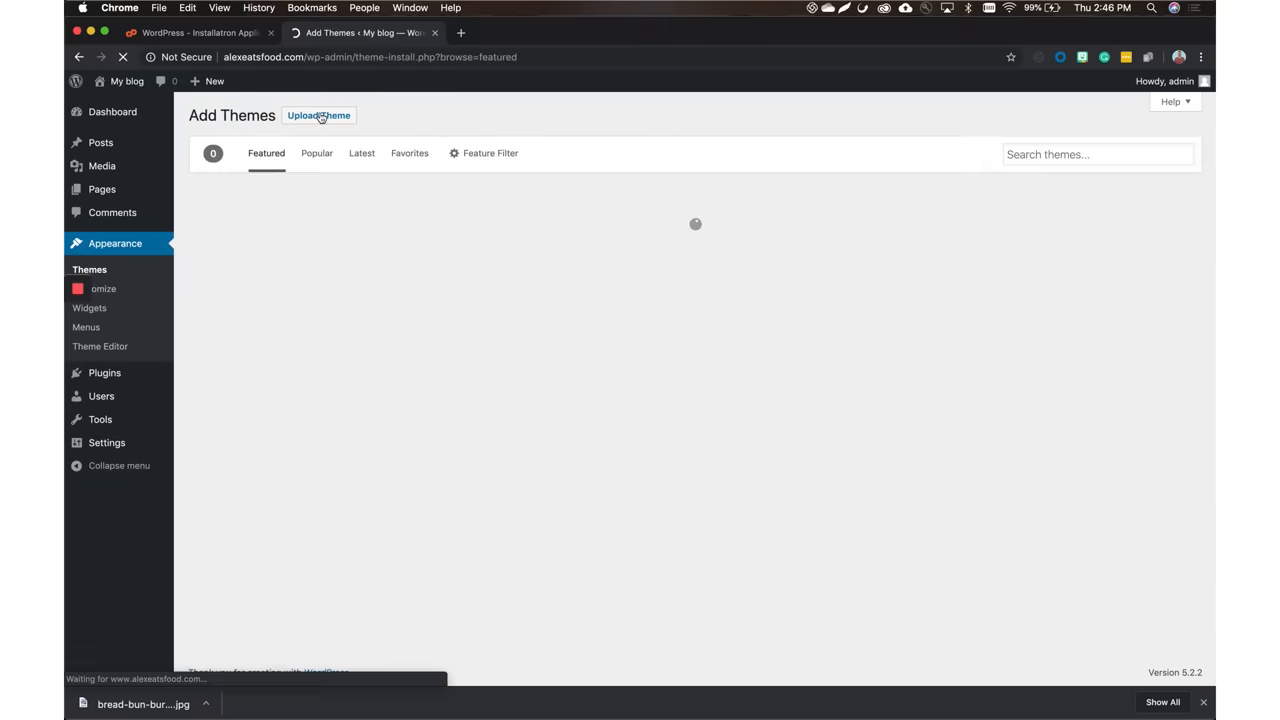
{"action": "left_click", "coordinate": [316, 153]}
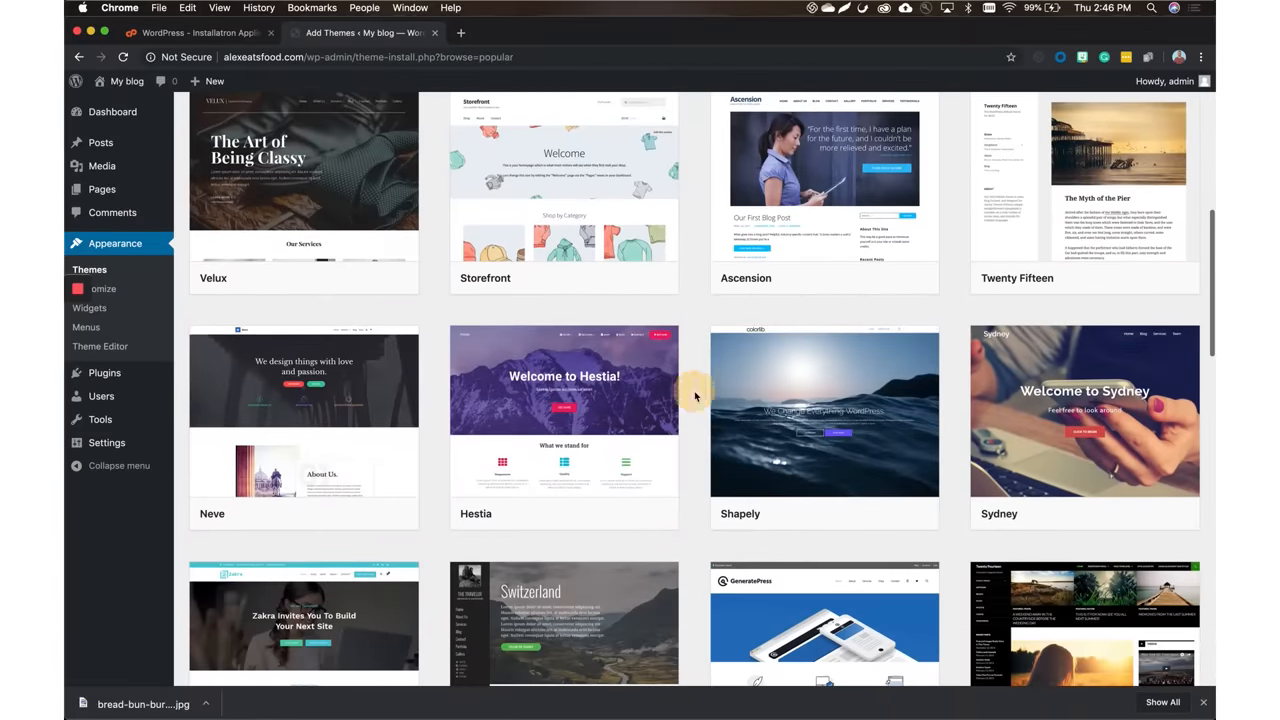
{"action": "scroll", "scroll_direction": "down", "scroll_amount": 3}
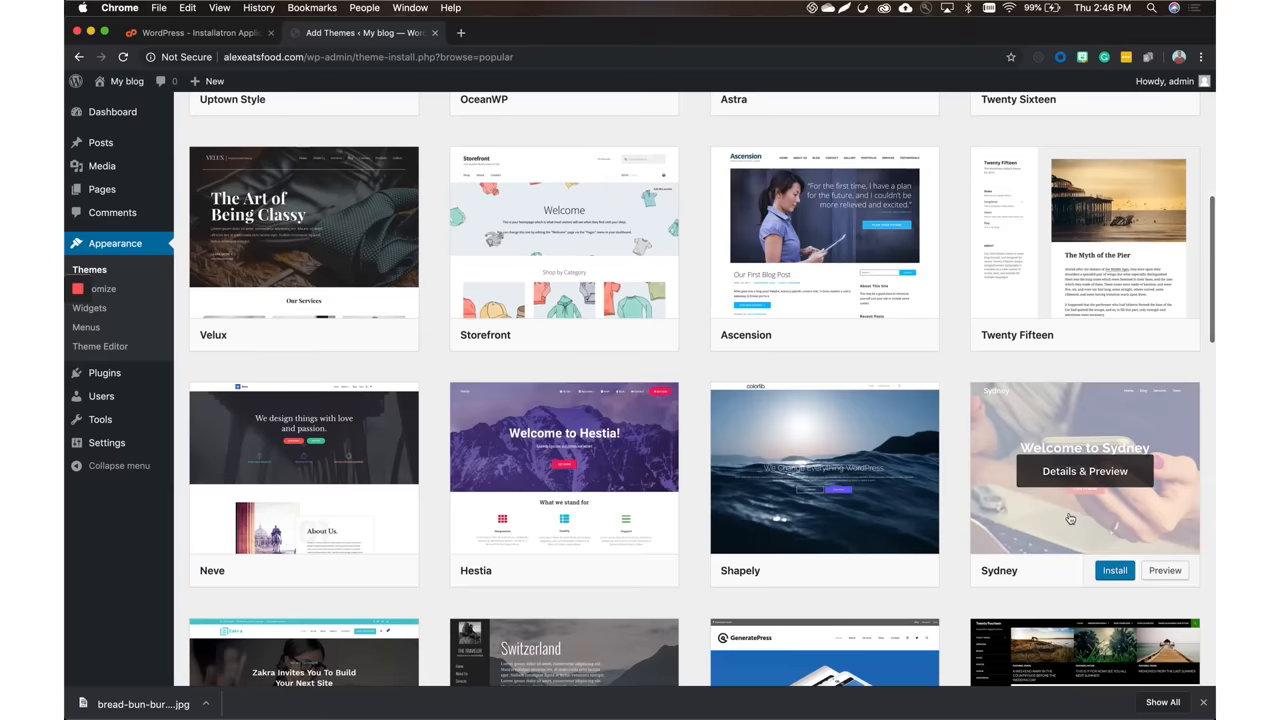
{"action": "left_click", "coordinate": [1115, 570]}
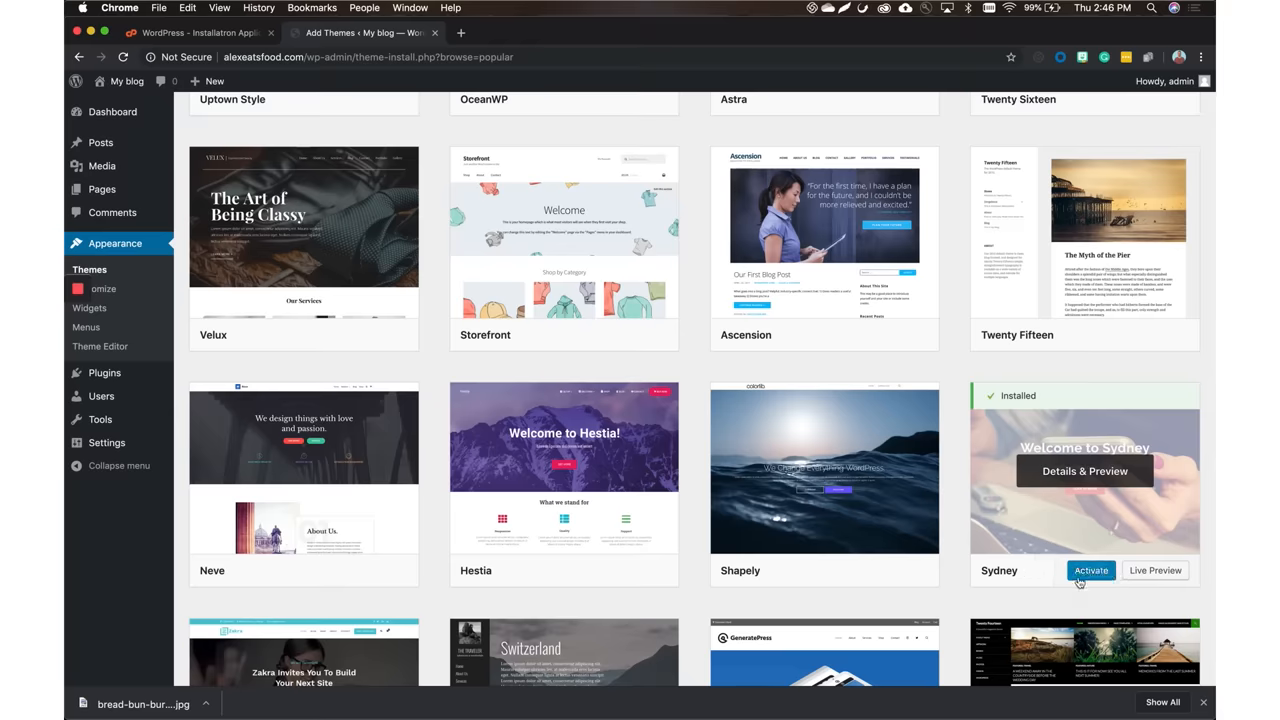
{"action": "left_click", "coordinate": [1090, 570]}
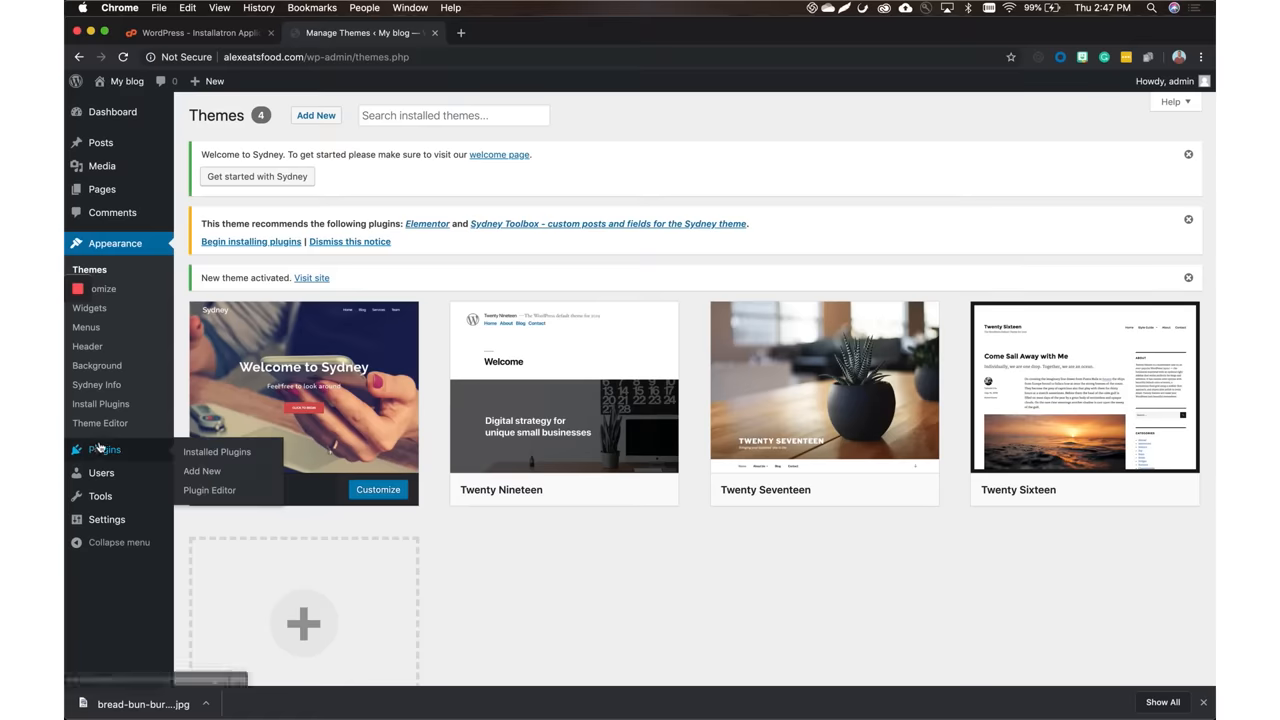
Install Yoast SEO from the popular plugins list and activate it
{"action": "left_click", "coordinate": [202, 471]}
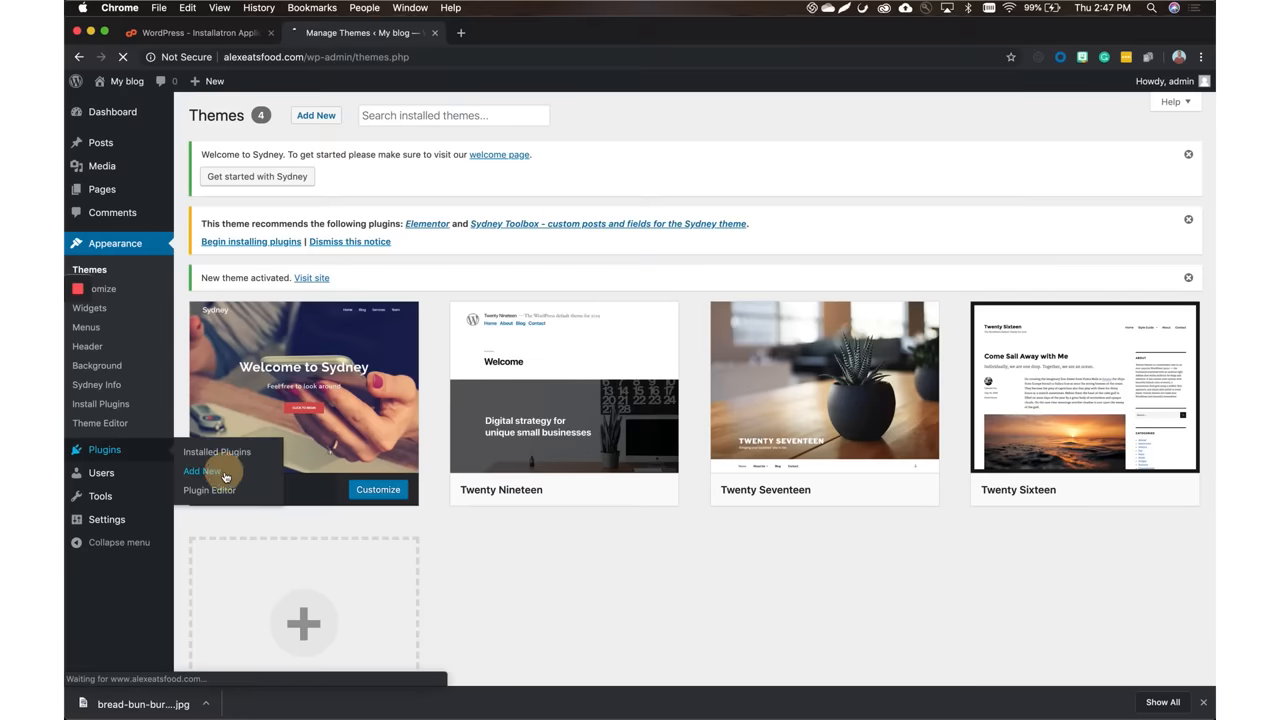
{"action": "left_click", "coordinate": [202, 471]}
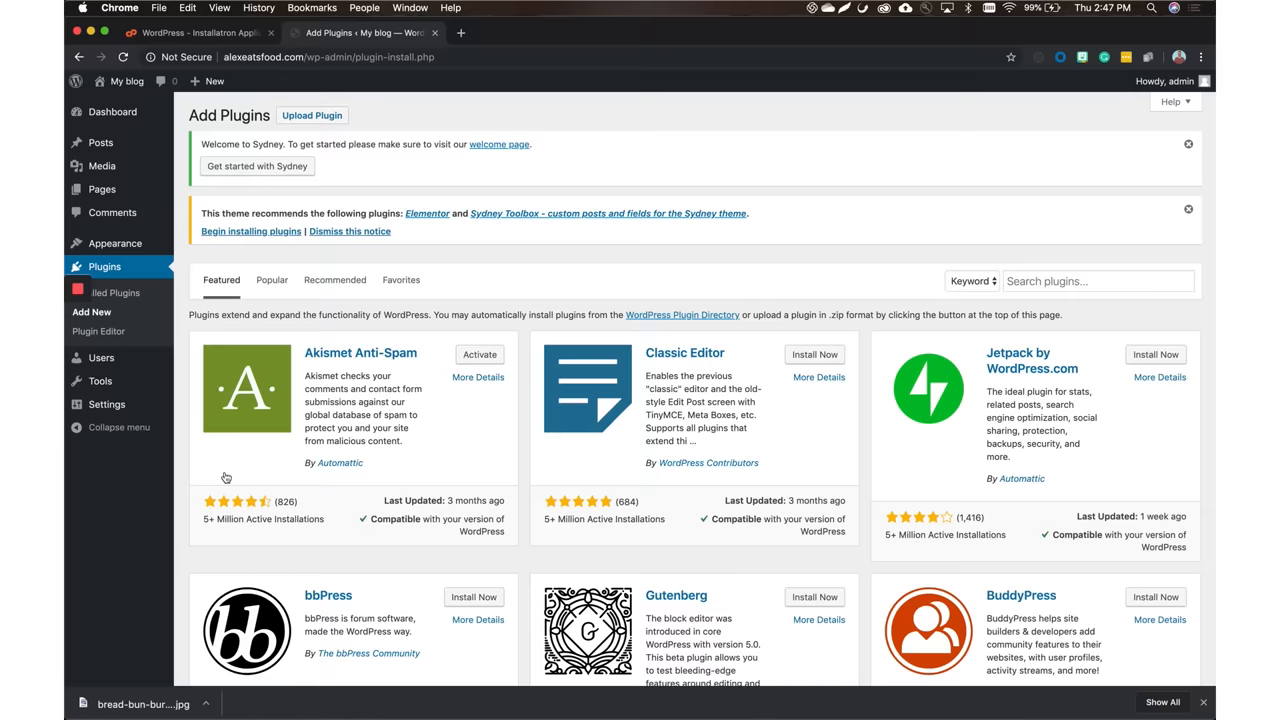
{"action": "mouse_move", "coordinate": [561, 330]}
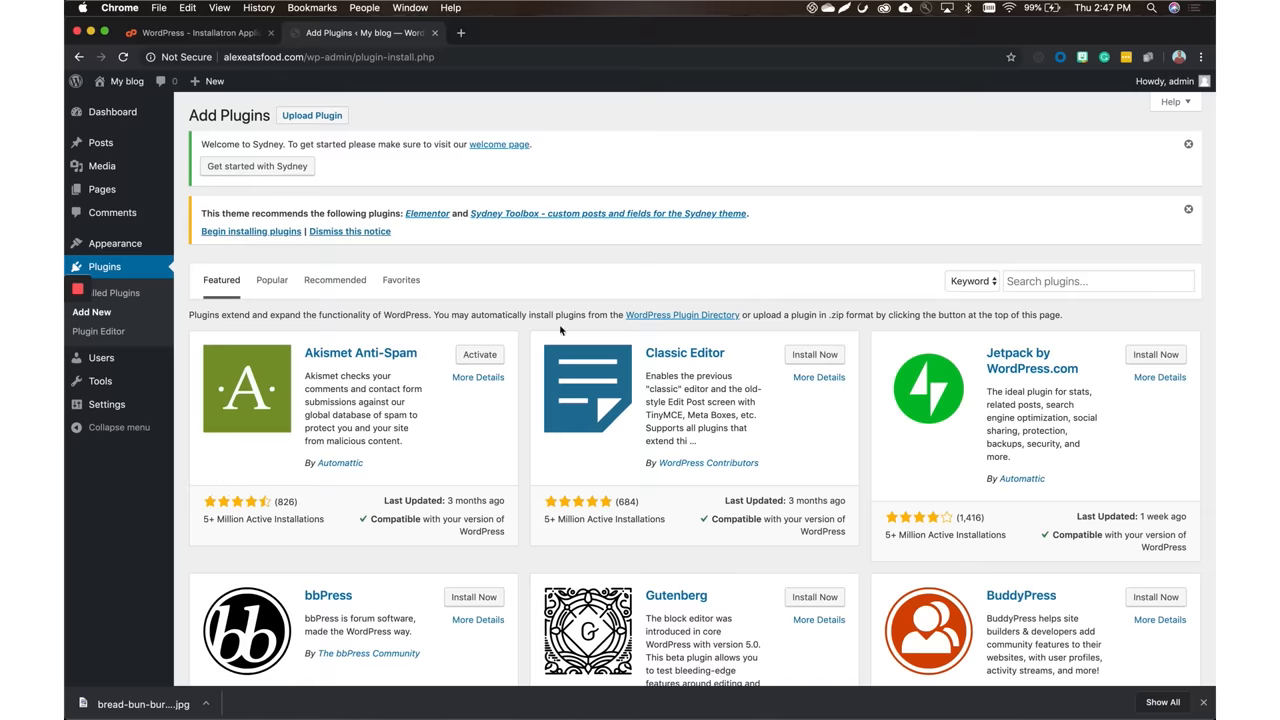
{"action": "left_click", "coordinate": [272, 280]}
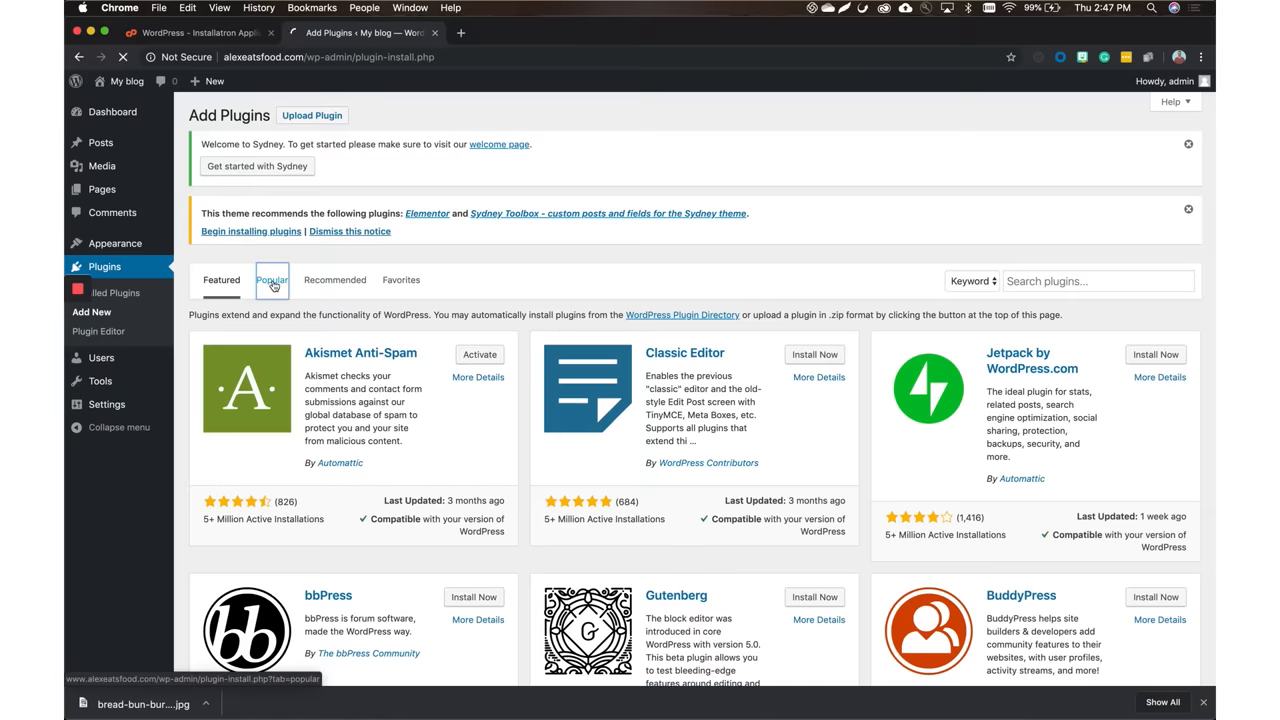
{"action": "left_click", "coordinate": [271, 280]}
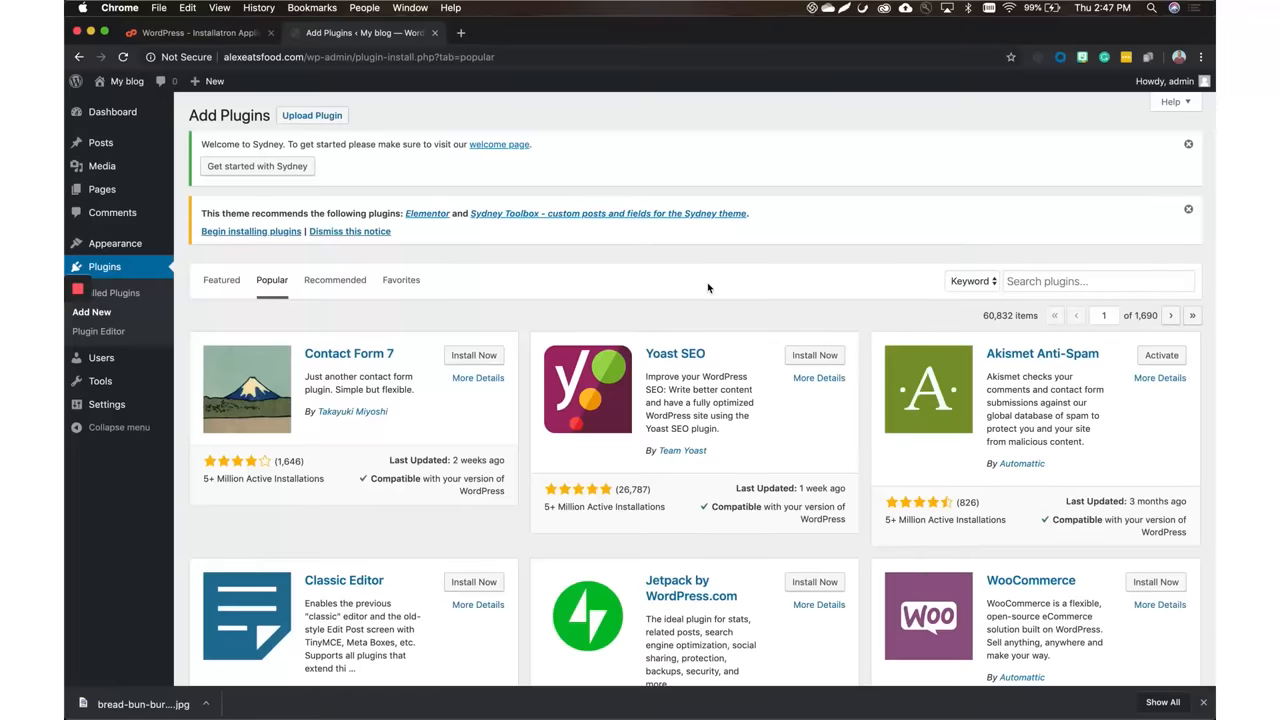
{"action": "left_click", "coordinate": [814, 355]}
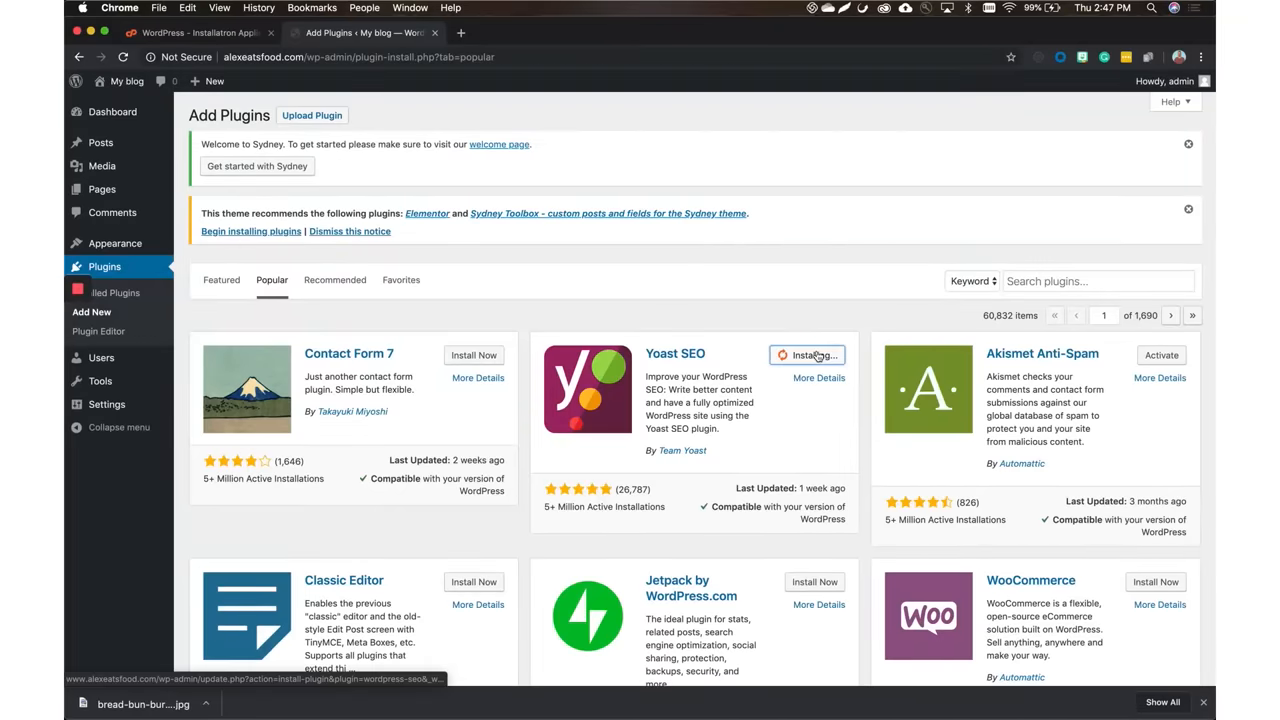
{"action": "left_click", "coordinate": [819, 355]}
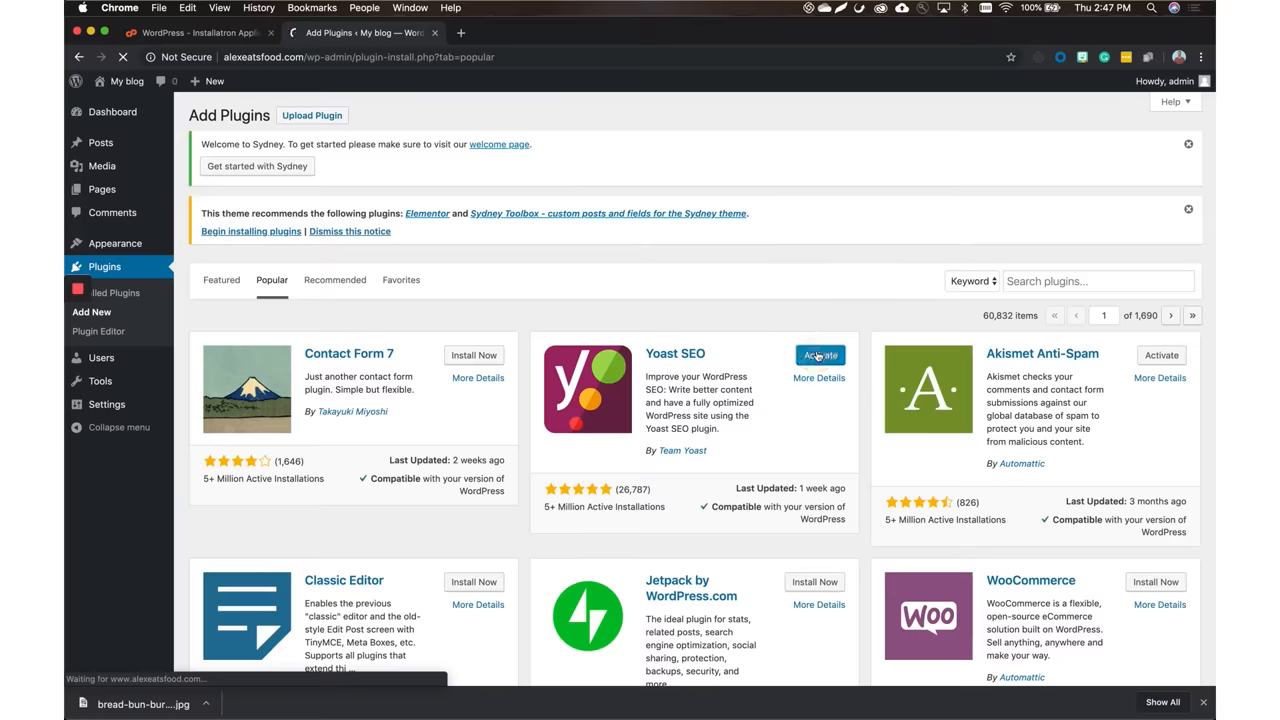
{"action": "left_click", "coordinate": [820, 355]}
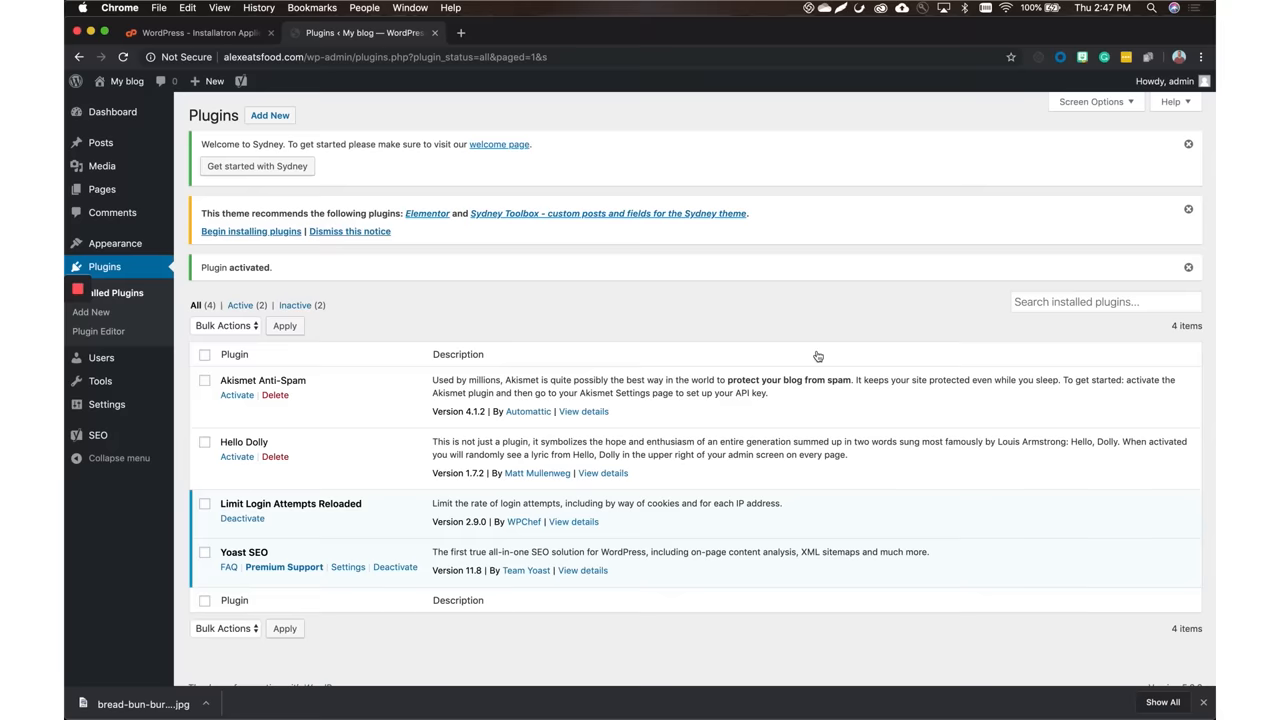
{"action": "mouse_move", "coordinate": [100, 142]}
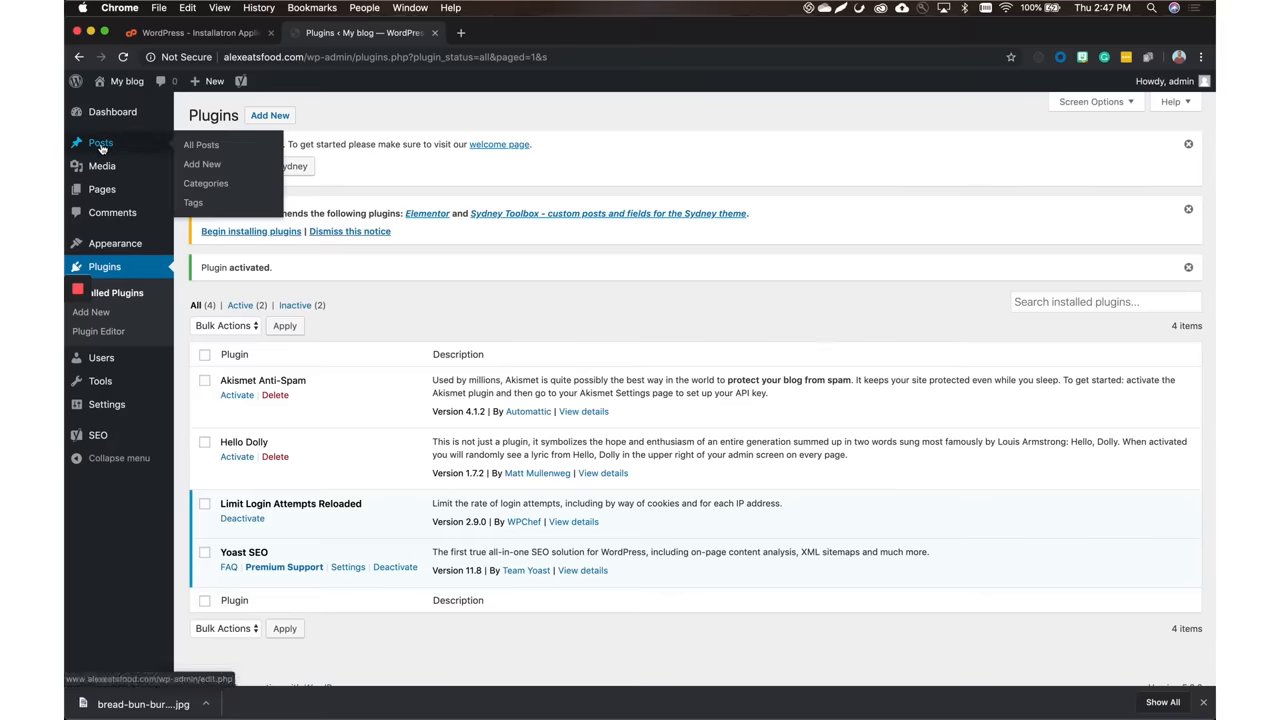
{"action": "mouse_move", "coordinate": [202, 164]}
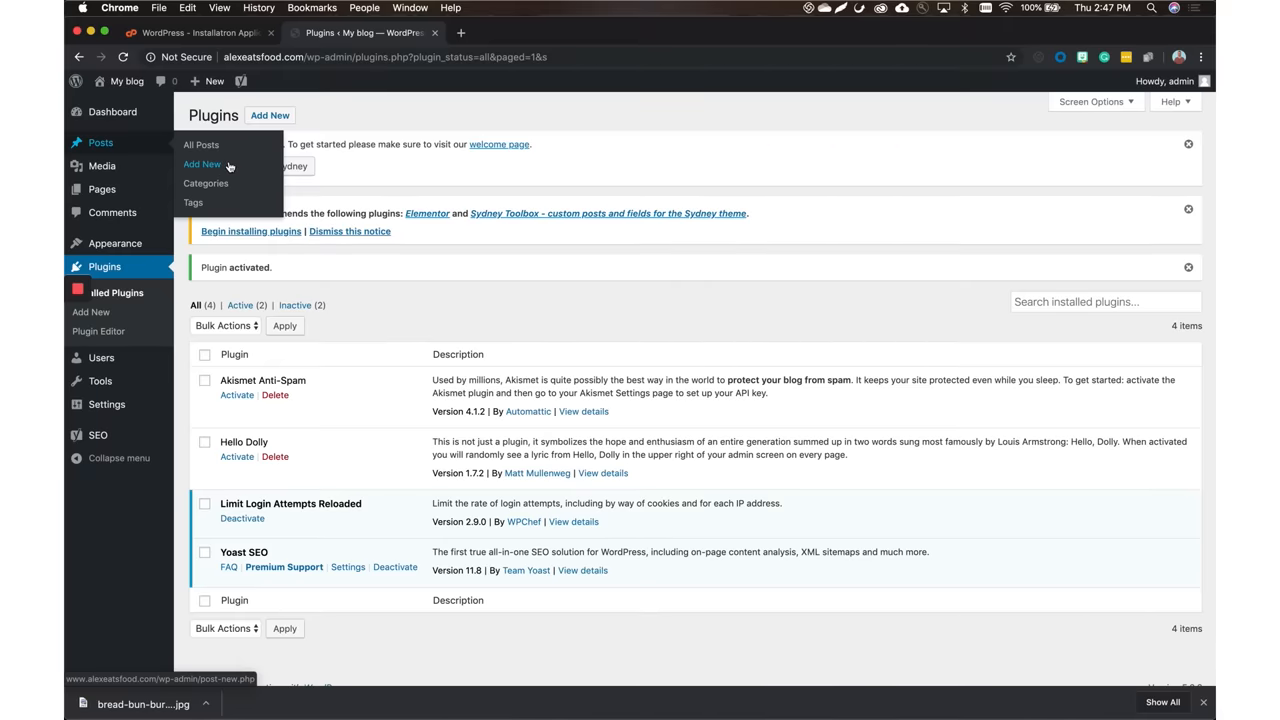
Create a new post titled 'Hopdoddy' with placeholder filler paragraphs in the body
{"action": "left_click", "coordinate": [202, 164]}
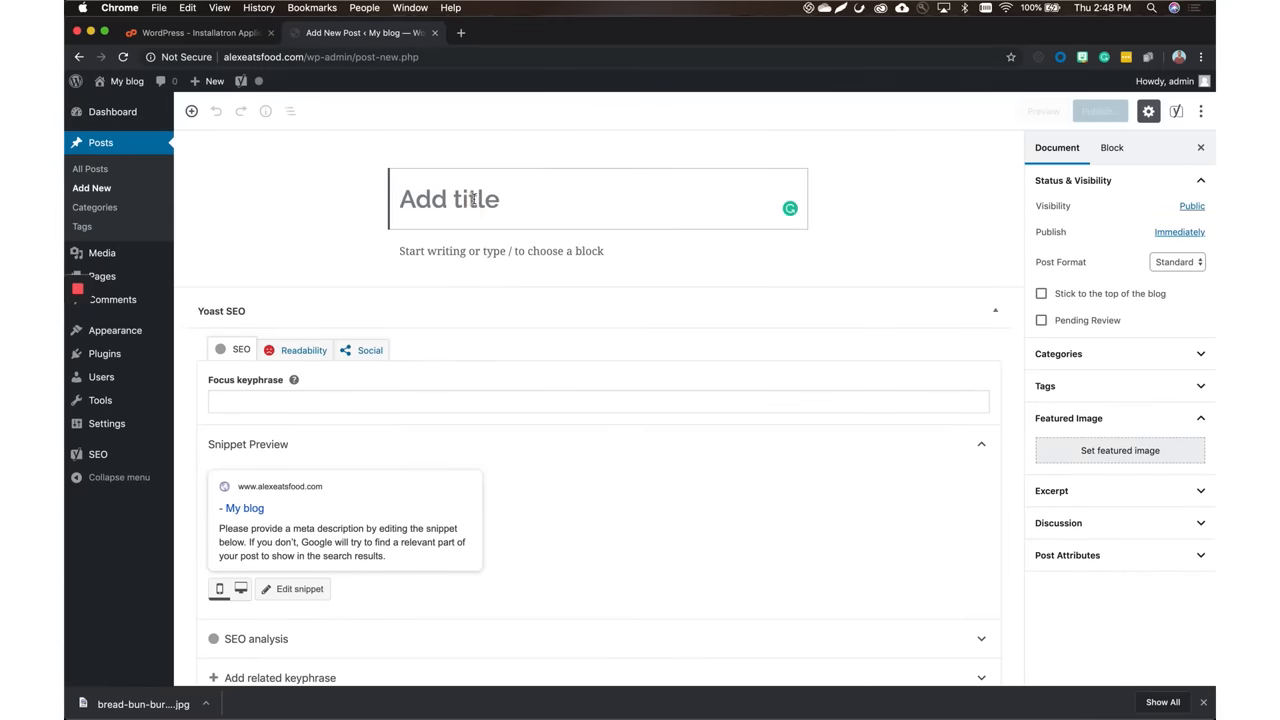
{"action": "type", "text": "h"}
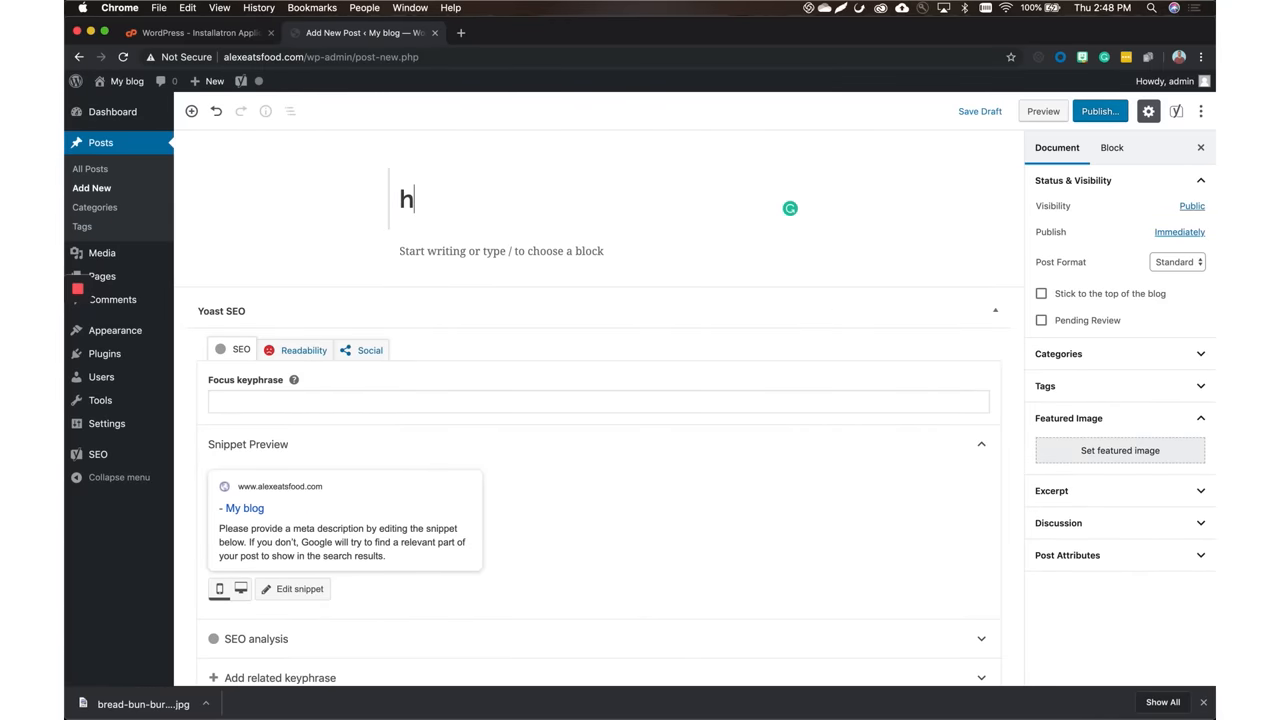
{"action": "type", "text": "Hopdoddy"}
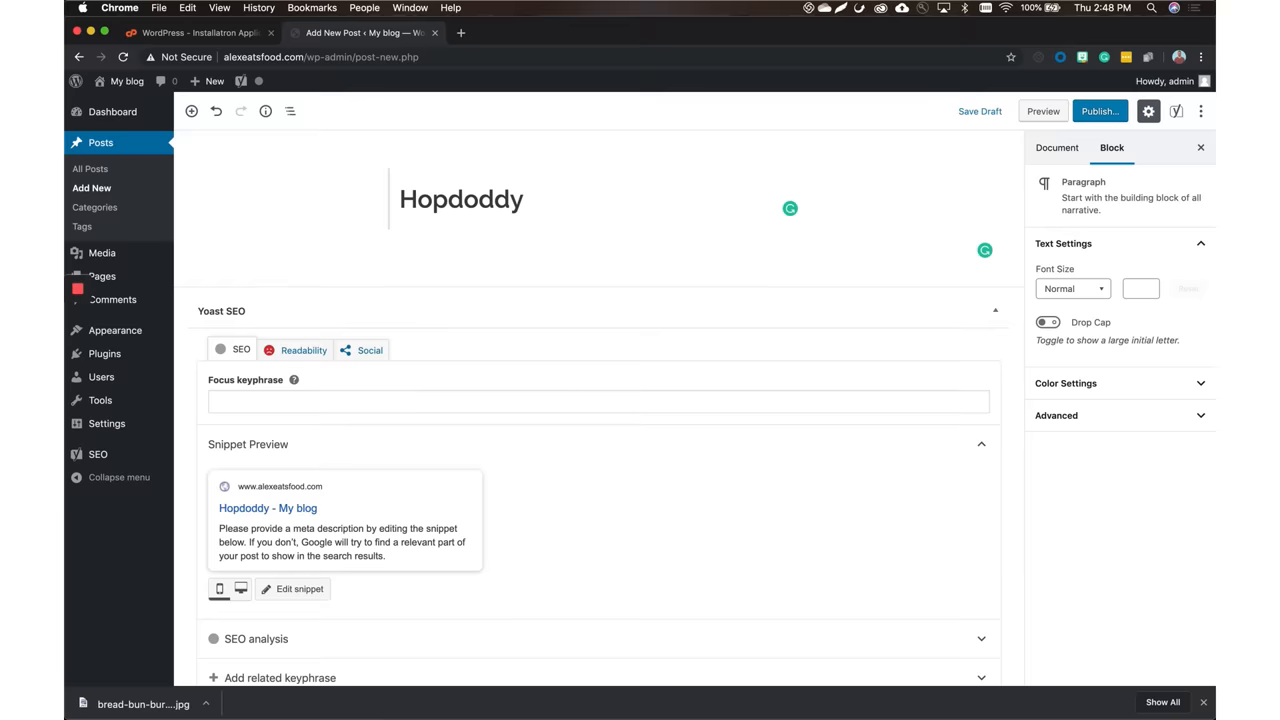
{"action": "type", "text": "jkfadsjkhfsdakjfsd"}
{"action": "type", "text": "dsgasgf"}
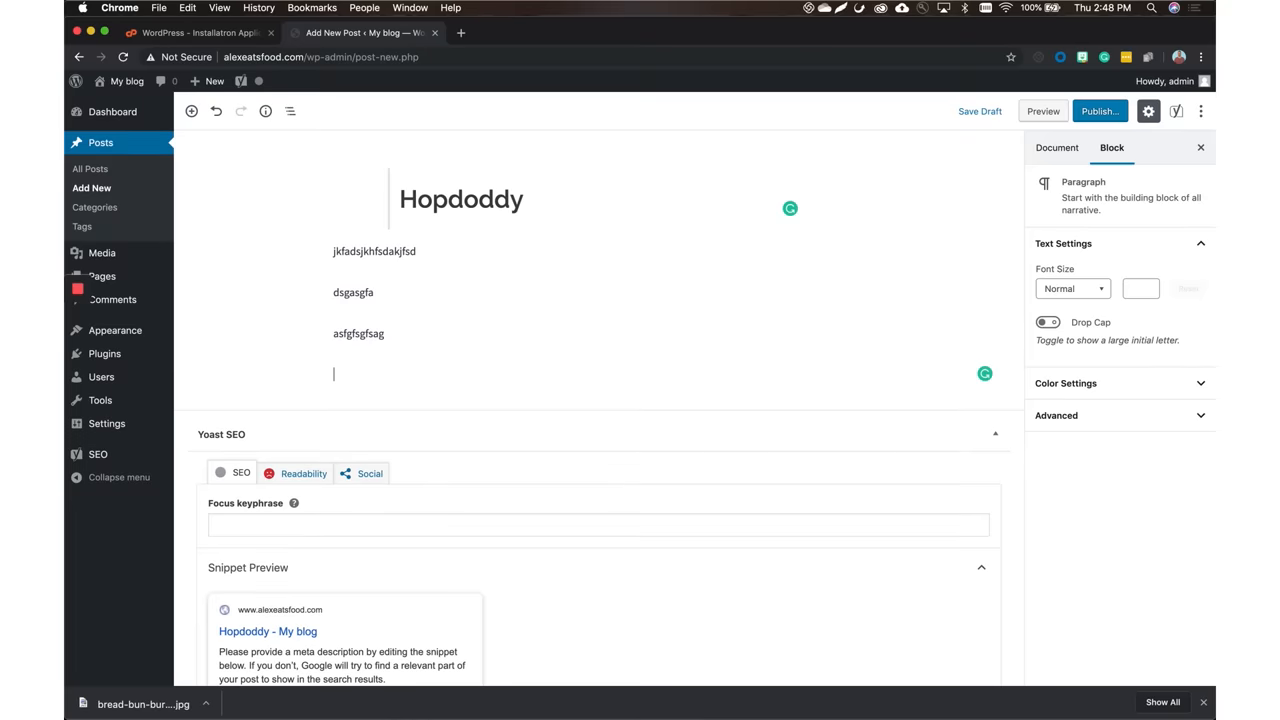
{"action": "type", "text": "asfgafdgfd"}
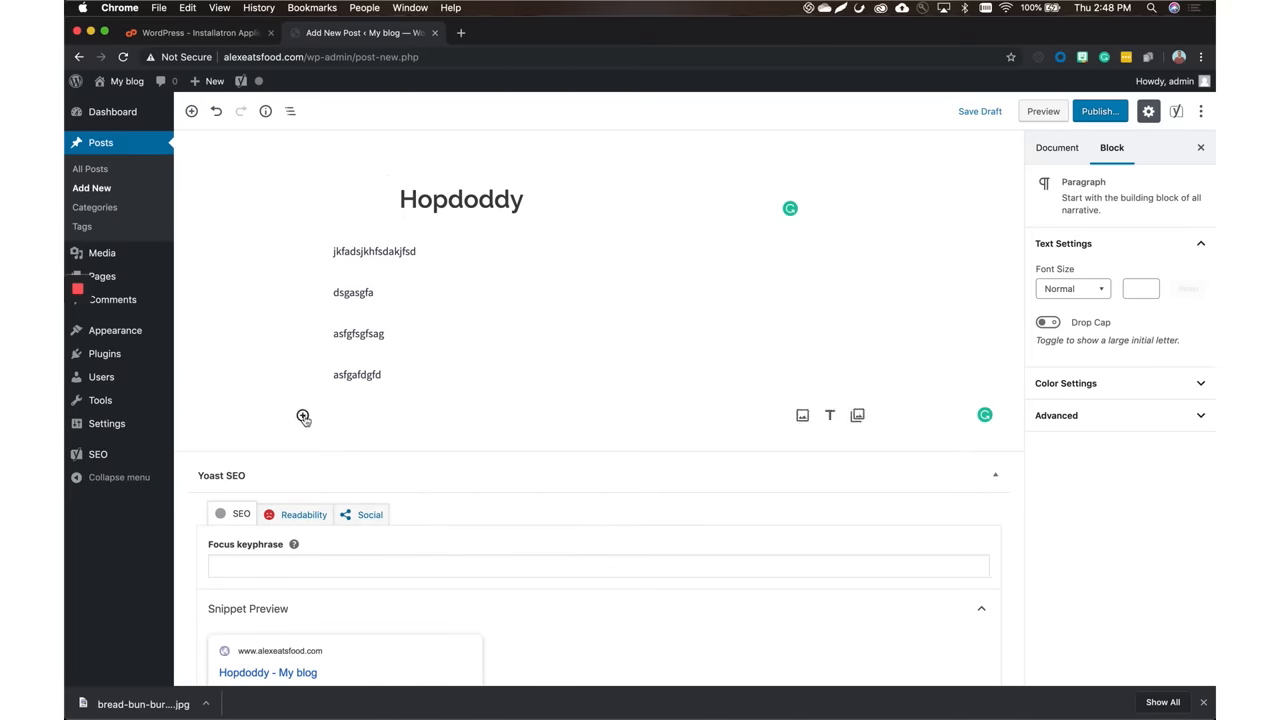
Insert an Image block below the Hopdoddy post's filler paragraphs
{"action": "left_click", "coordinate": [303, 416]}
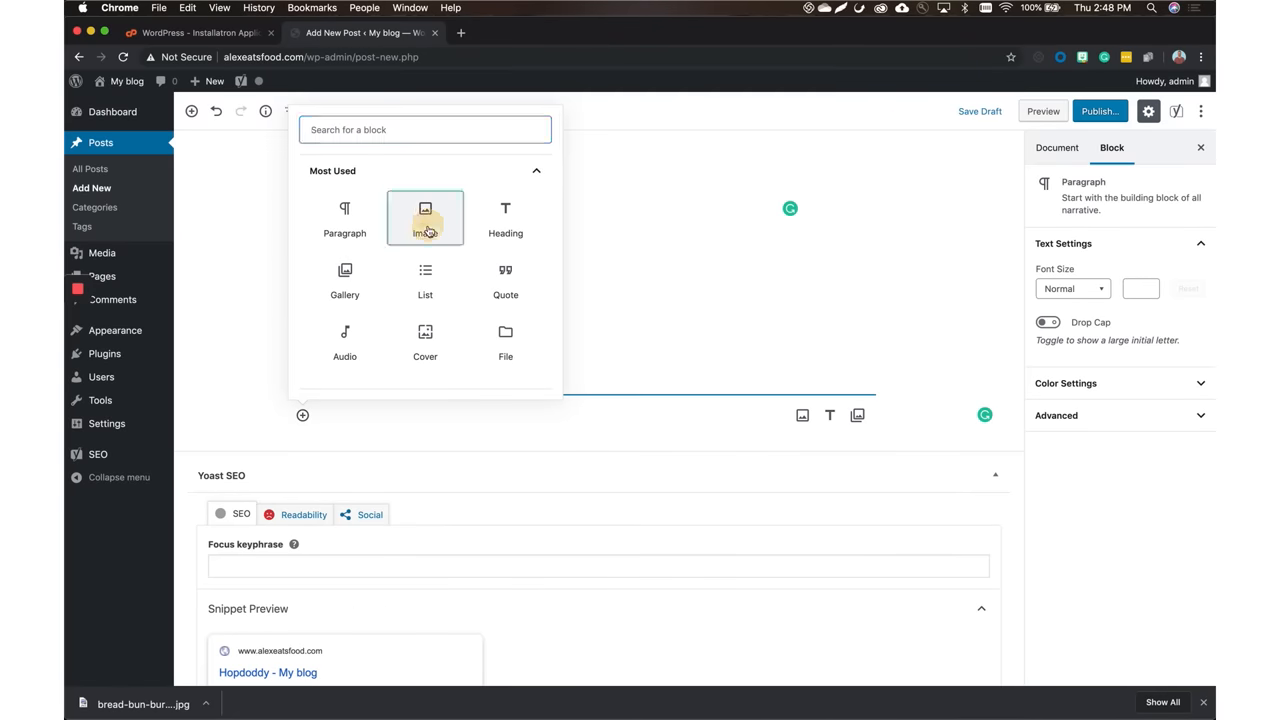
{"action": "left_click", "coordinate": [425, 217]}
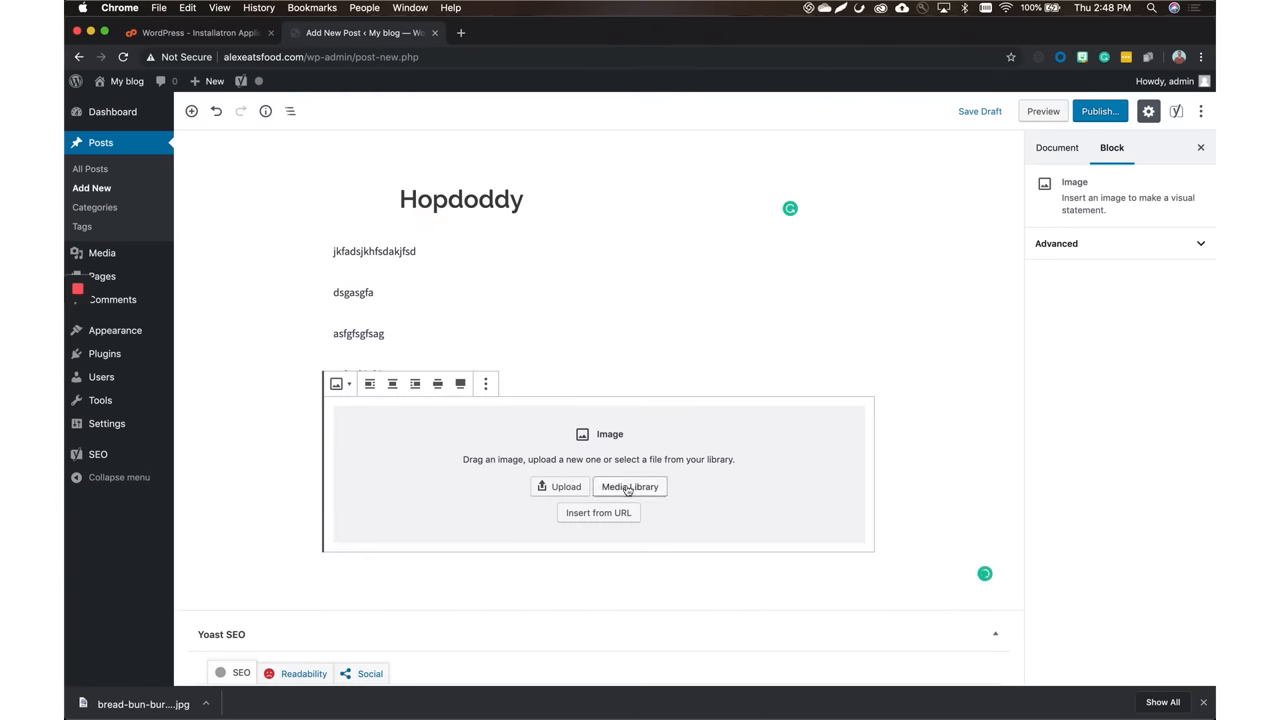
{"action": "mouse_move", "coordinate": [215, 211]}
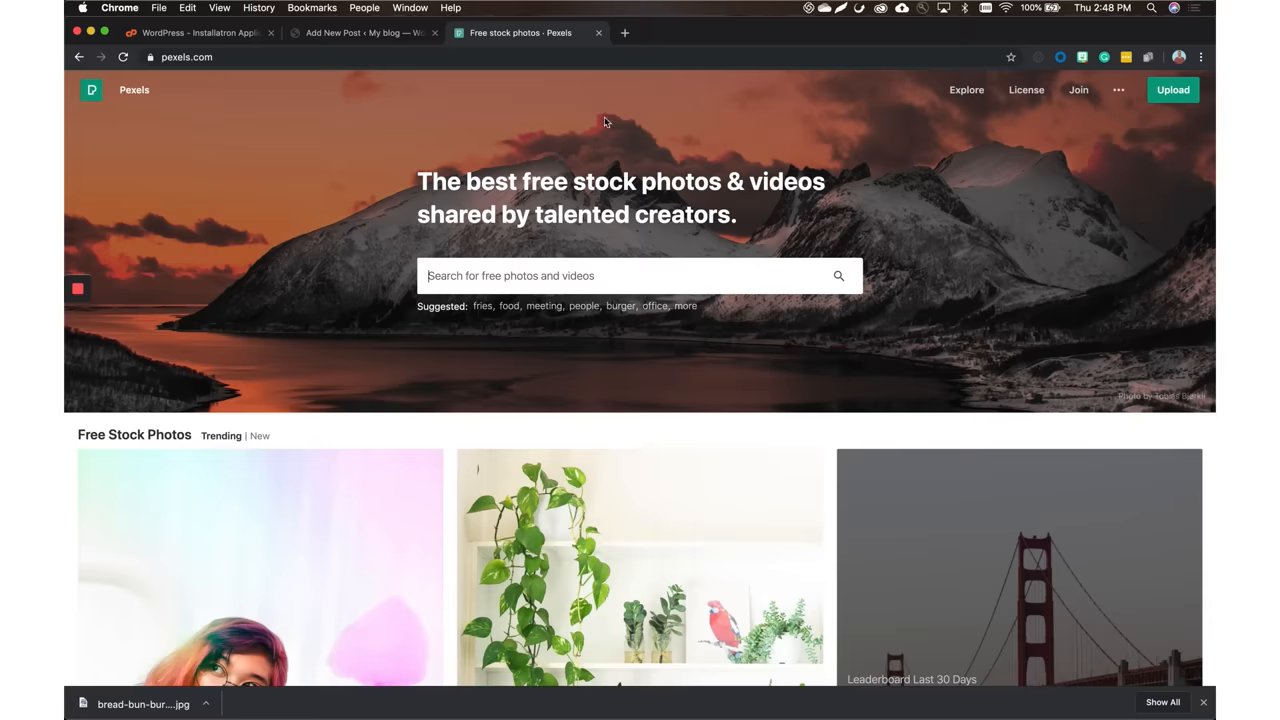
Search Pexels for 'burger' and download the close-up burger photo at Medium size
{"action": "type", "text": "burger"}
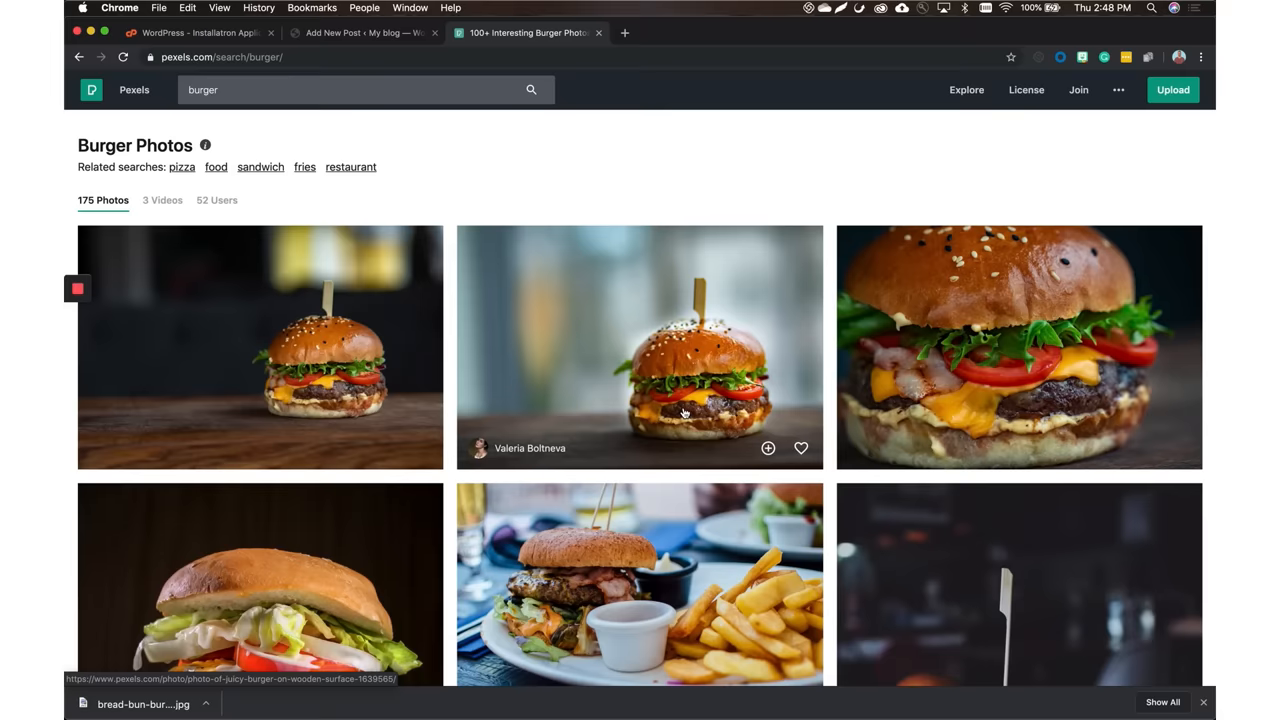
{"action": "left_click", "coordinate": [639, 347]}
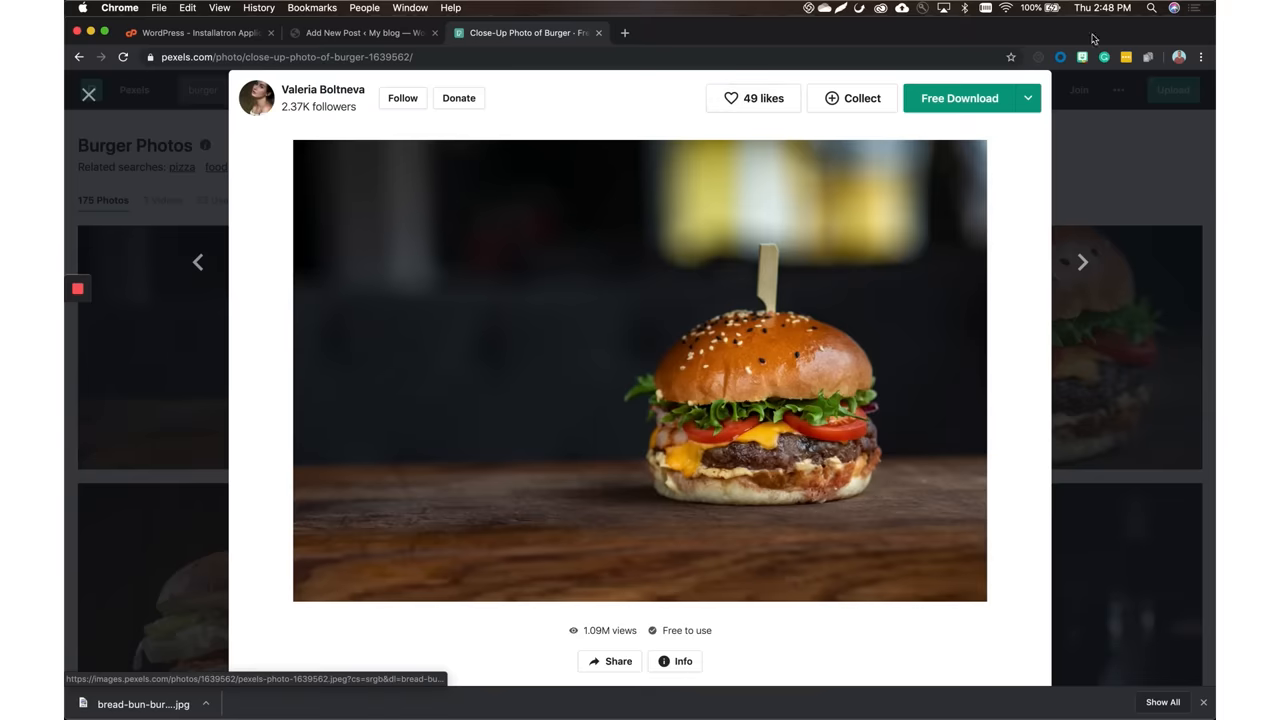
{"action": "left_click", "coordinate": [1028, 98]}
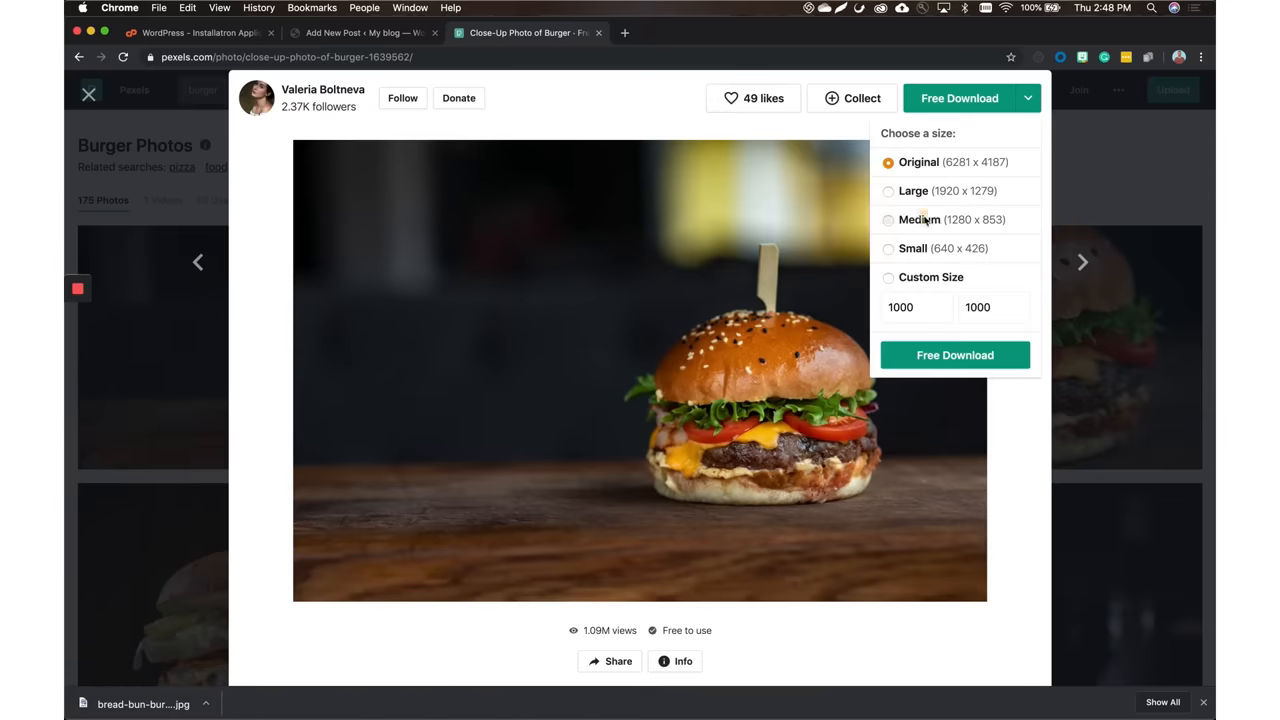
{"action": "left_click", "coordinate": [955, 355]}
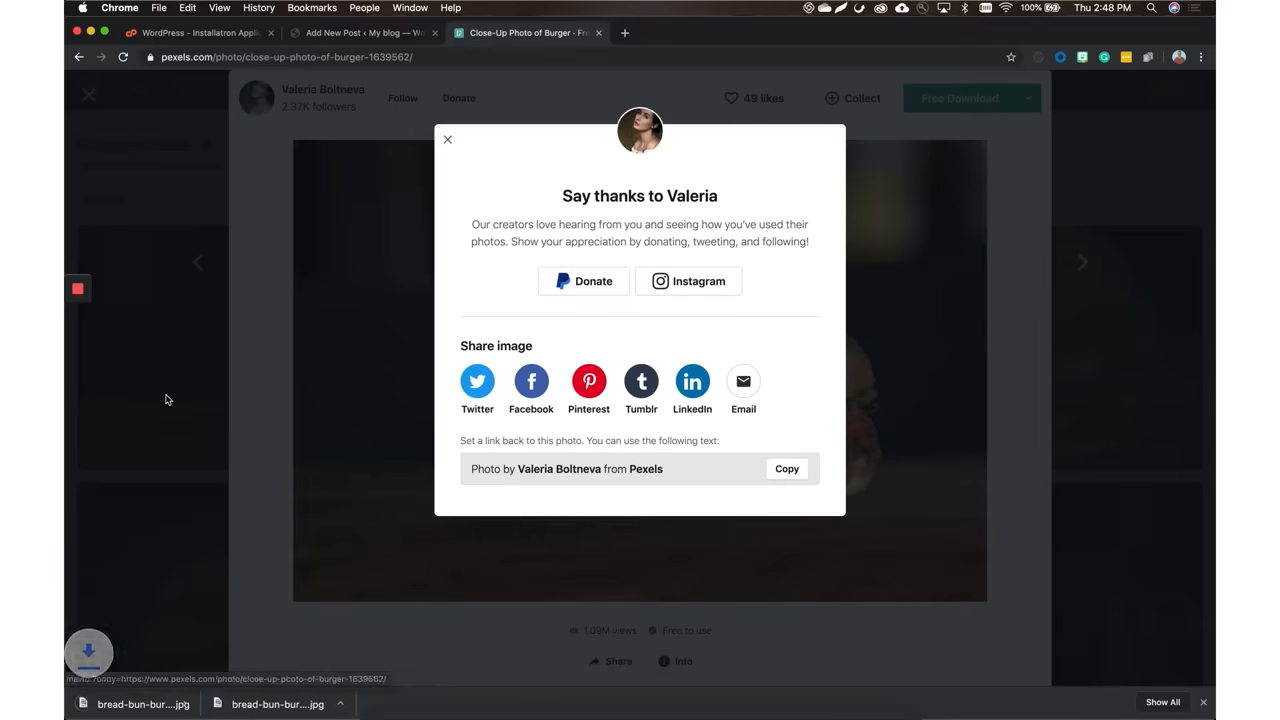
{"action": "left_click", "coordinate": [365, 33]}
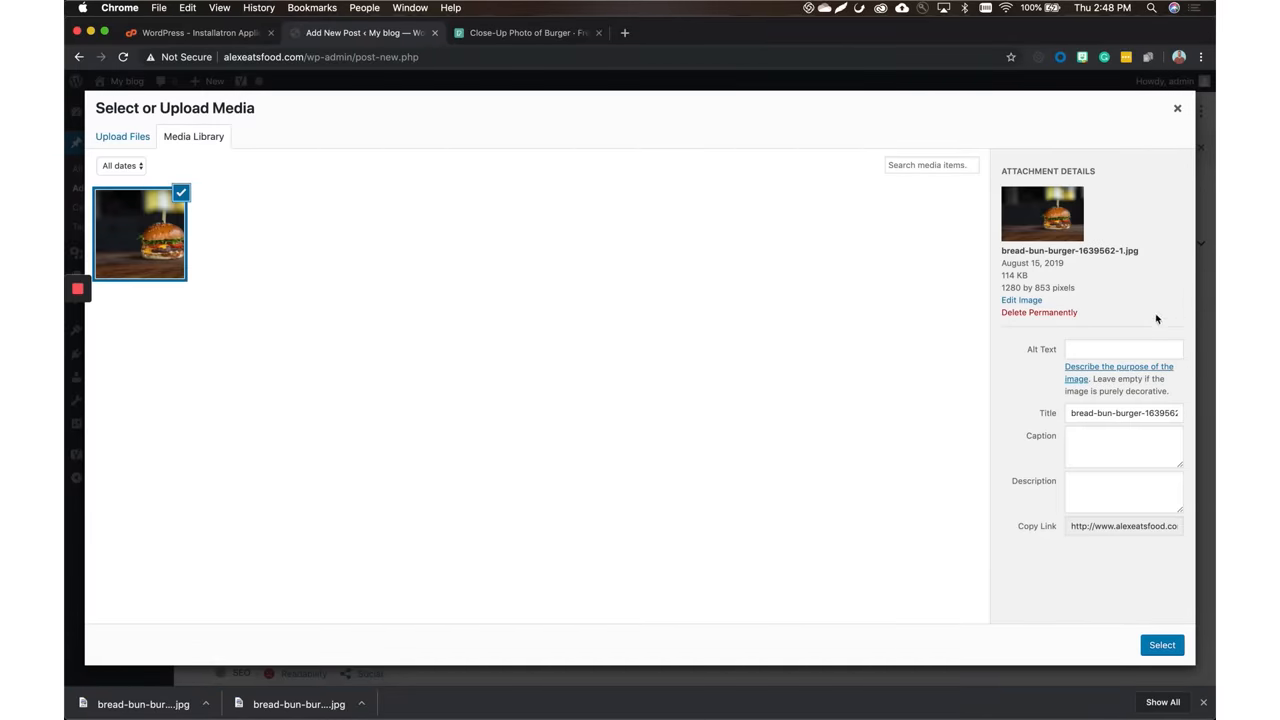
Insert the burger photo into the image block with alt text 'awesome burgers'
{"action": "type", "text": "a"}
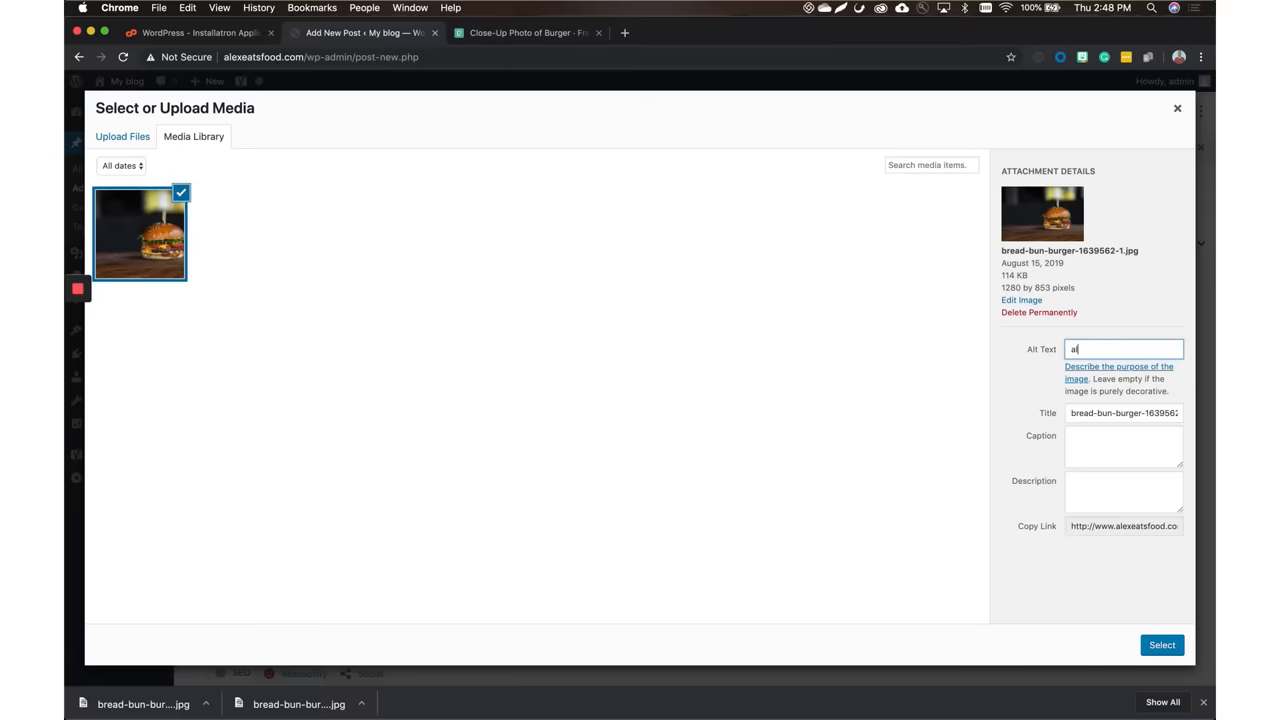
{"action": "type", "text": "wesome"}
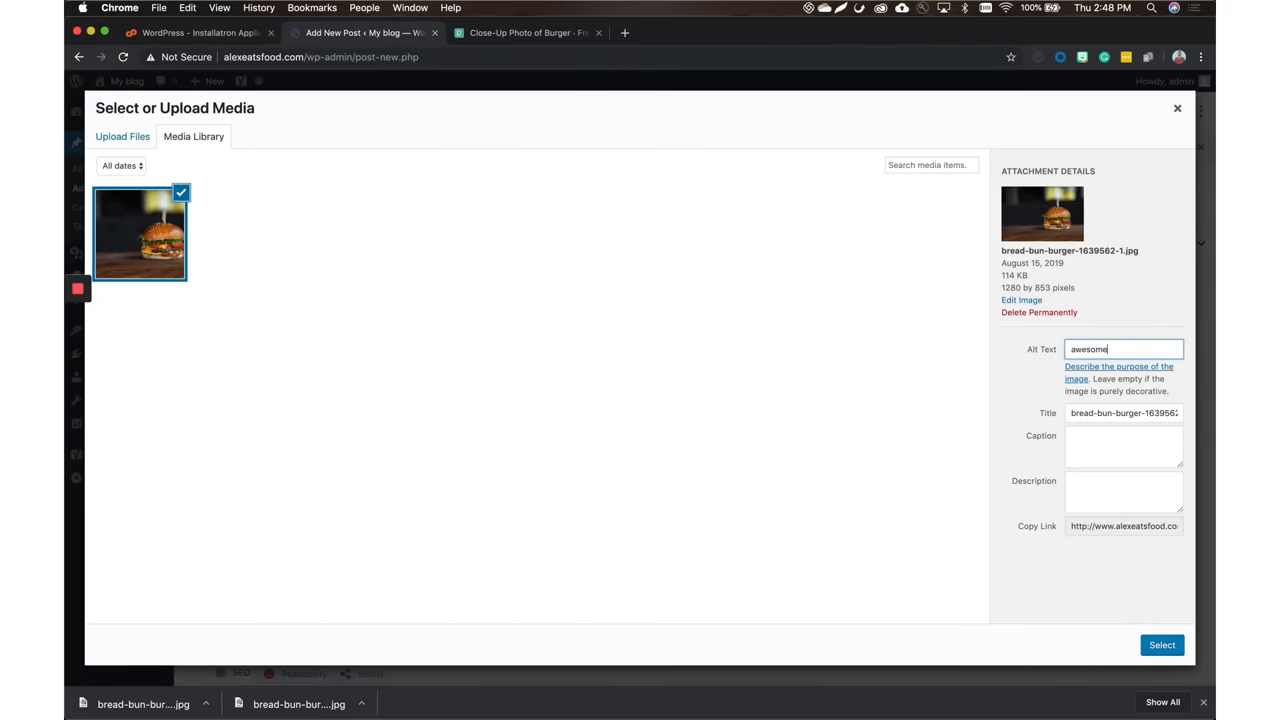
{"action": "type", "text": "burgers"}
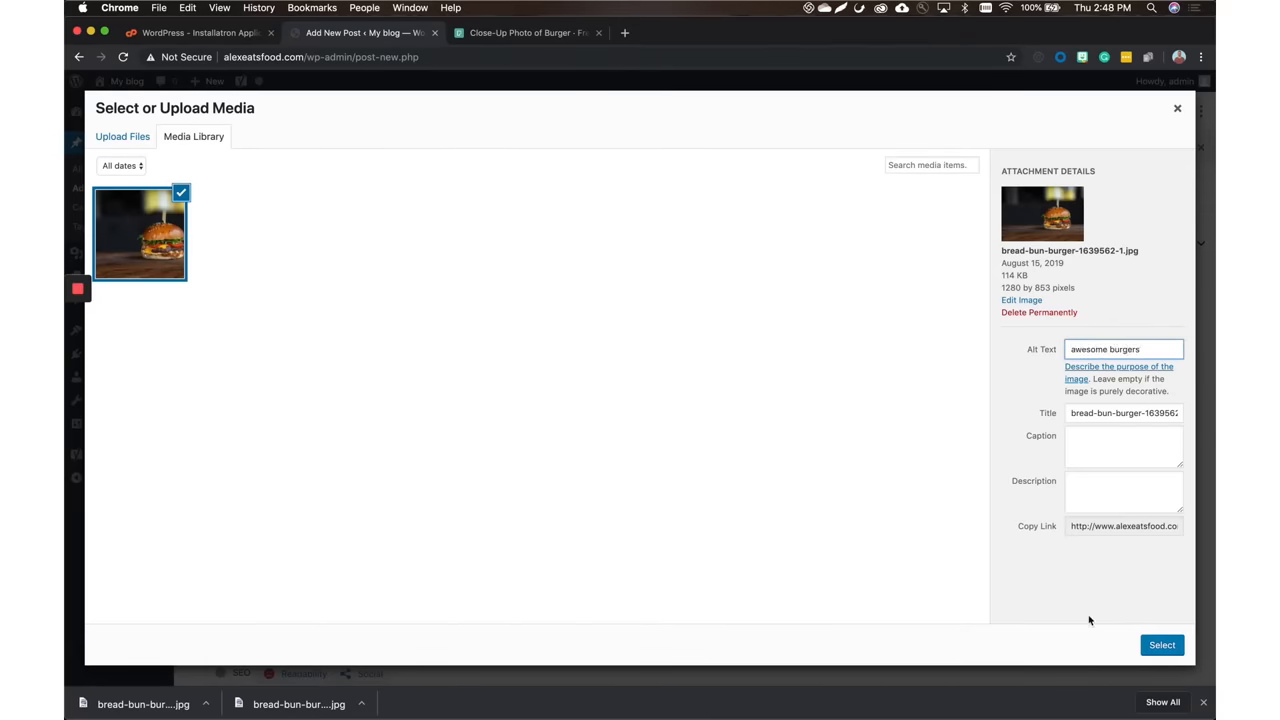
{"action": "left_click", "coordinate": [1161, 644]}
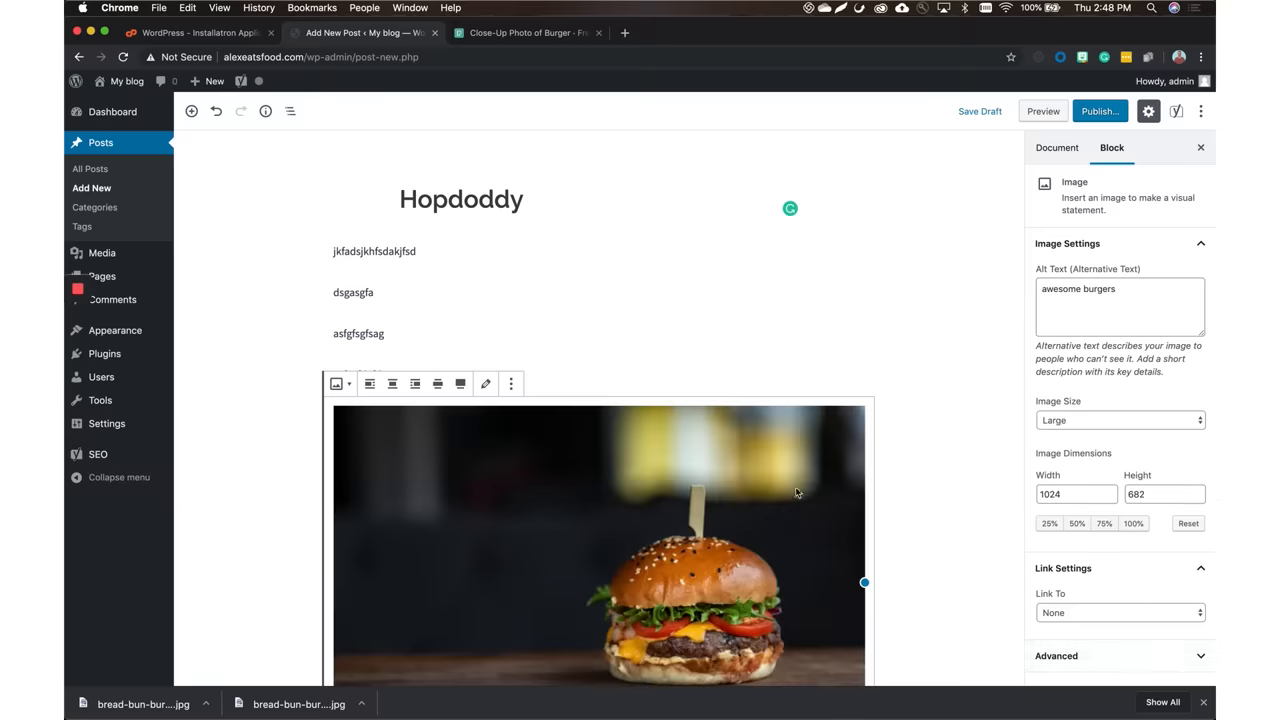
{"action": "scroll", "scroll_direction": "down", "scroll_amount": 3}
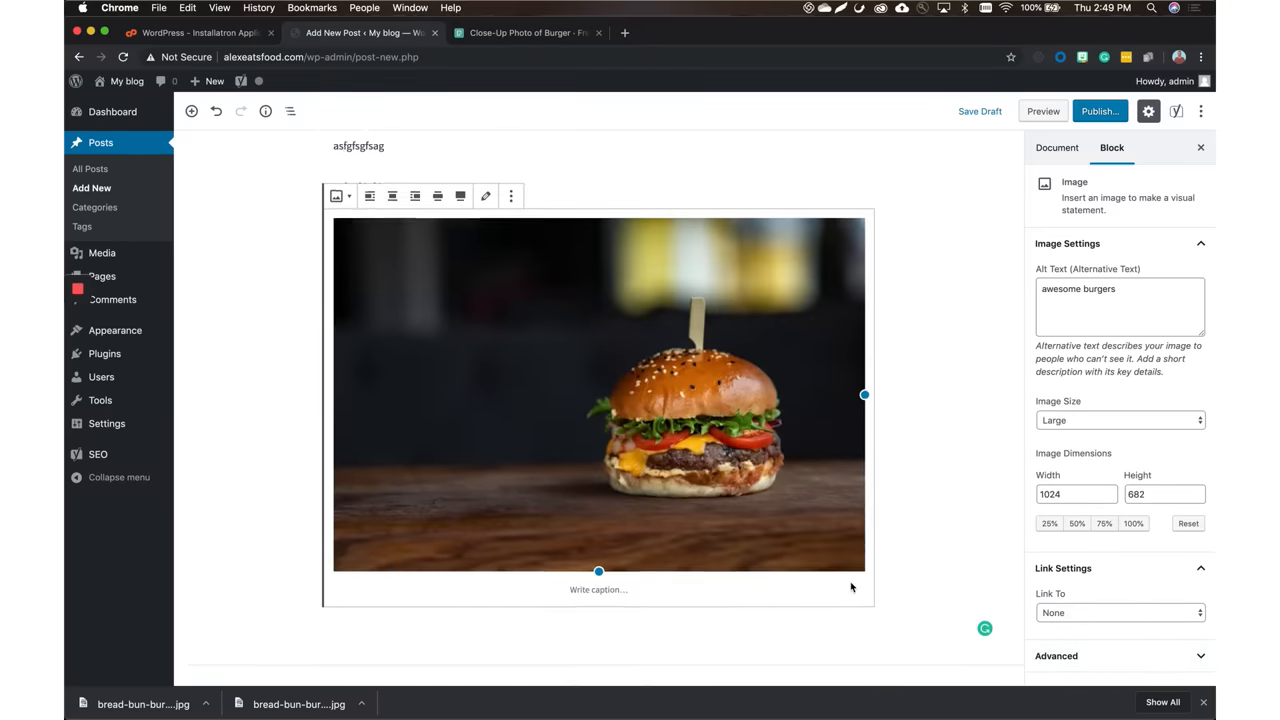
{"action": "scroll", "scroll_direction": "down", "scroll_amount": 3}
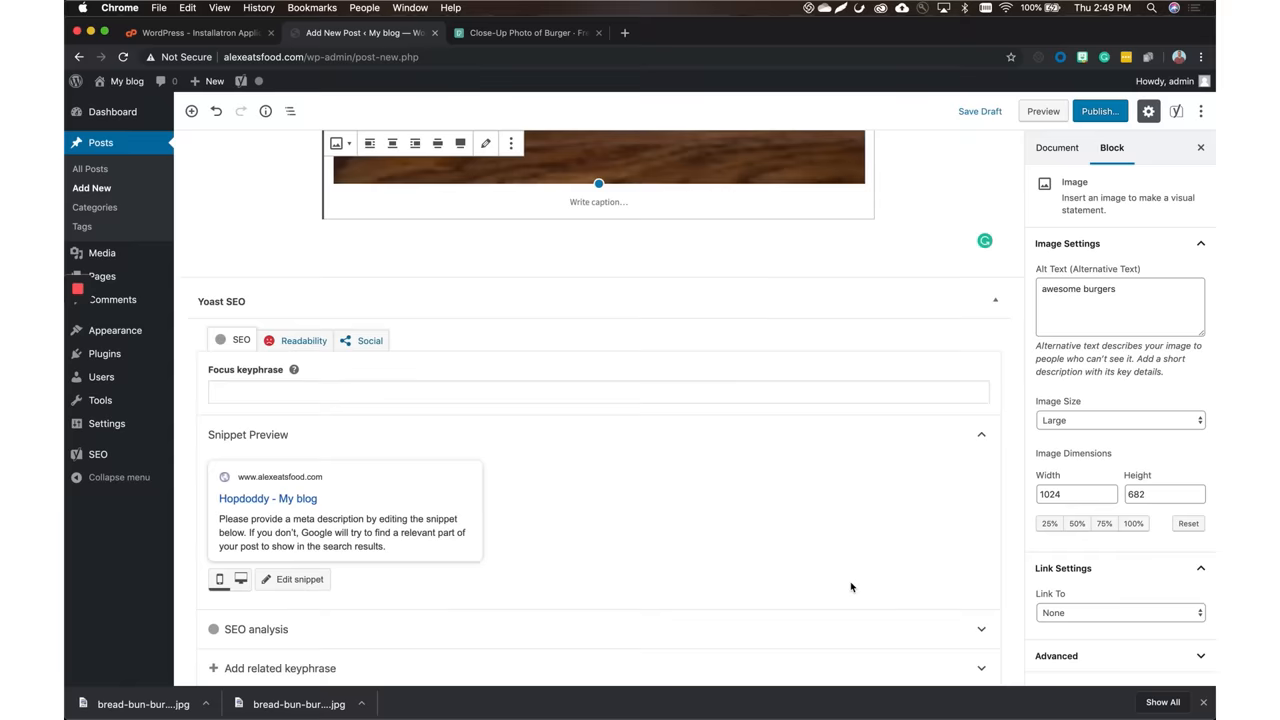
{"action": "scroll", "scroll_direction": "down", "scroll_amount": 3}
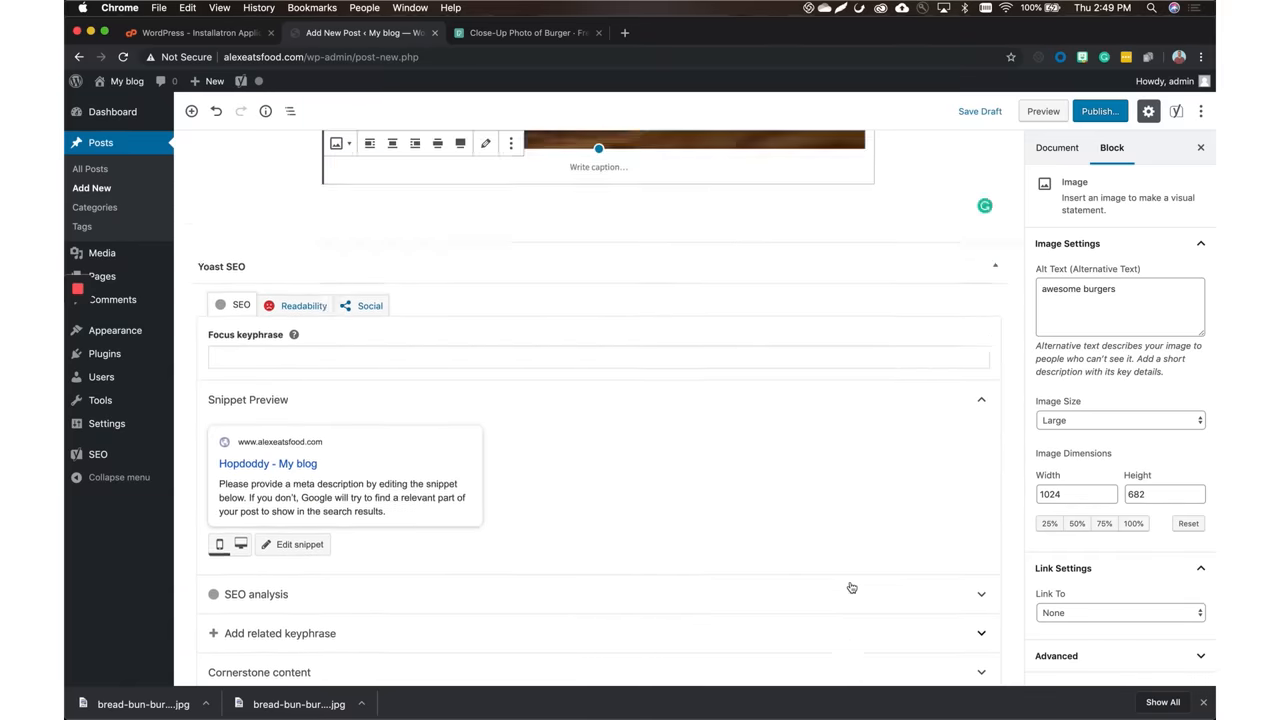
Set the burger photo as the post's featured image and open pre-publish settings
{"action": "left_click", "coordinate": [1057, 147]}
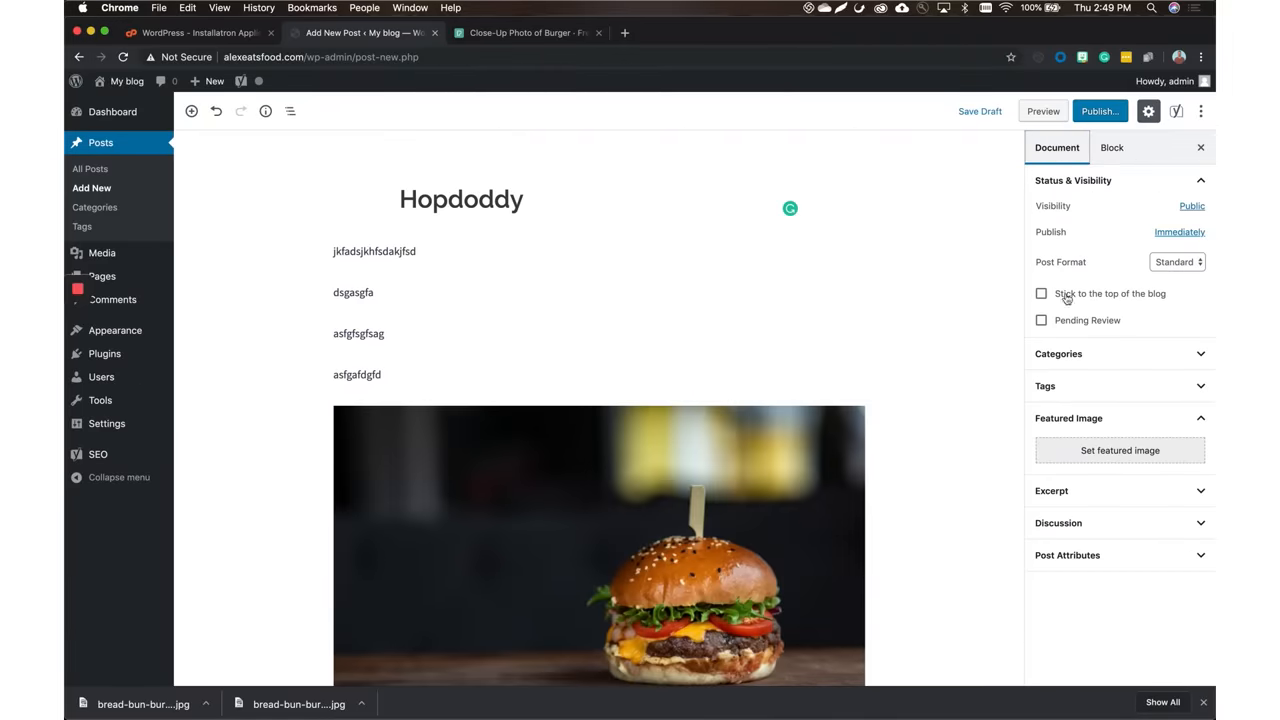
{"action": "left_click", "coordinate": [598, 545]}
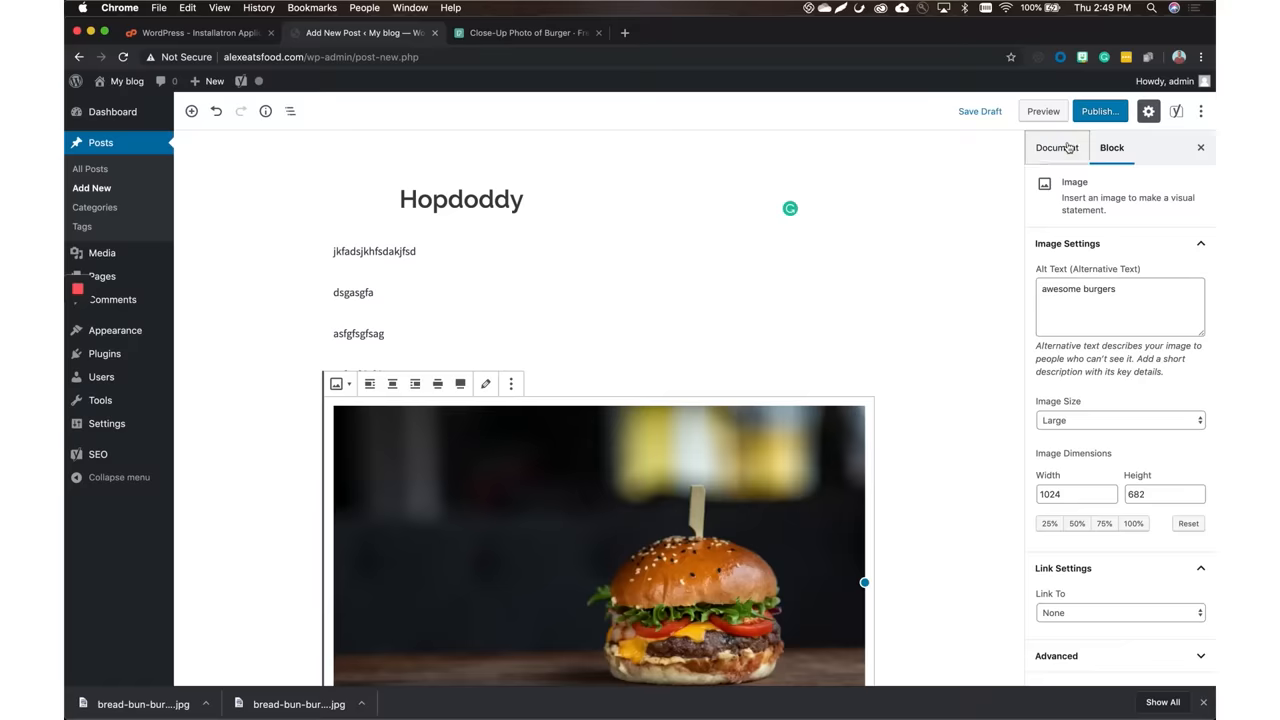
{"action": "left_click", "coordinate": [1057, 147]}
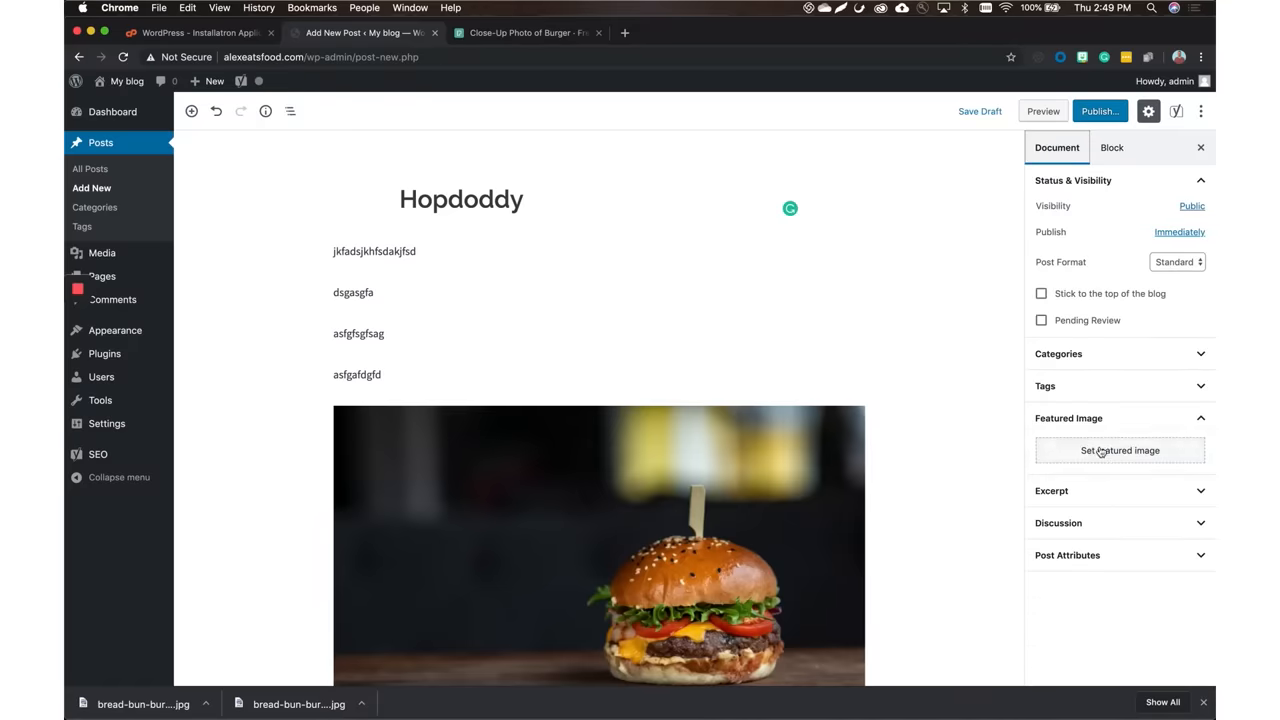
{"action": "left_click", "coordinate": [1120, 450]}
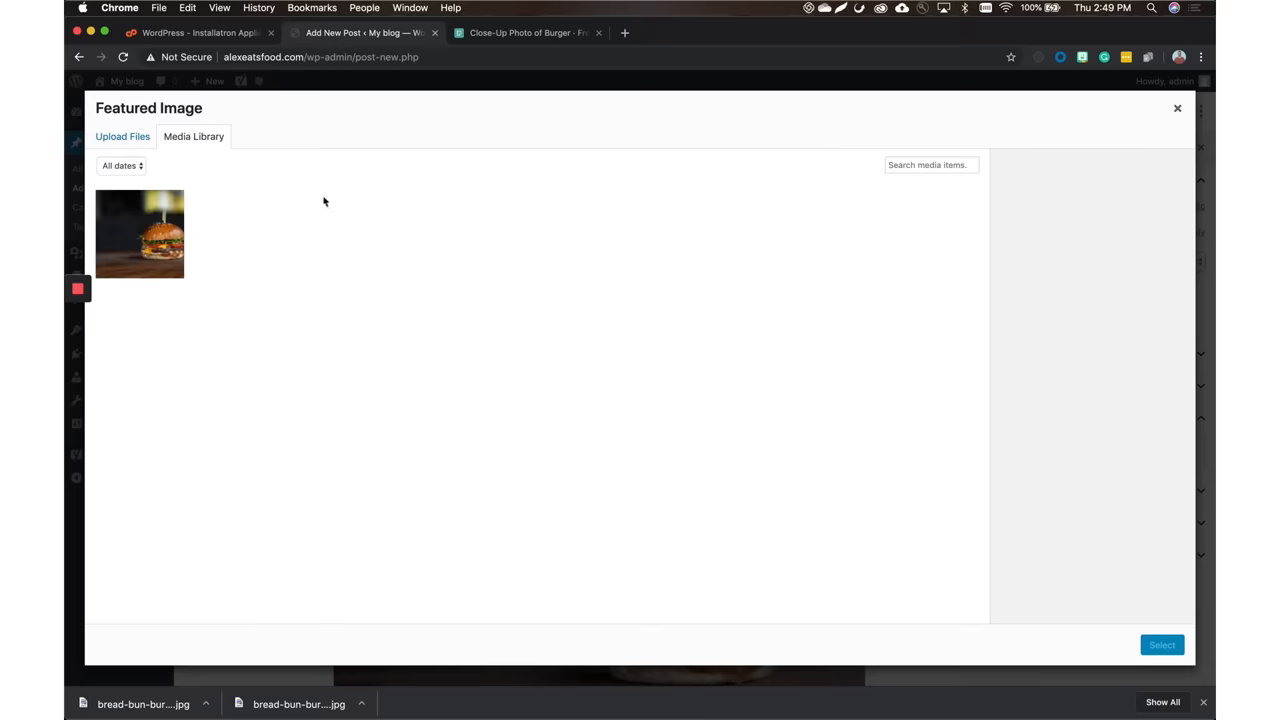
{"action": "left_click", "coordinate": [1161, 644]}
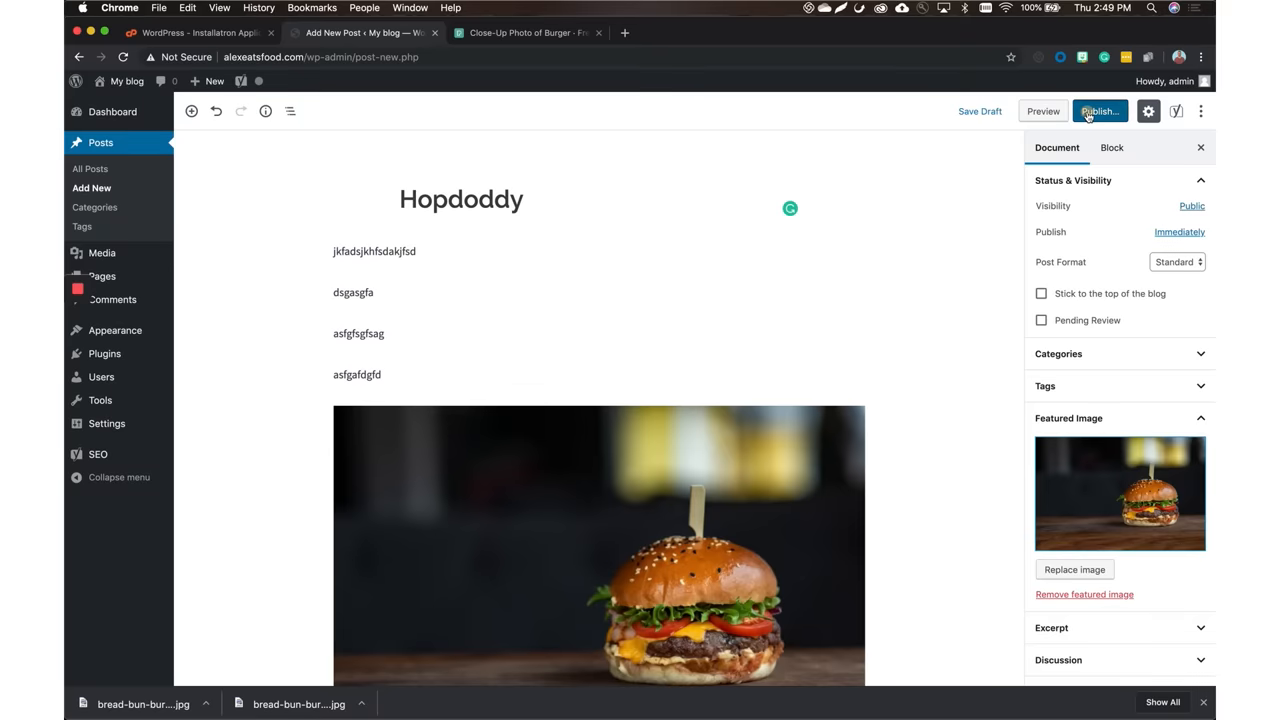
{"action": "left_click", "coordinate": [1099, 111]}
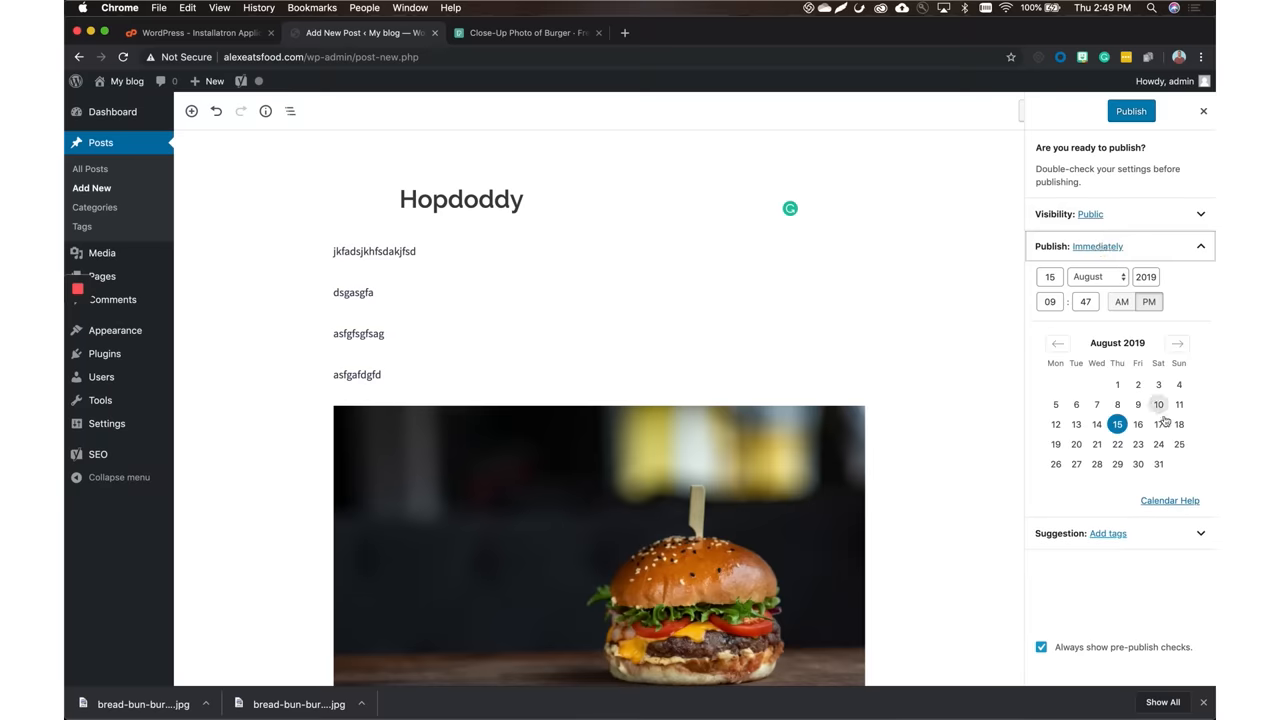
Set the Hopdoddy publish date to Aug 16, 2019, 9:47 pm, schedule it, and view it
{"action": "left_click", "coordinate": [1158, 424]}
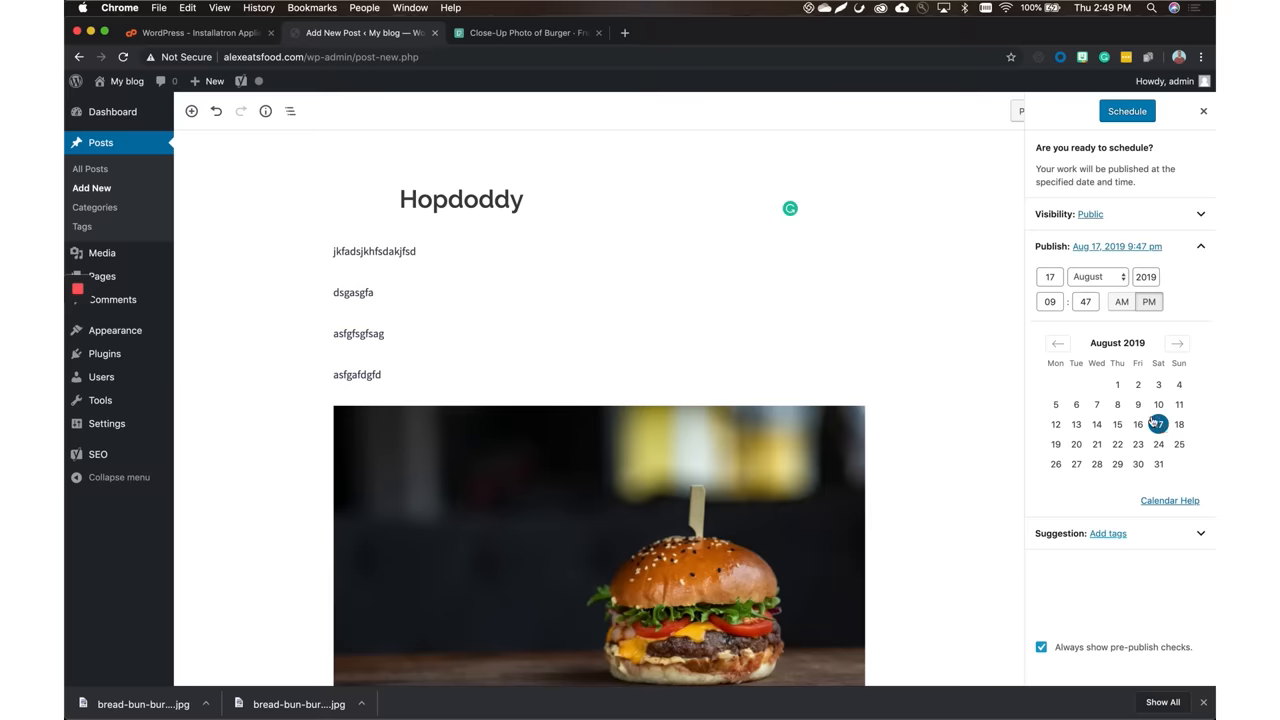
{"action": "left_click", "coordinate": [1137, 424]}
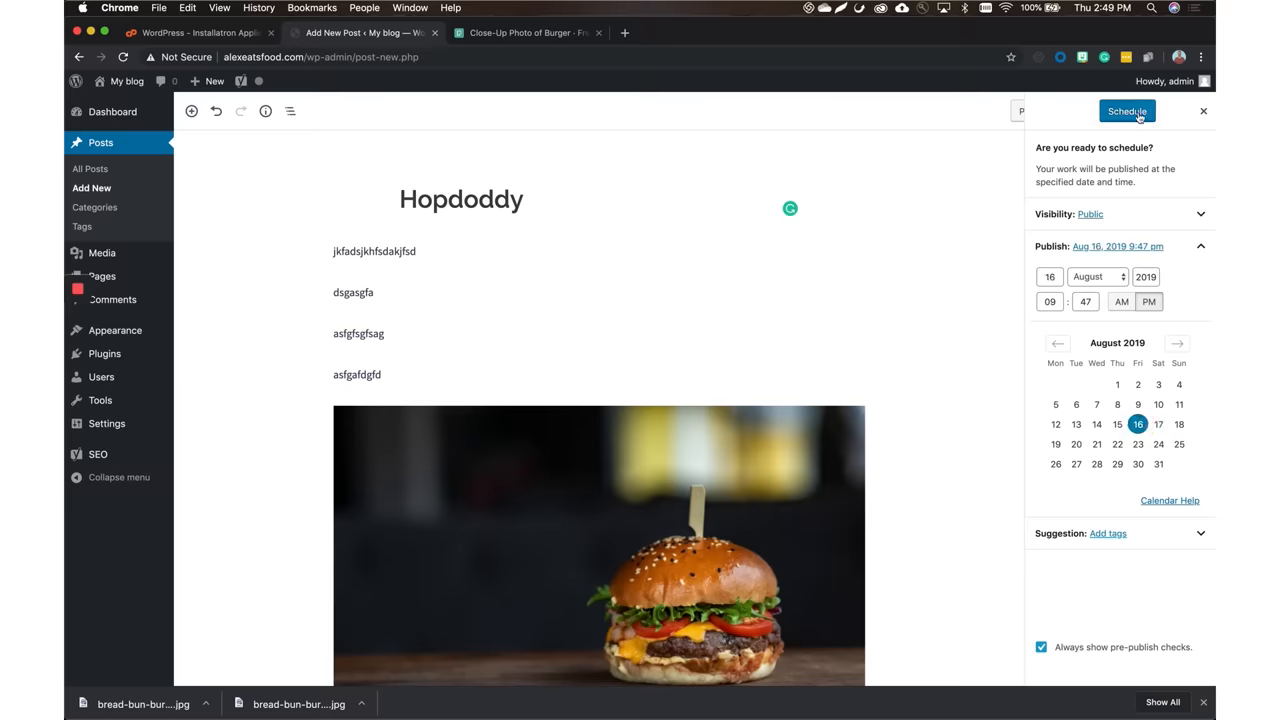
{"action": "left_click", "coordinate": [1127, 111]}
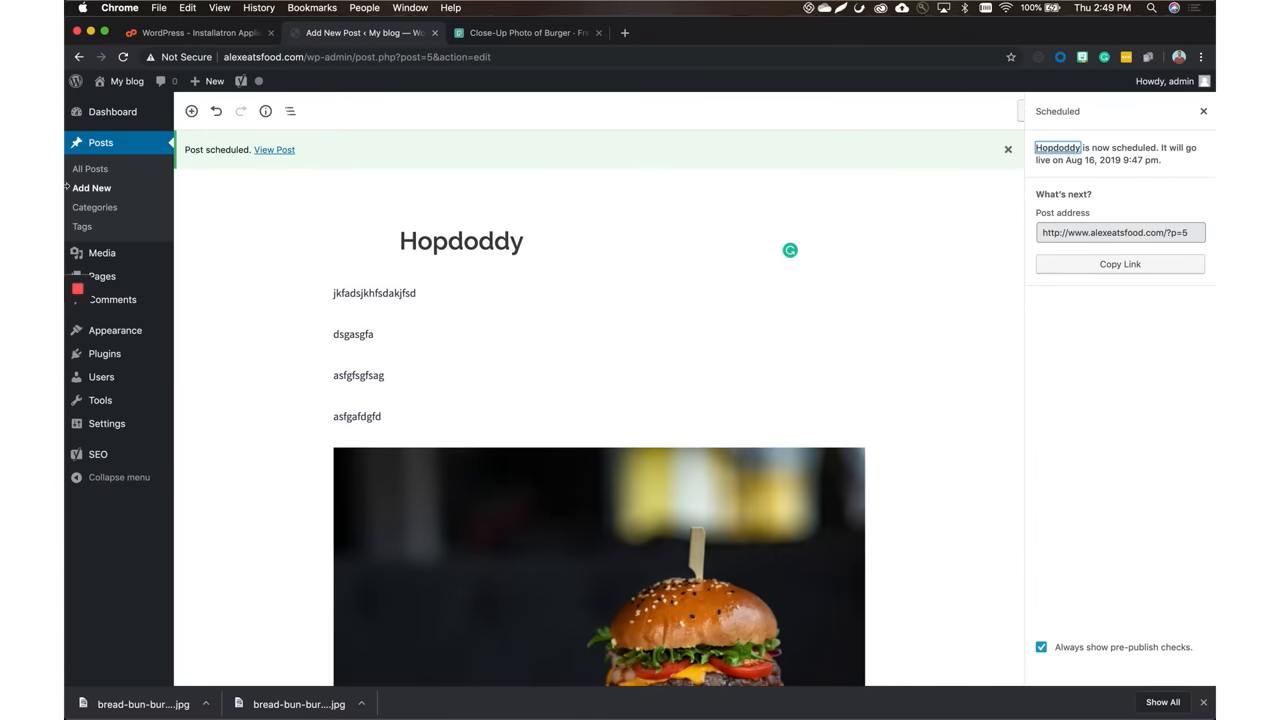
{"action": "left_click", "coordinate": [274, 149]}
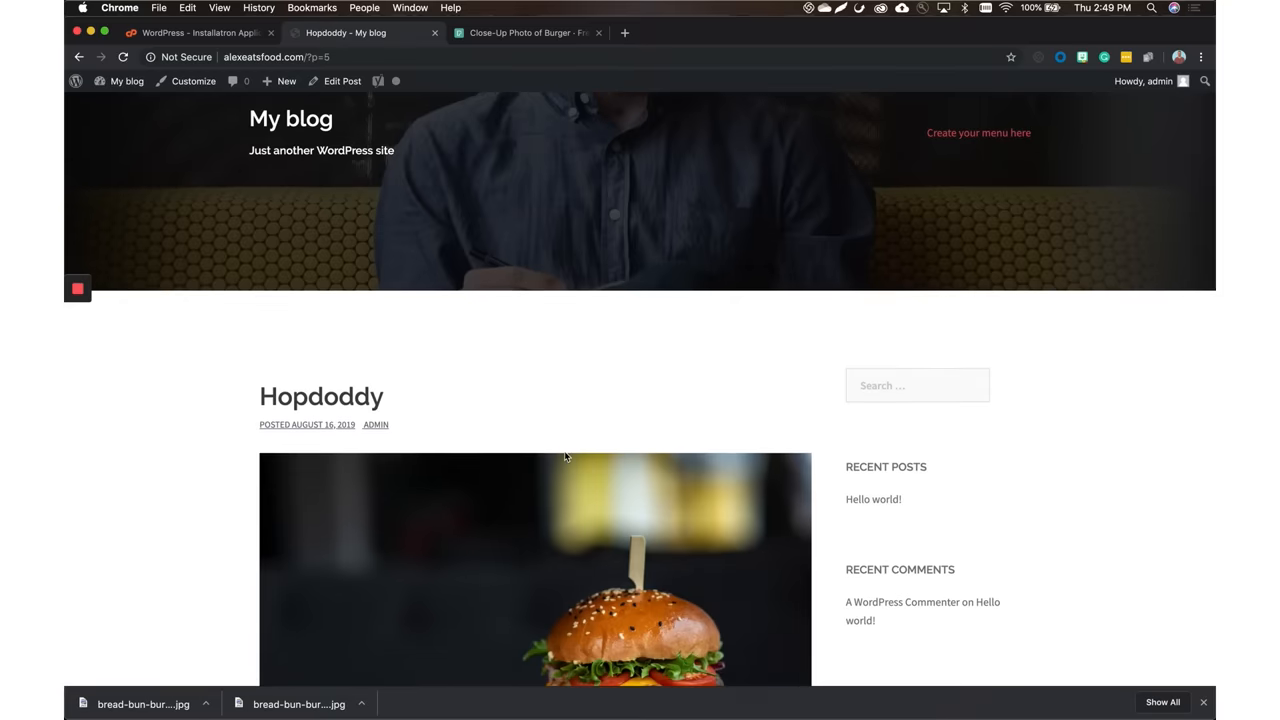
Scroll through the scheduled Hopdoddy post's live page
{"action": "scroll", "scroll_direction": "down", "scroll_amount": 3}
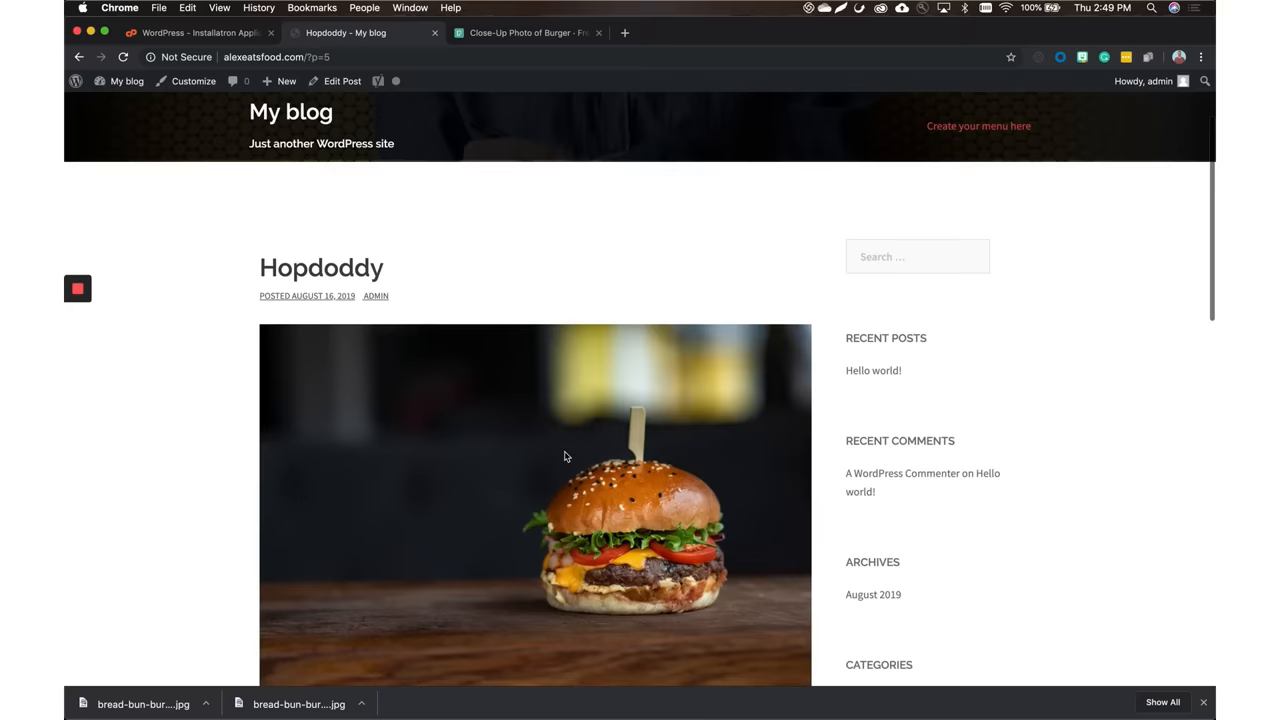
{"action": "scroll", "scroll_direction": "down", "scroll_amount": 3}
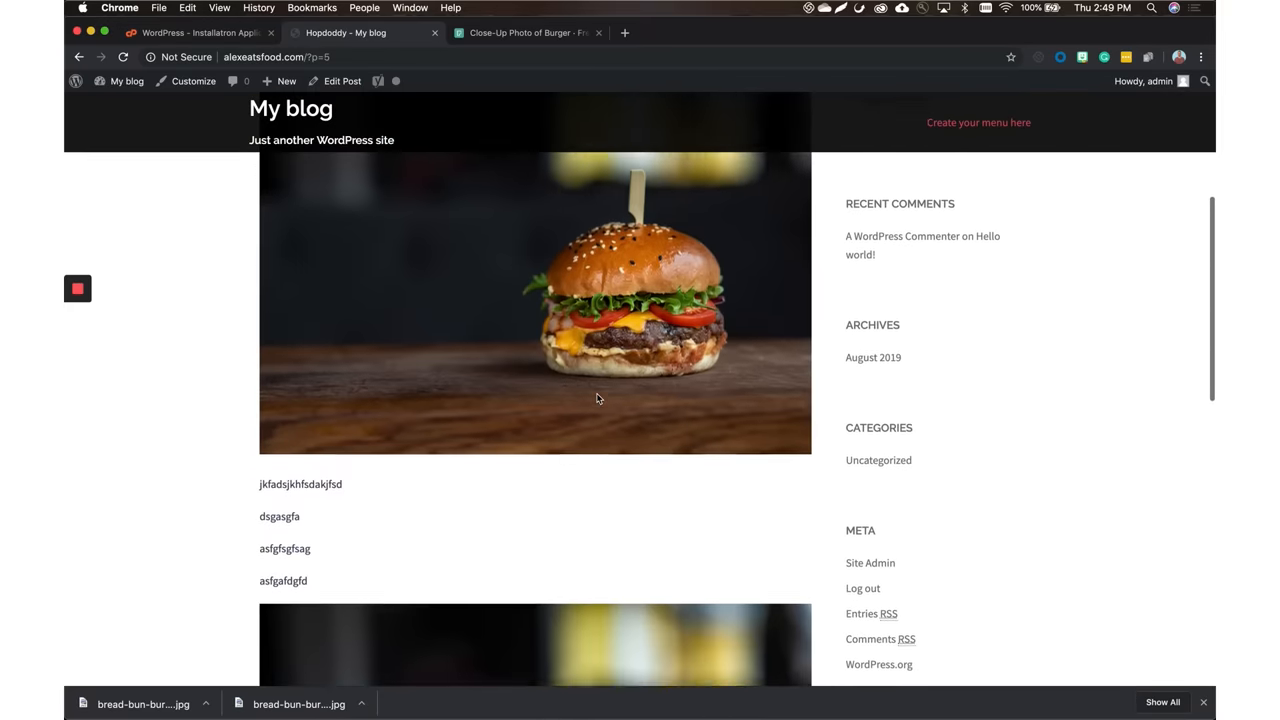
{"action": "scroll", "scroll_direction": "down", "scroll_amount": 3}
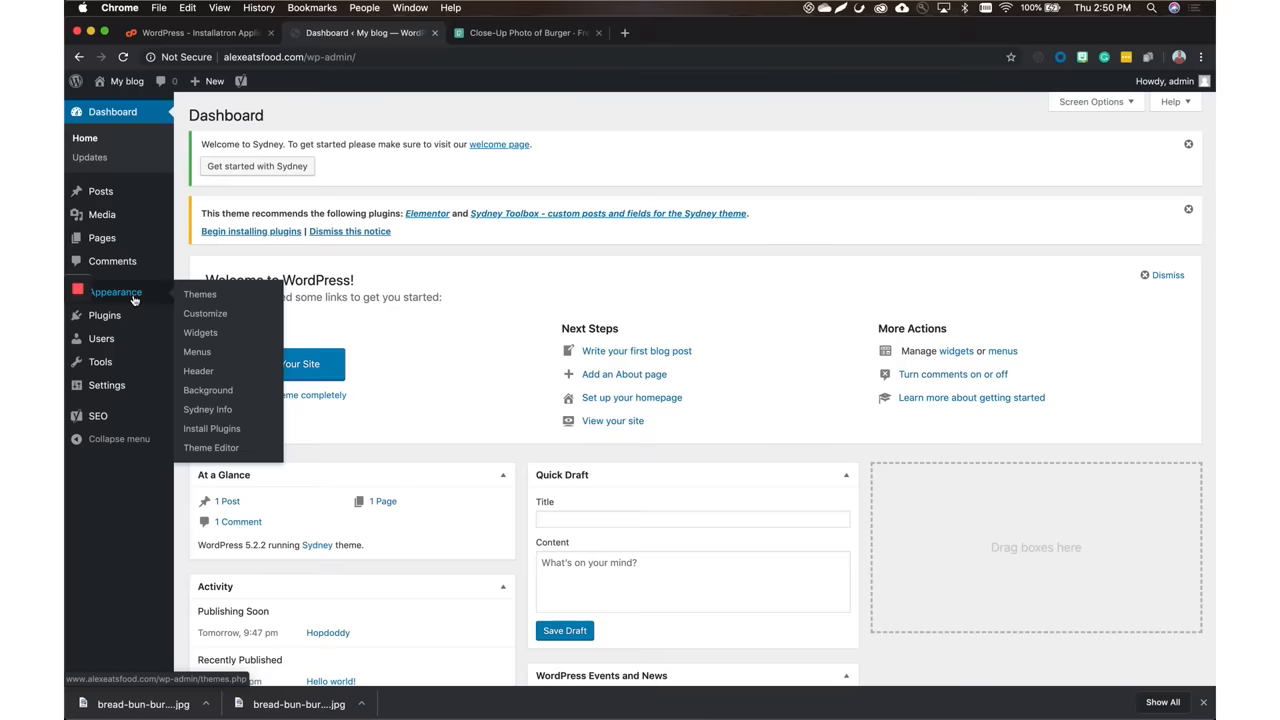
Open the sidebar widget settings under Appearance > Widgets
{"action": "left_click", "coordinate": [200, 332]}
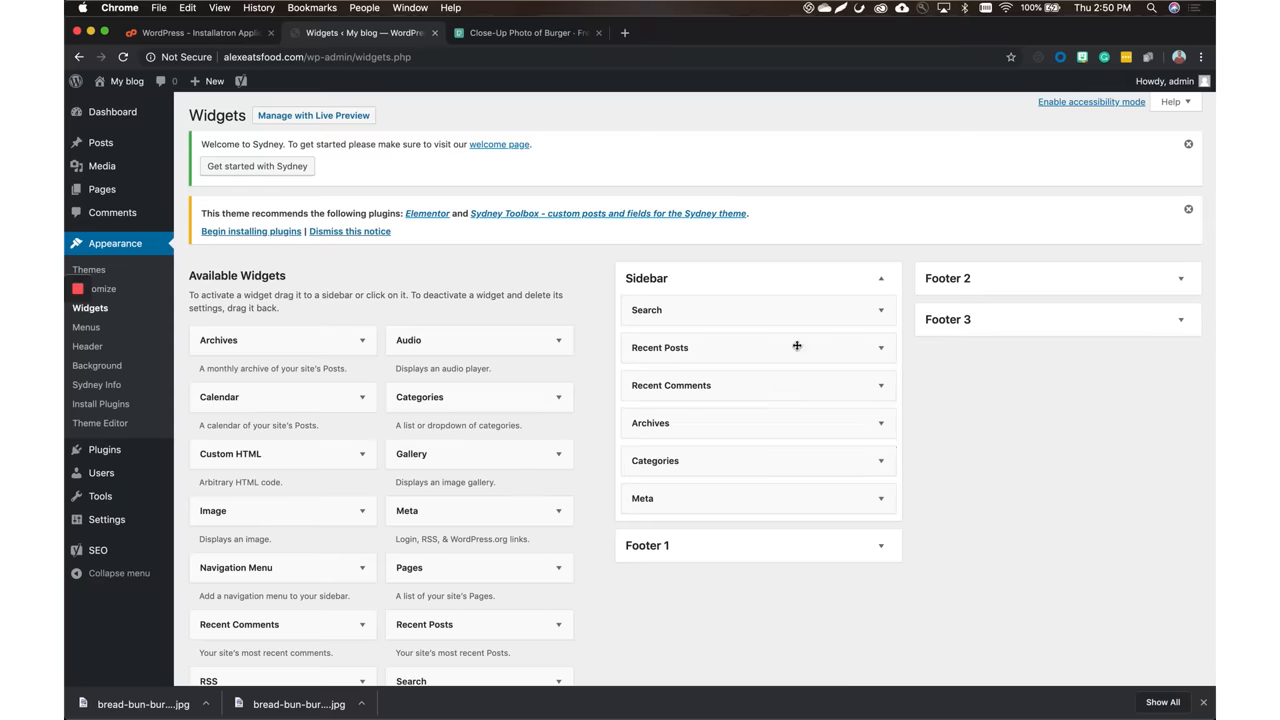
{"action": "mouse_move", "coordinate": [743, 434]}
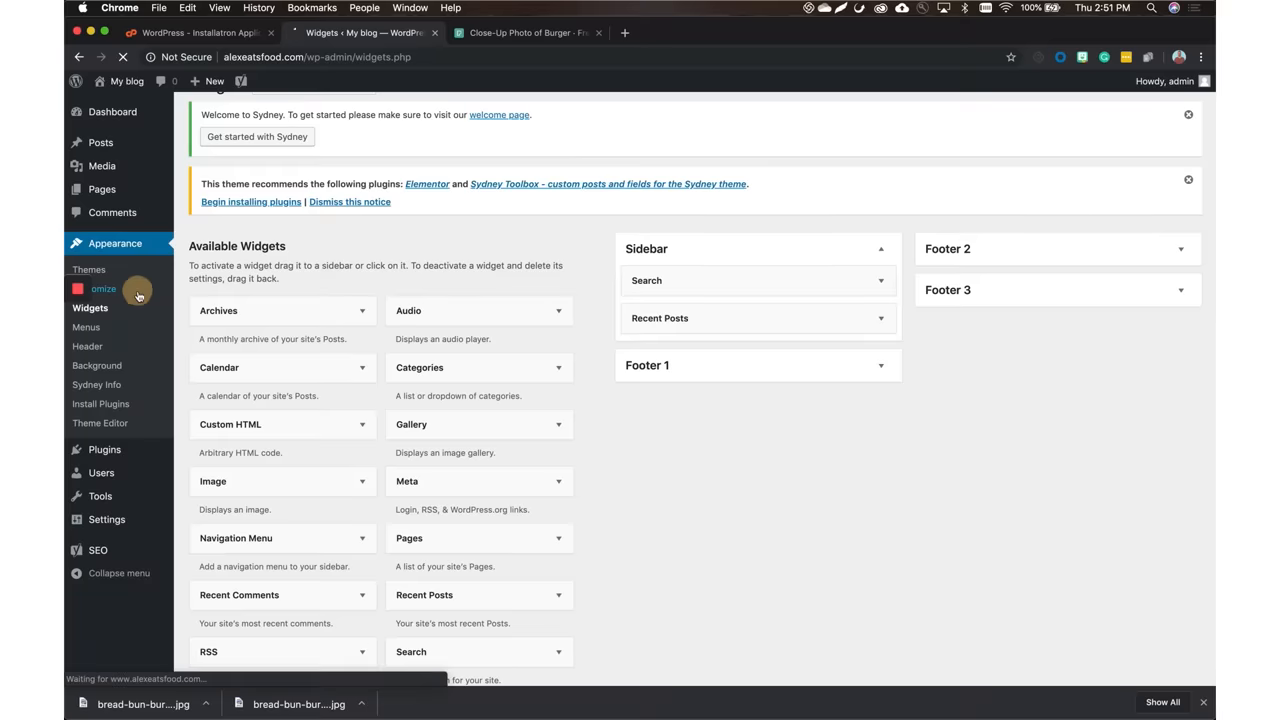
Open the site customizer's Homepage Settings section, then return to the section list
{"action": "left_click", "coordinate": [104, 288]}
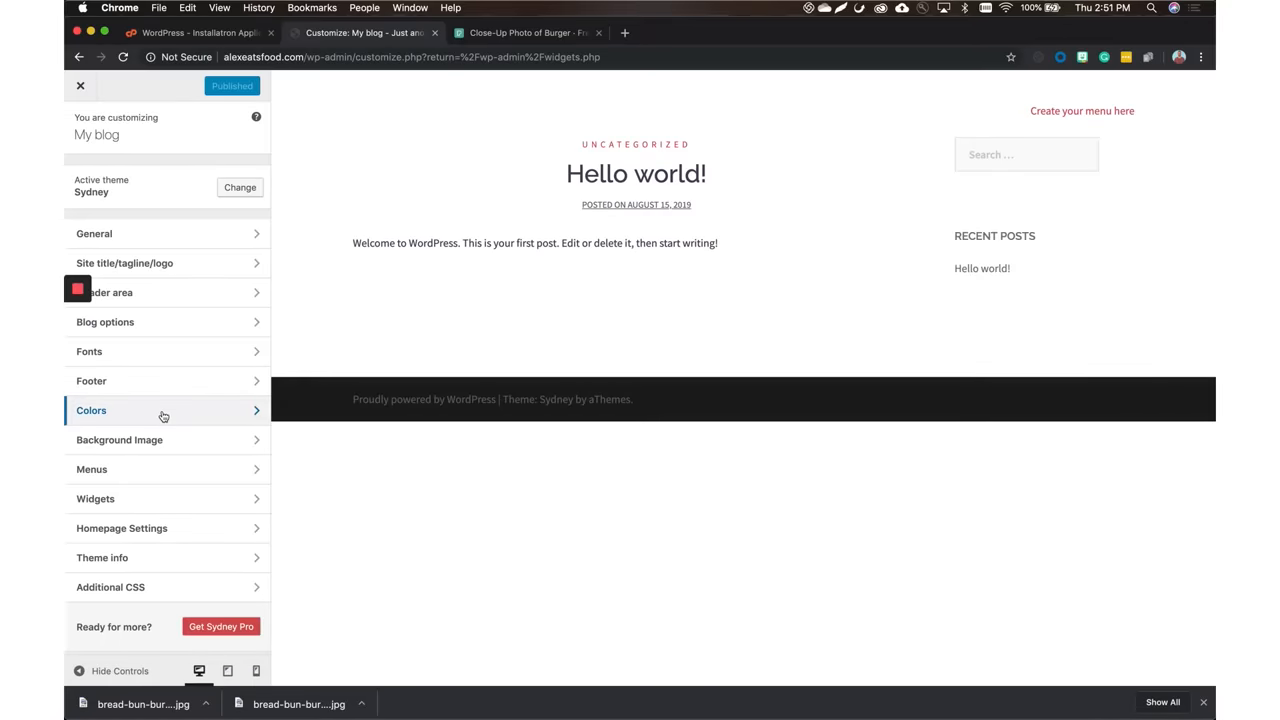
{"action": "mouse_move", "coordinate": [198, 353]}
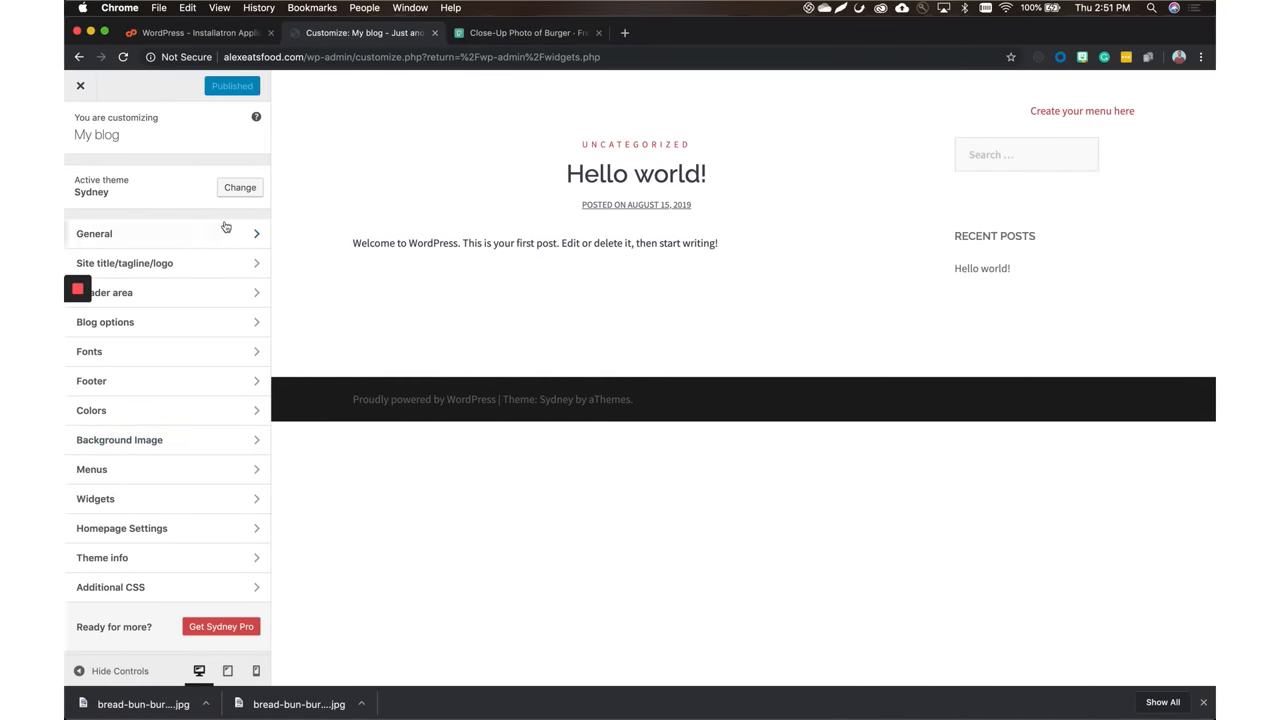
{"action": "left_click", "coordinate": [94, 233]}
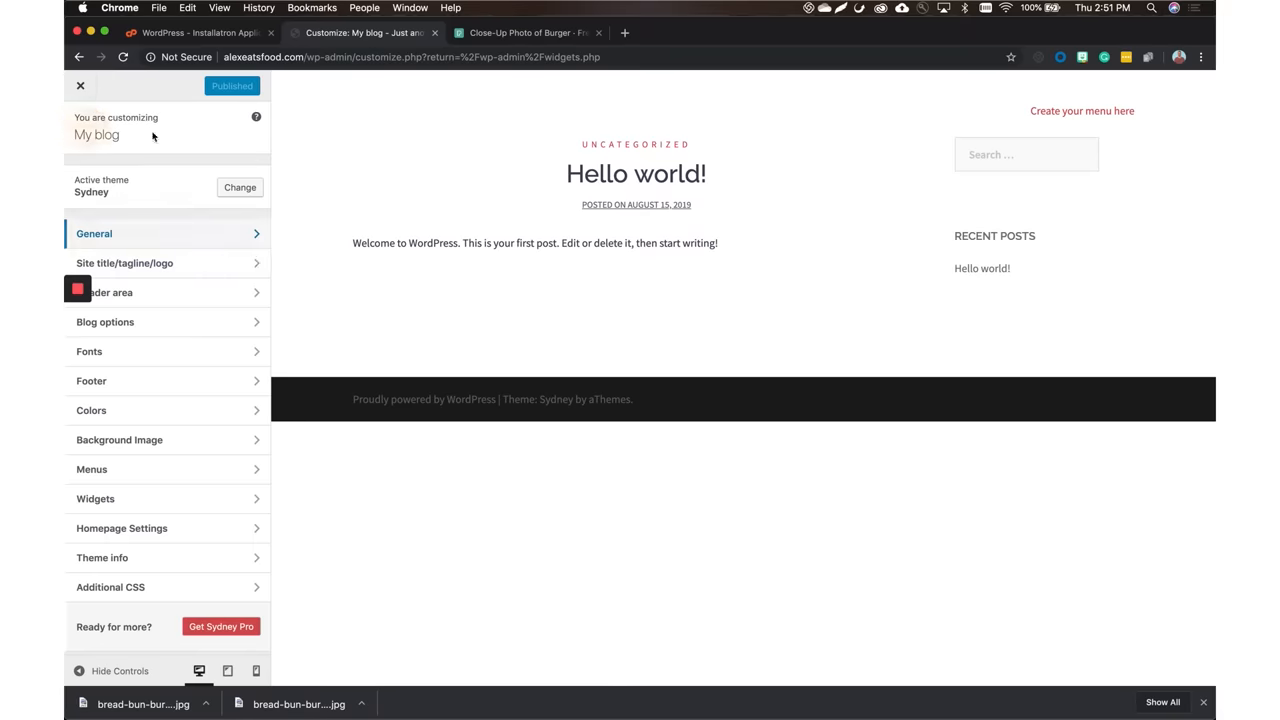
{"action": "mouse_move", "coordinate": [125, 262]}
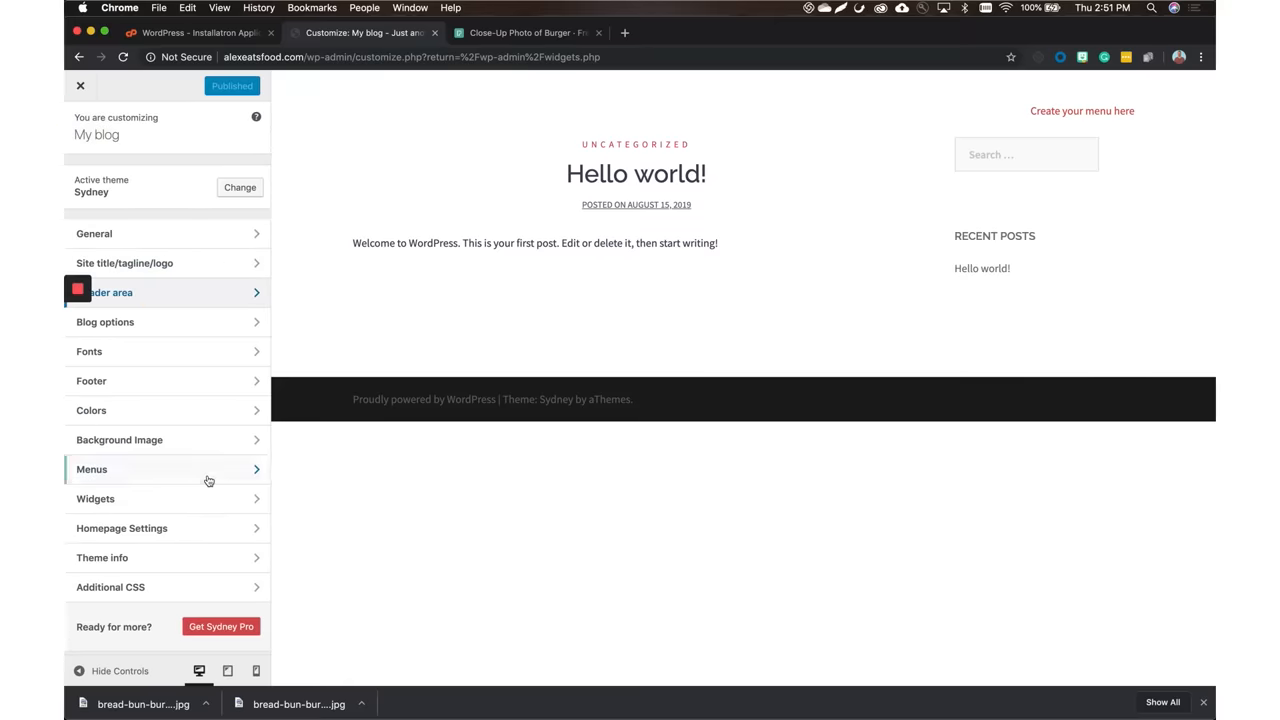
{"action": "left_click", "coordinate": [122, 528]}
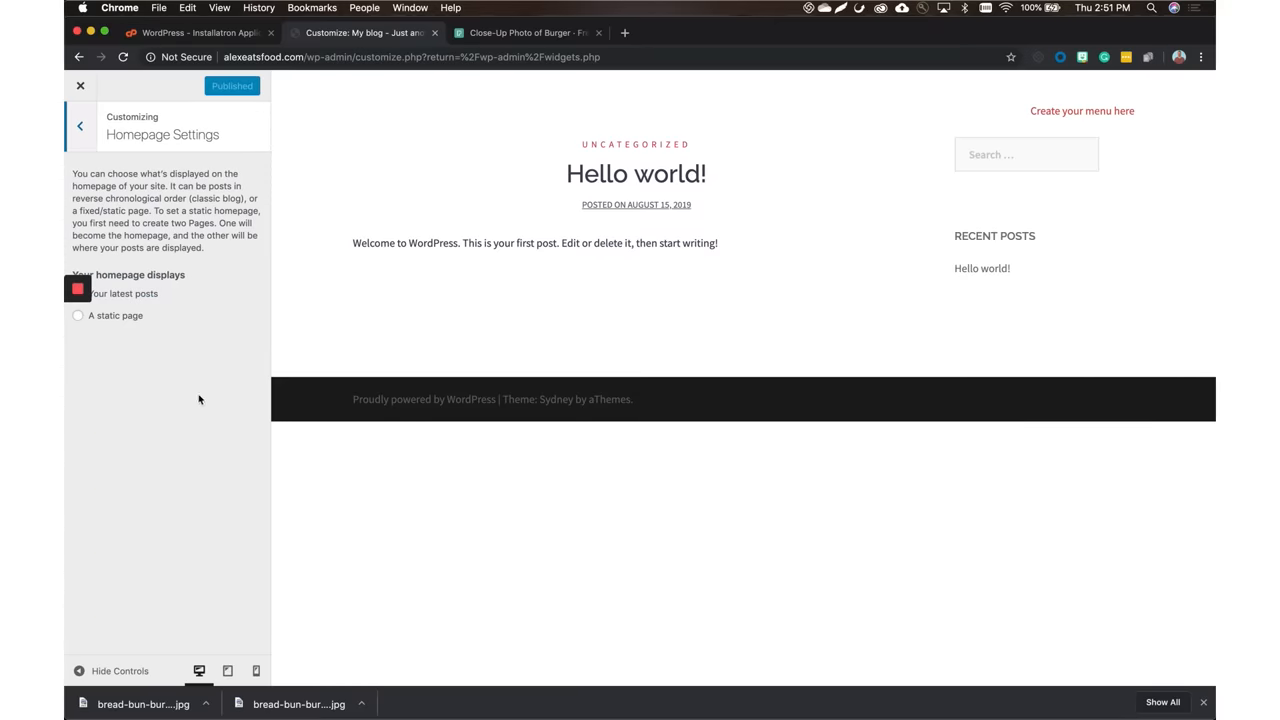
{"action": "mouse_move", "coordinate": [172, 307]}
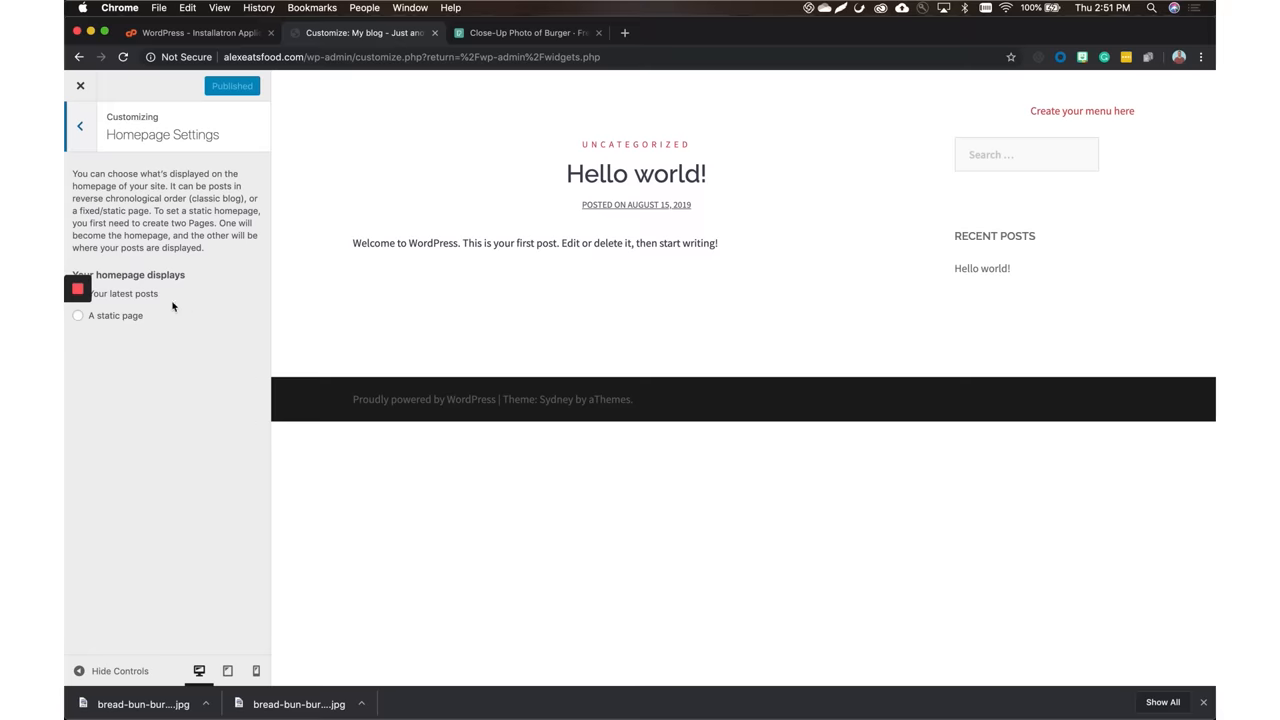
{"action": "mouse_move", "coordinate": [126, 311]}
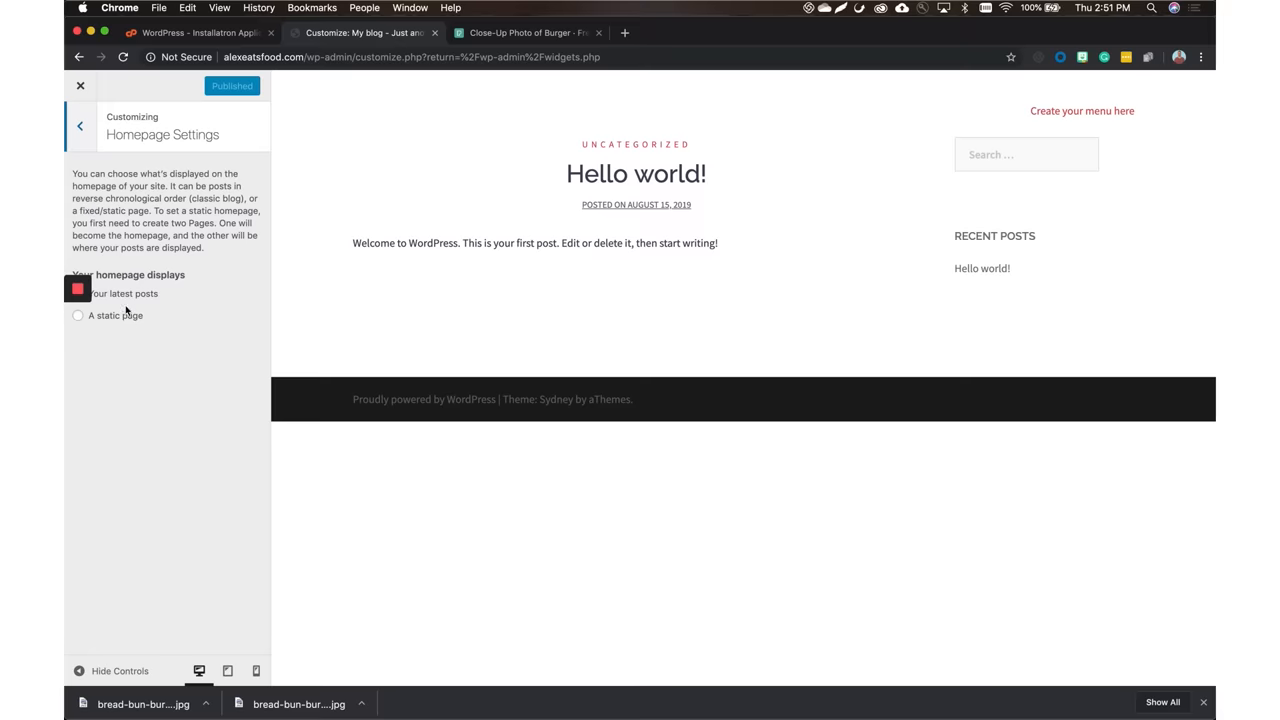
{"action": "mouse_move", "coordinate": [105, 134]}
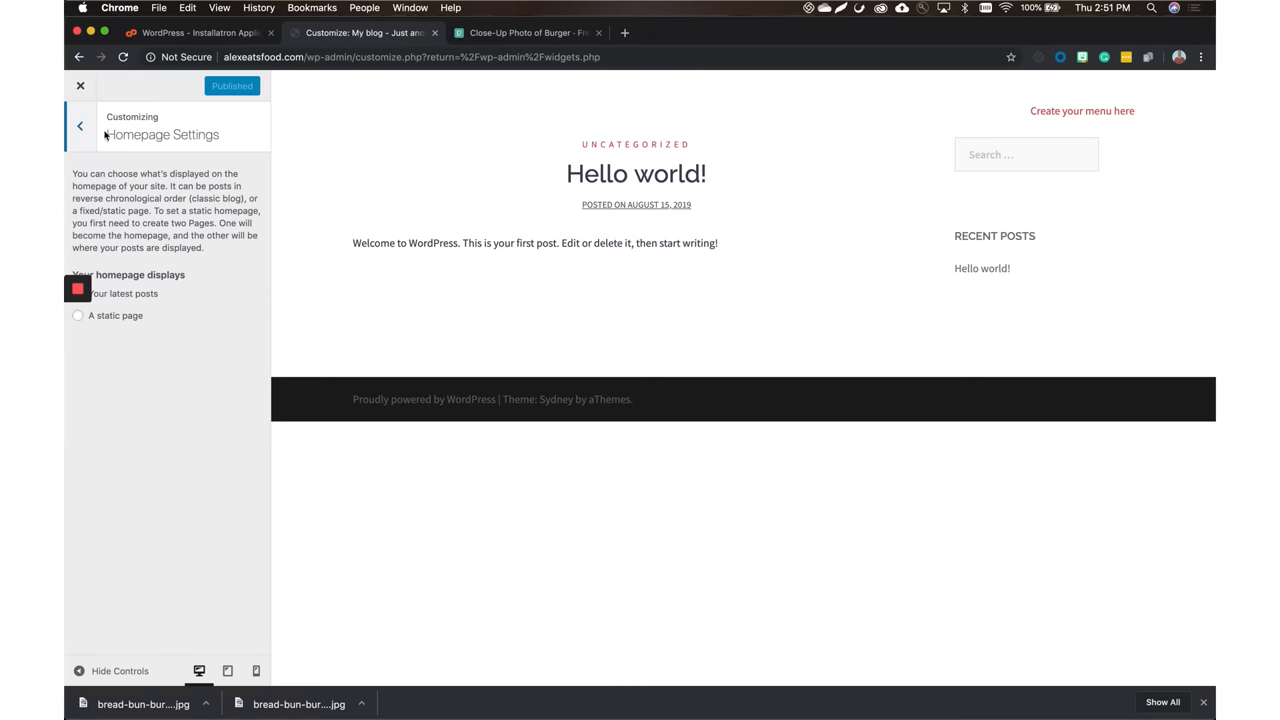
{"action": "left_click", "coordinate": [80, 125]}
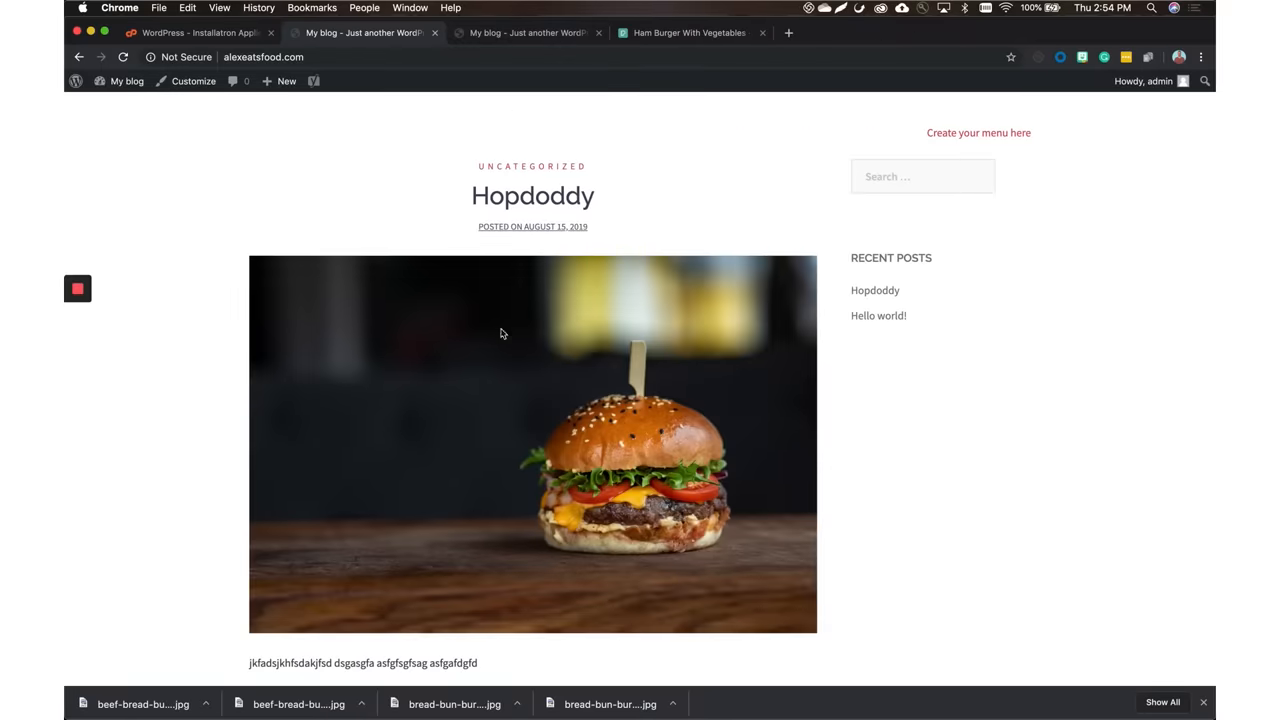
Scroll down the blog's front page showing the published Hopdoddy post
{"action": "scroll", "scroll_direction": "down", "scroll_amount": 3}
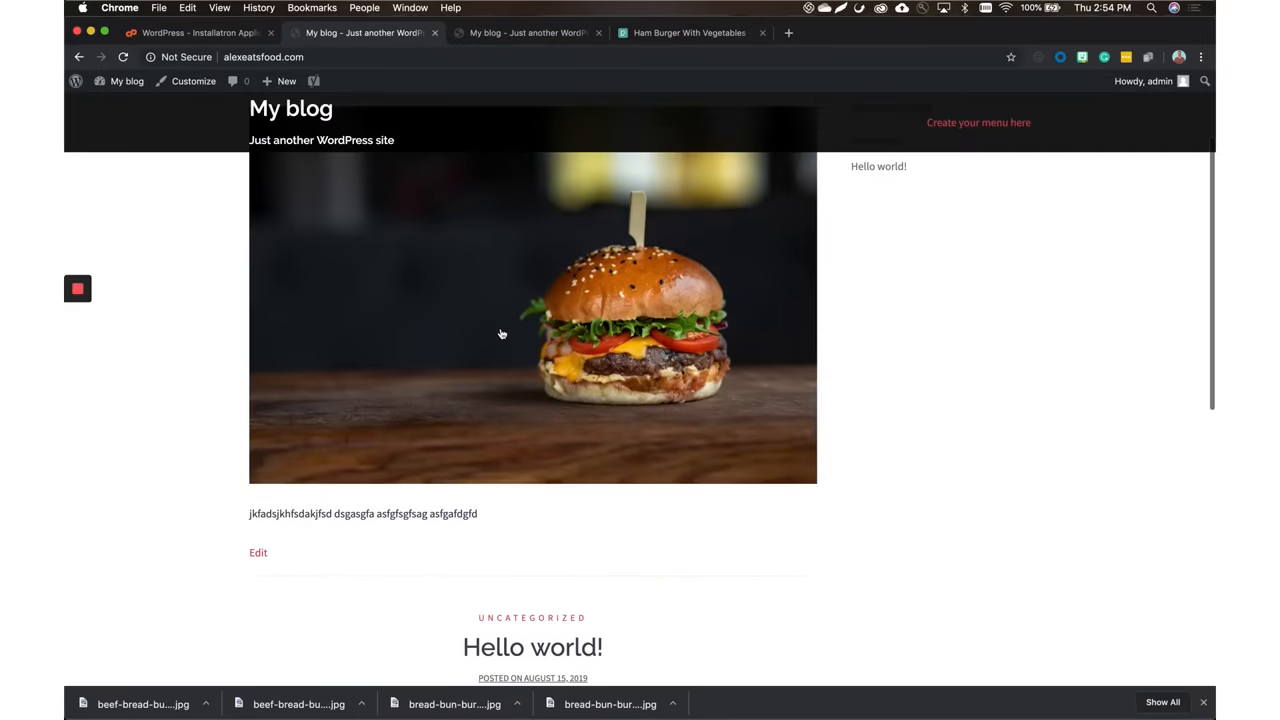
{"action": "scroll", "scroll_direction": "down", "scroll_amount": 3}
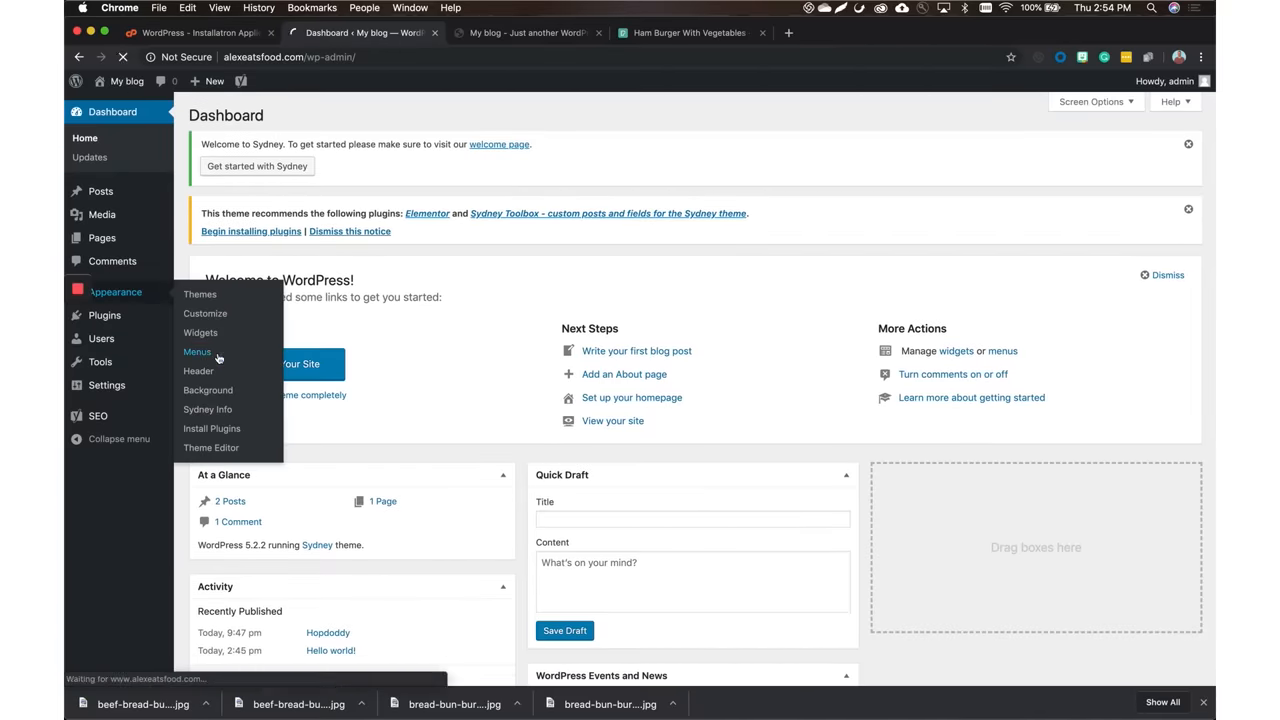
Remove the Sample Page item from the new menu in the Menus editor
{"action": "left_click", "coordinate": [197, 351]}
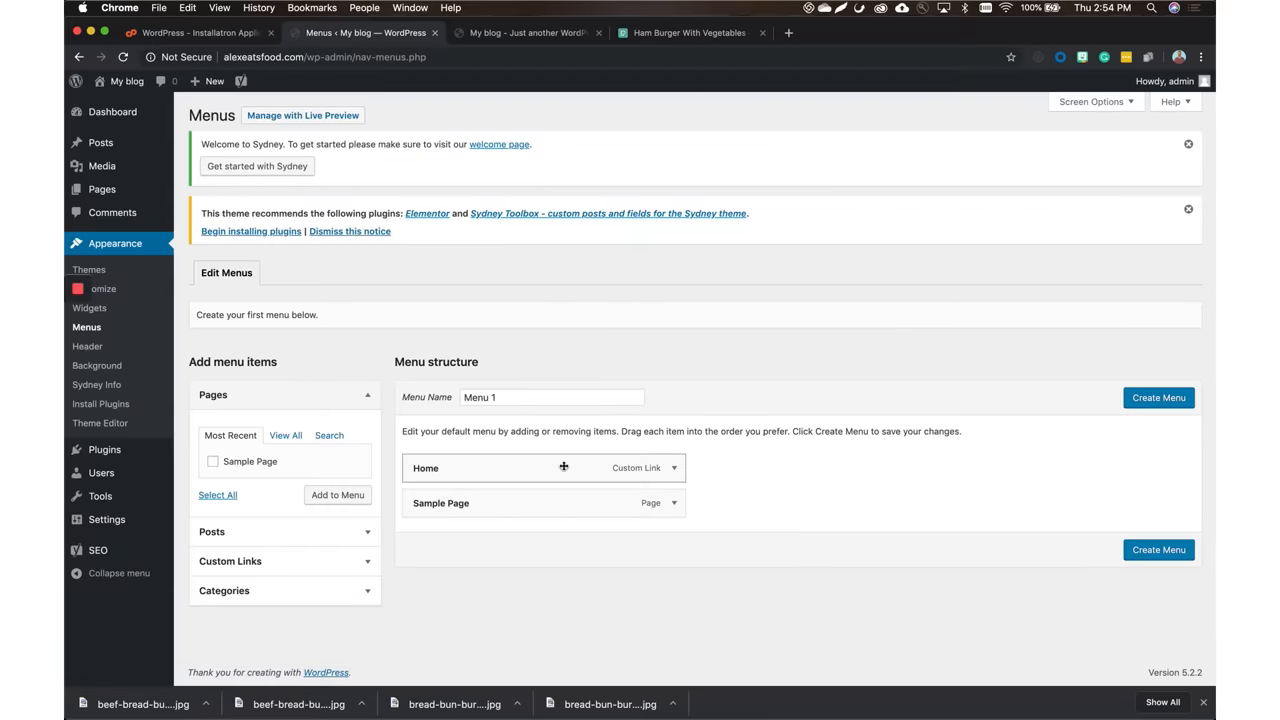
{"action": "left_click", "coordinate": [550, 397]}
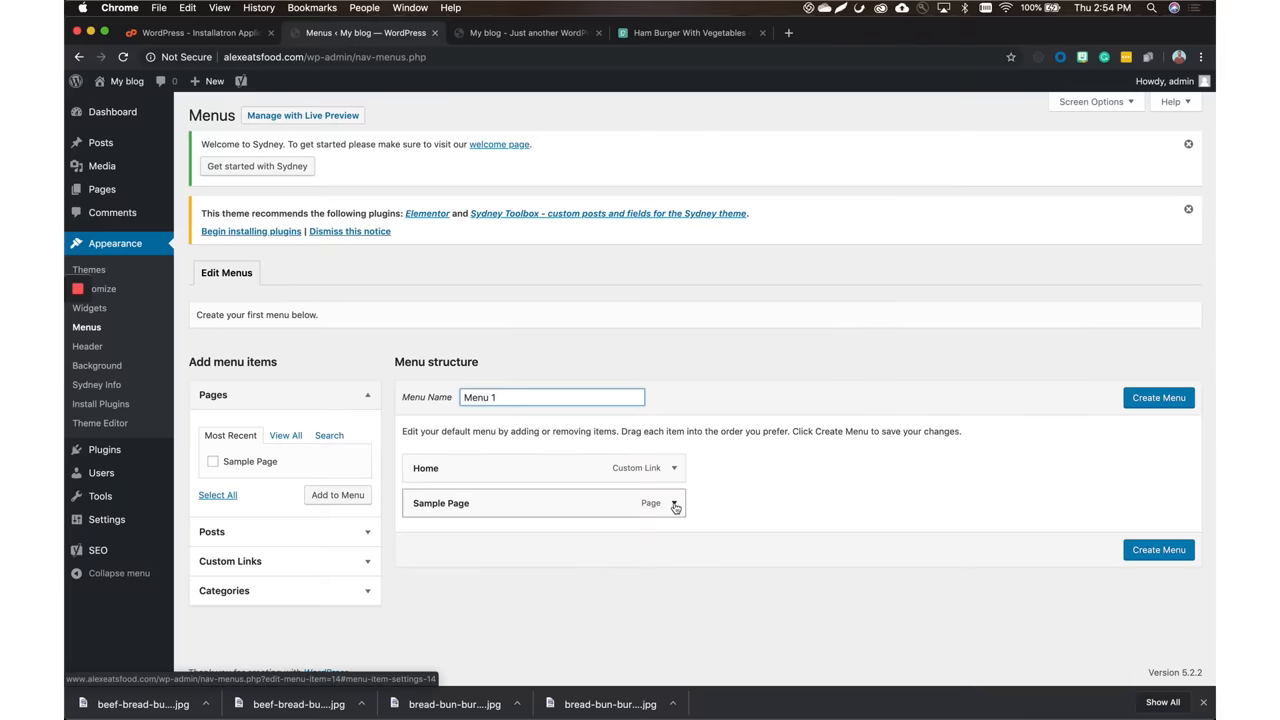
{"action": "left_click", "coordinate": [675, 503]}
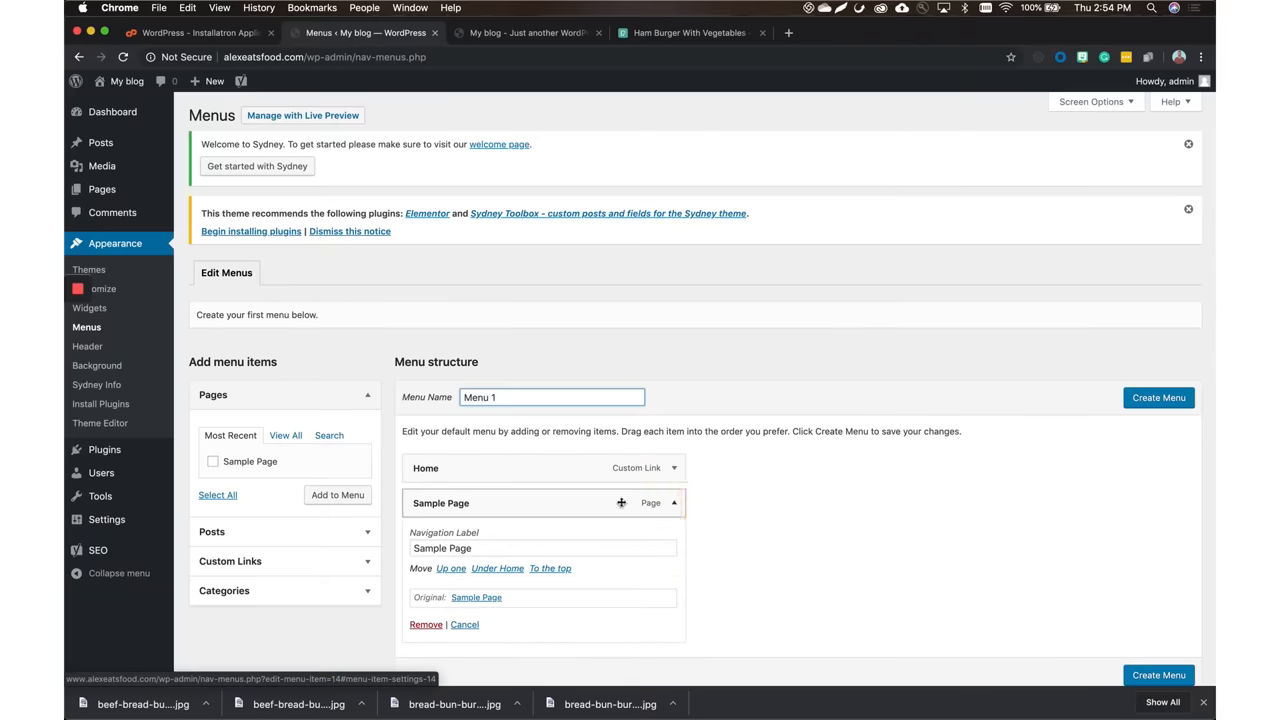
{"action": "left_click", "coordinate": [425, 624]}
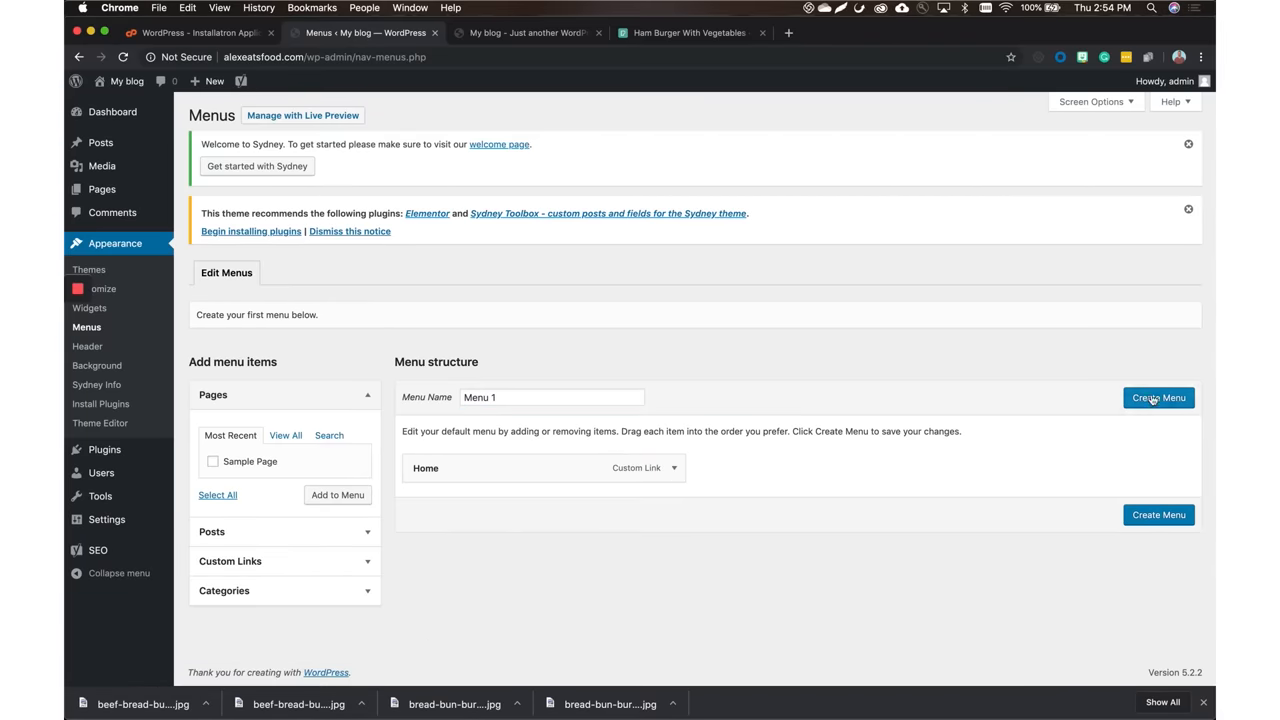
Create Menu 1 with the Home link, assign it to Primary Menu, and save
{"action": "left_click", "coordinate": [1158, 397]}
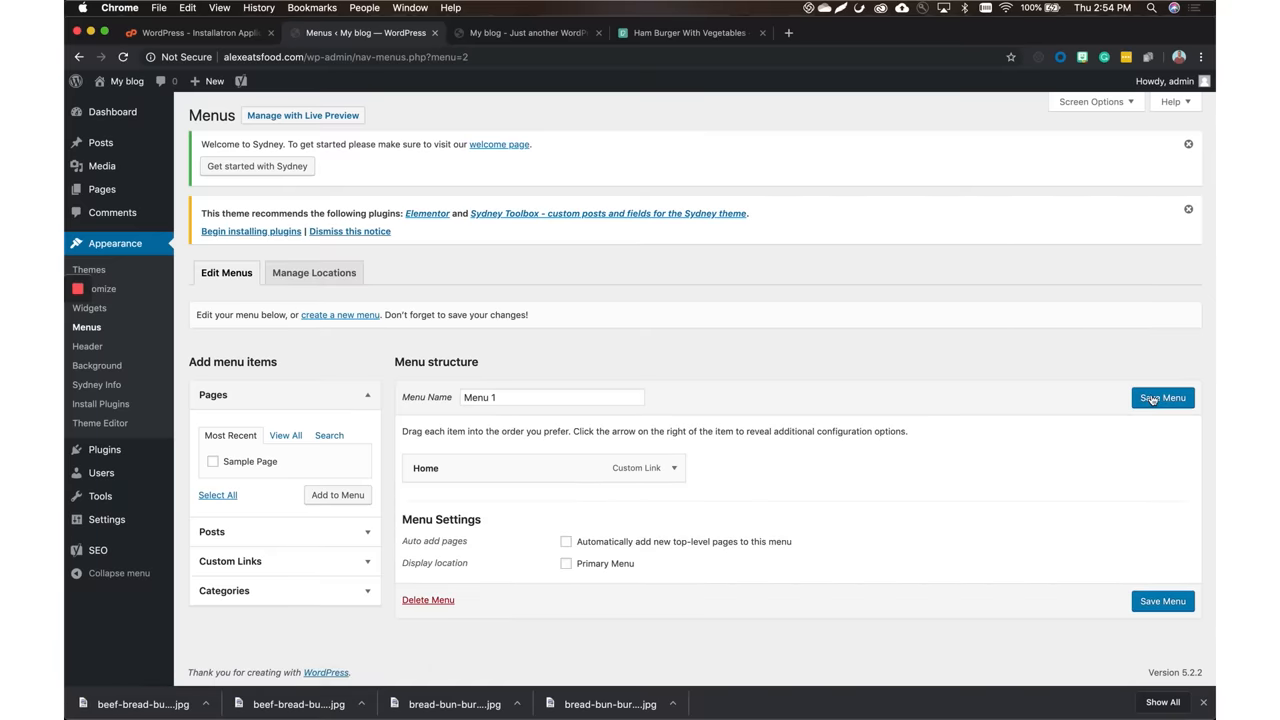
{"action": "mouse_move", "coordinate": [808, 453]}
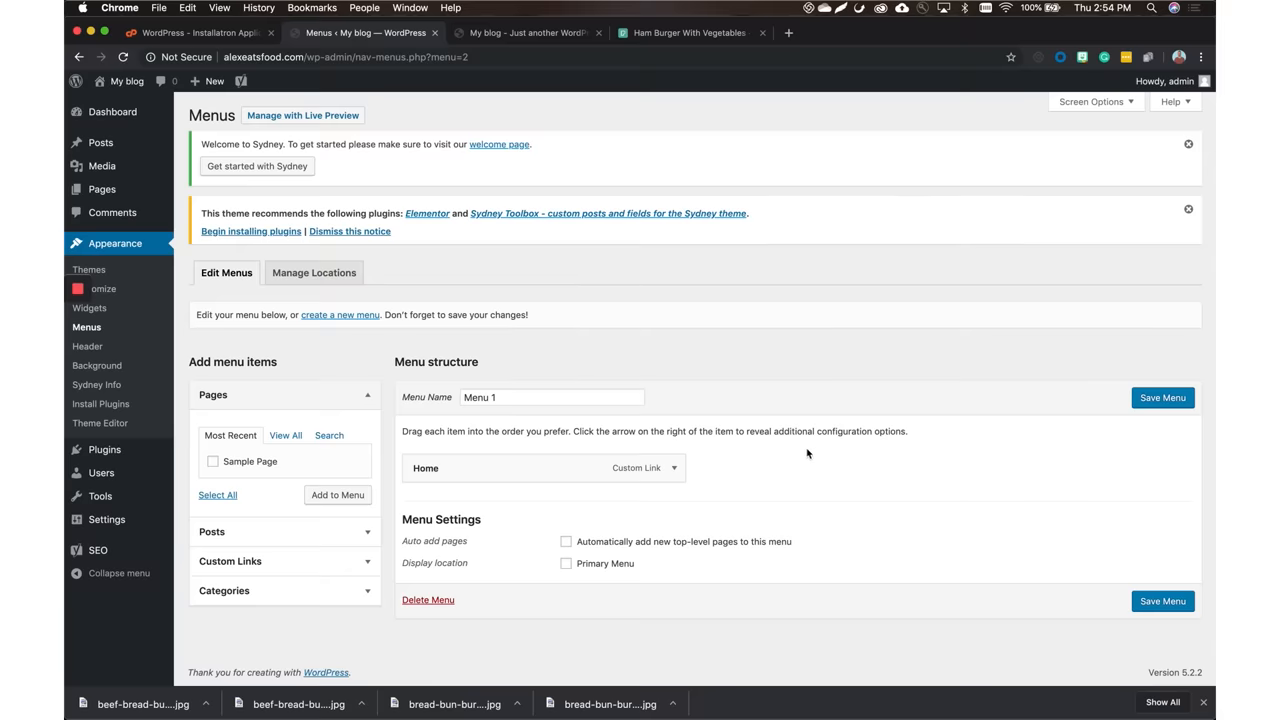
{"action": "mouse_move", "coordinate": [473, 563]}
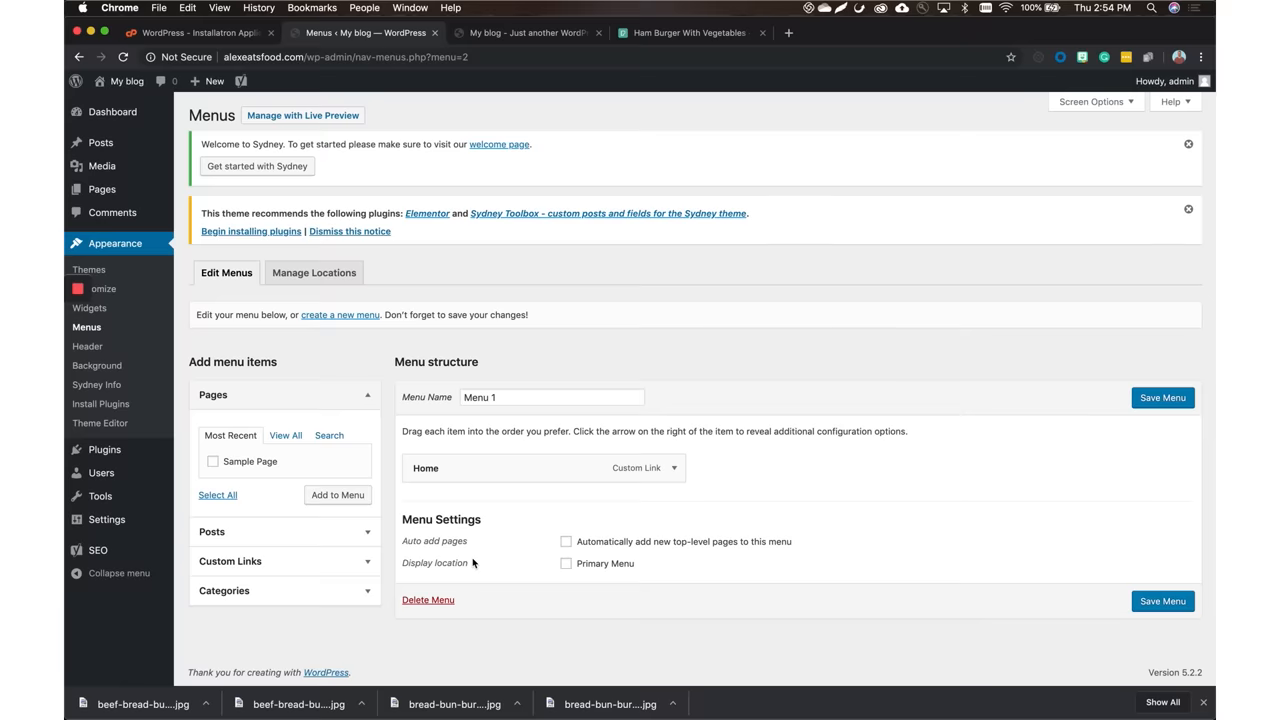
{"action": "mouse_move", "coordinate": [438, 591]}
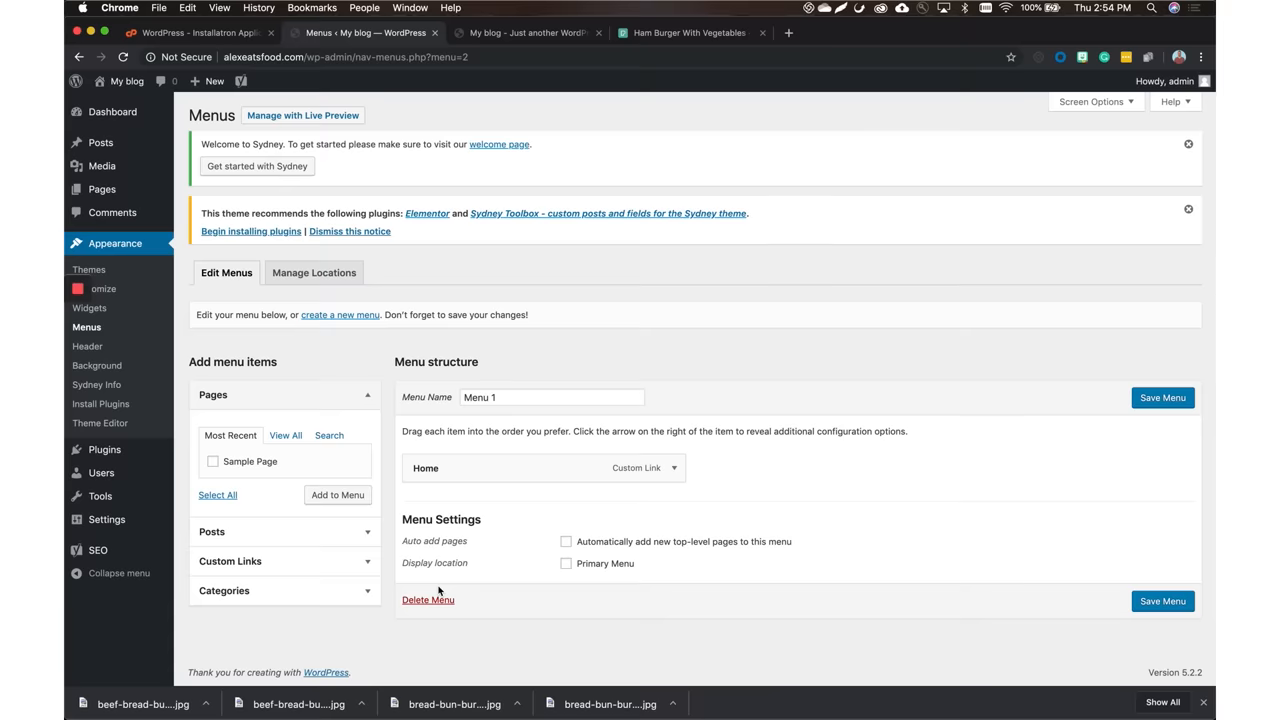
{"action": "left_click", "coordinate": [566, 563]}
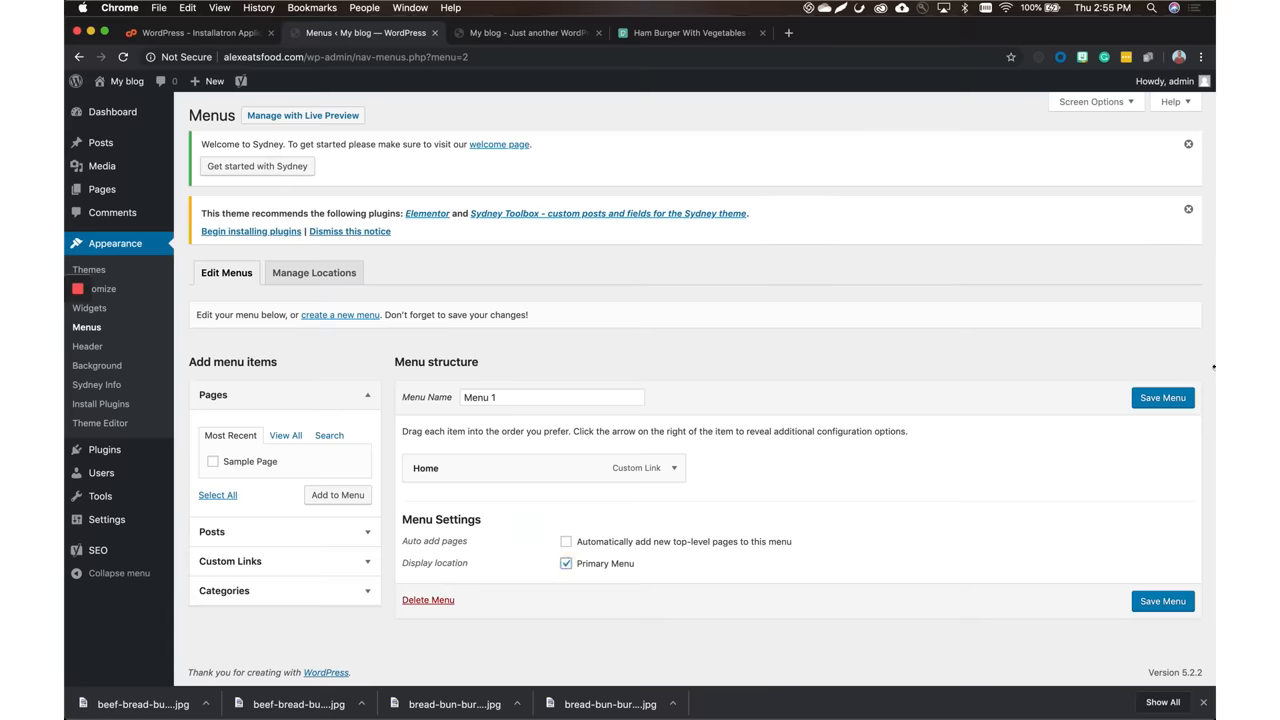
{"action": "left_click", "coordinate": [1162, 397]}
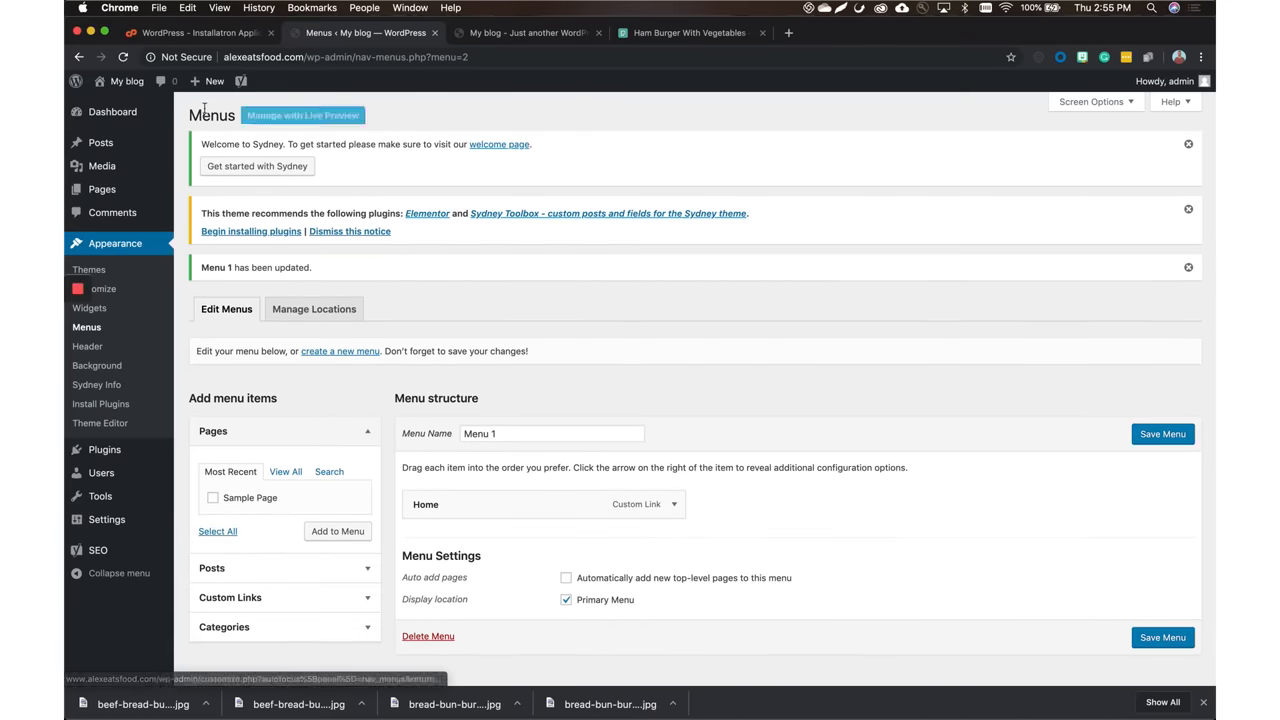
{"action": "left_click", "coordinate": [126, 81]}
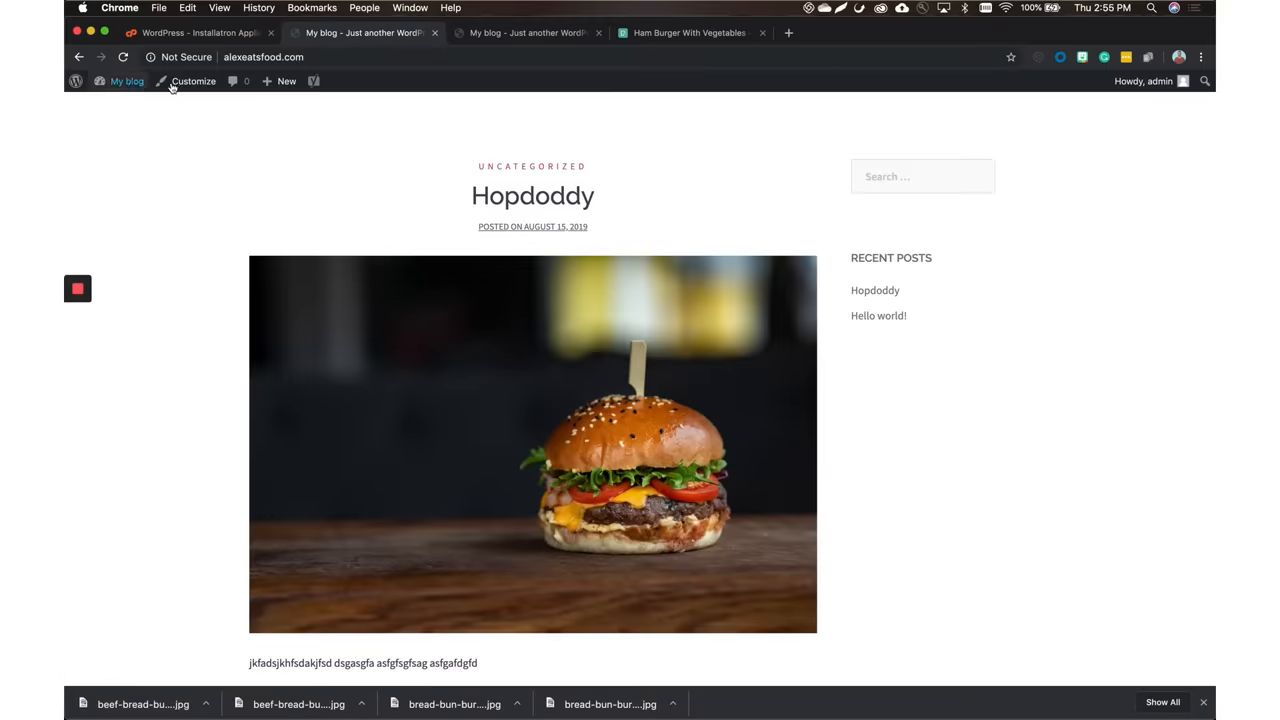
Scroll through the blog homepage with its Home menu, then return to the admin dashboard
{"action": "scroll", "scroll_direction": "down", "scroll_amount": 3}
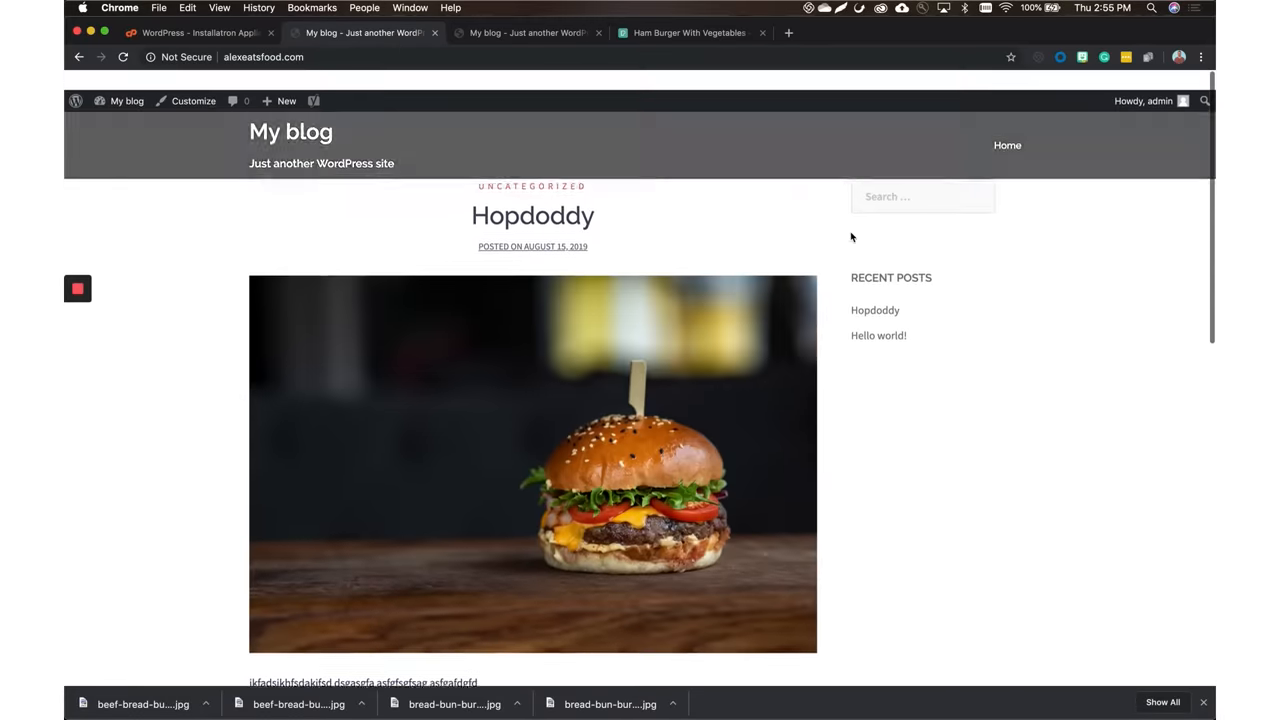
{"action": "scroll", "scroll_direction": "down", "scroll_amount": 3}
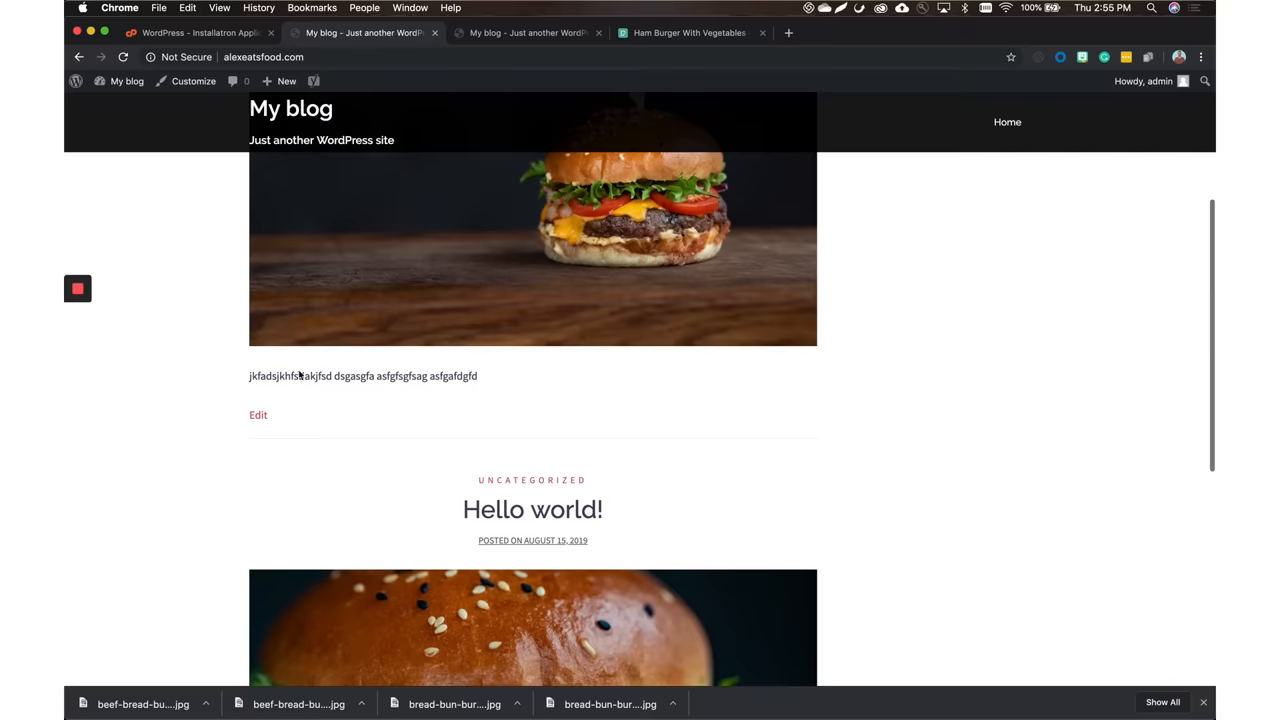
{"action": "scroll", "scroll_direction": "down", "scroll_amount": 3}
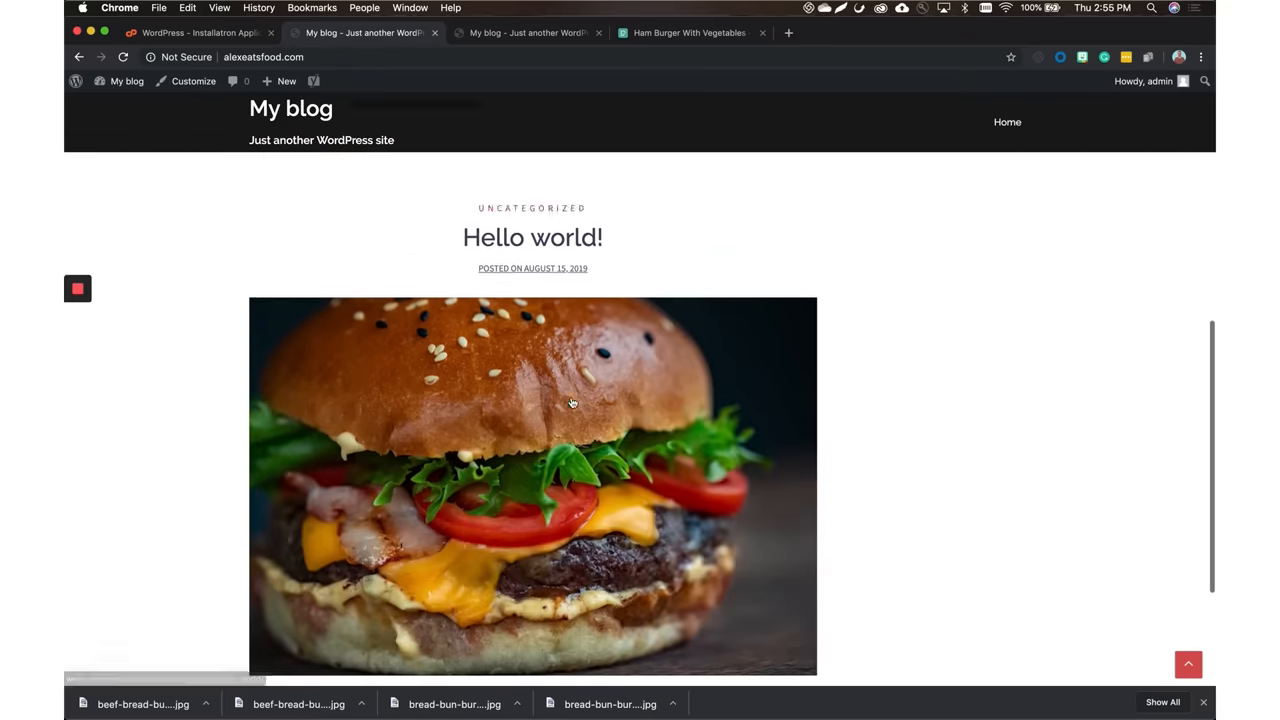
{"action": "scroll", "scroll_direction": "down", "scroll_amount": 3}
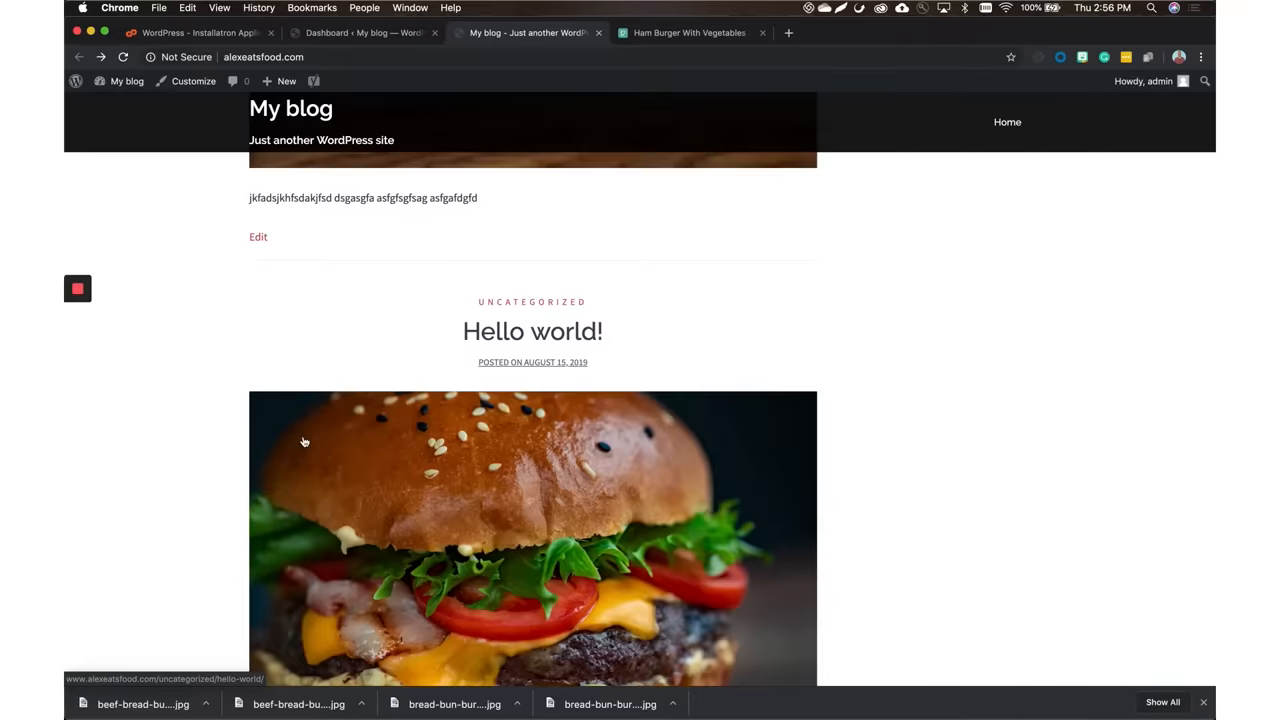
{"action": "scroll", "scroll_direction": "down", "scroll_amount": 3}
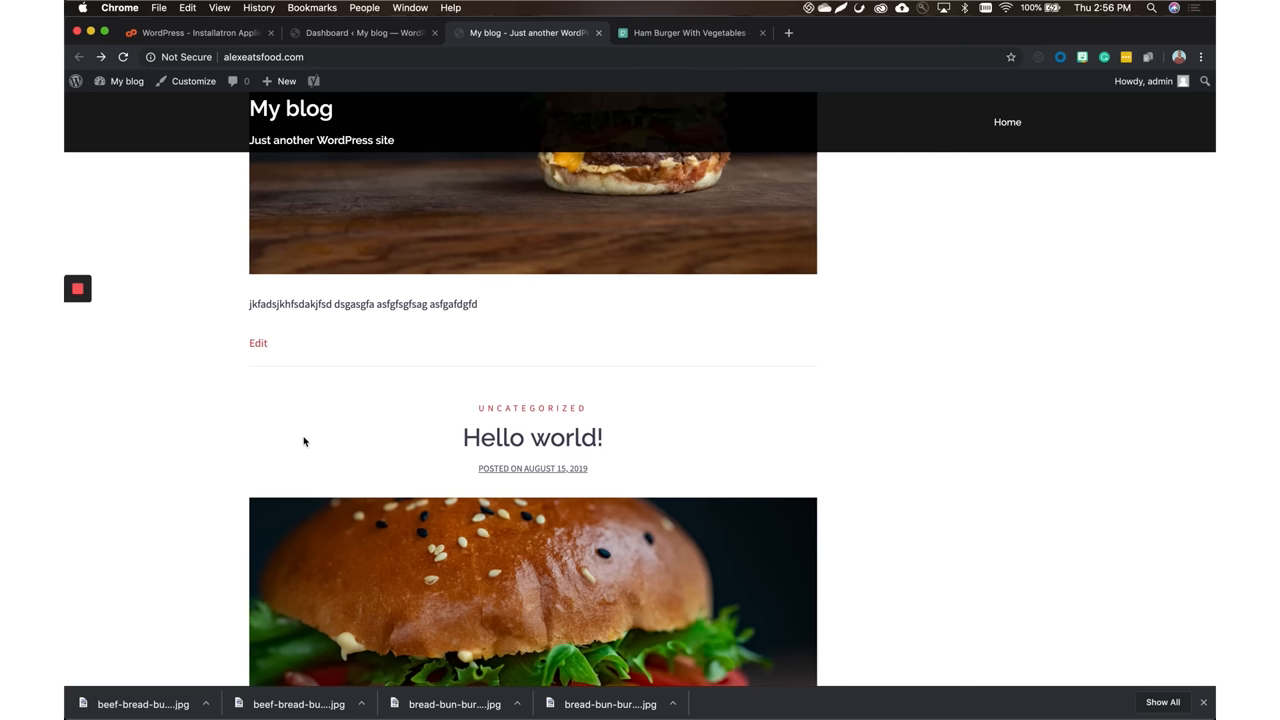
{"action": "left_click", "coordinate": [362, 32]}
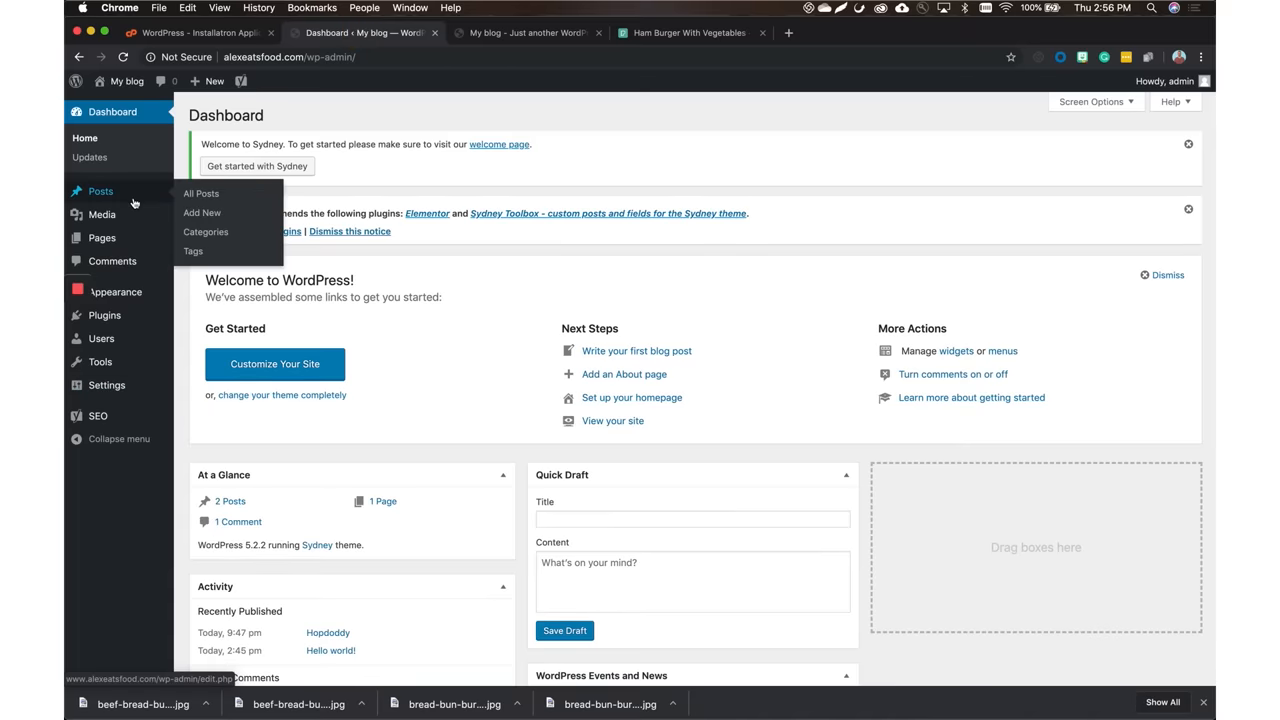
Quick-edit the Uncategorized category's name to Burgers and update it
{"action": "left_click", "coordinate": [205, 232]}
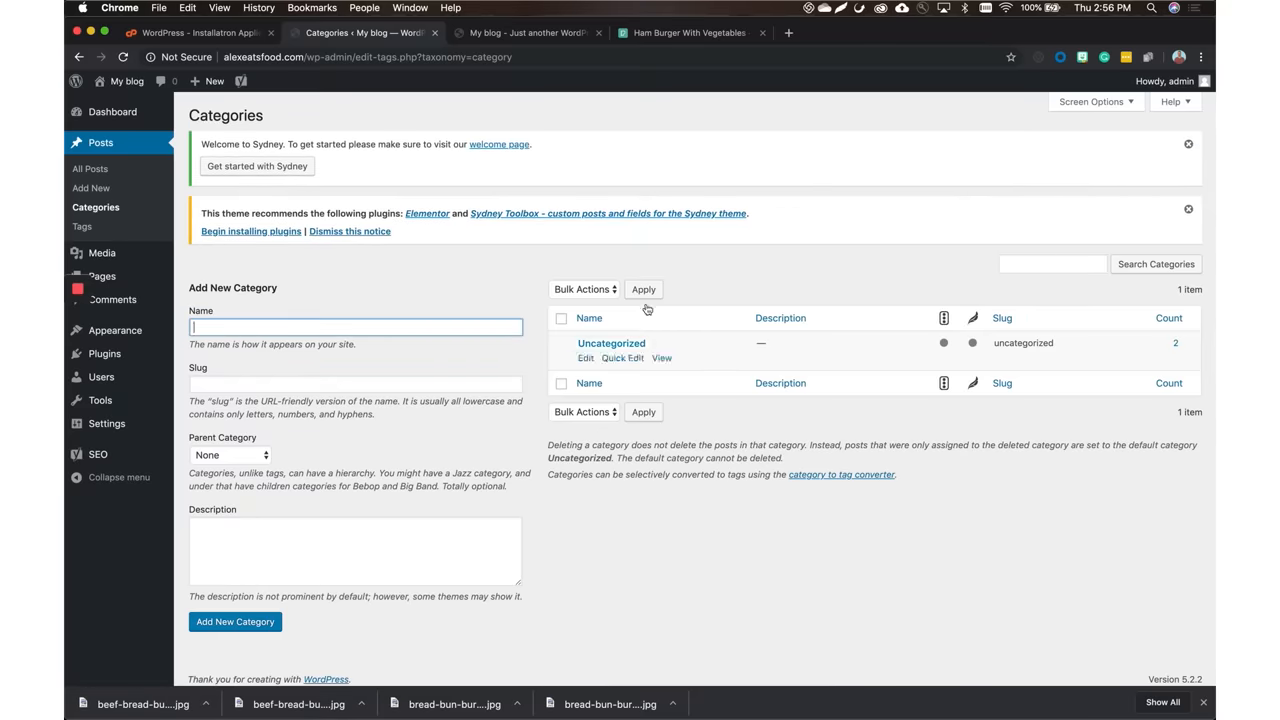
{"action": "left_click", "coordinate": [622, 358]}
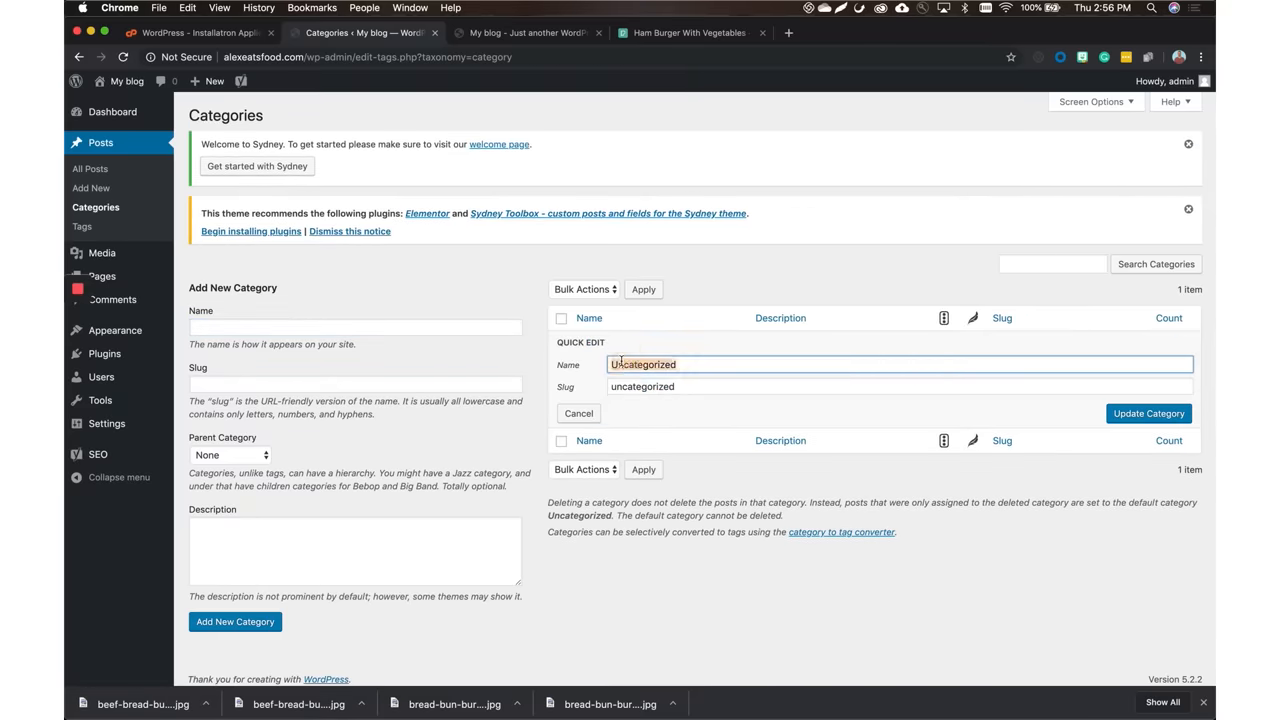
{"action": "type", "text": "Burgers"}
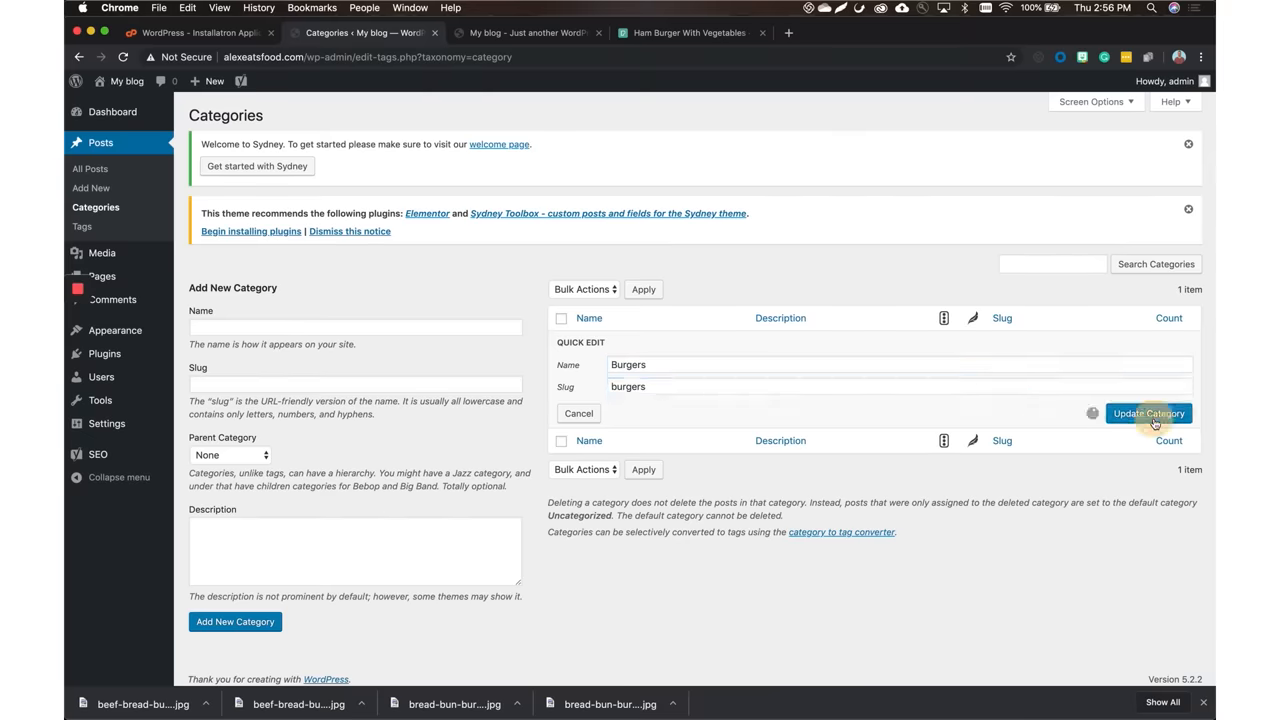
{"action": "left_click", "coordinate": [1148, 413]}
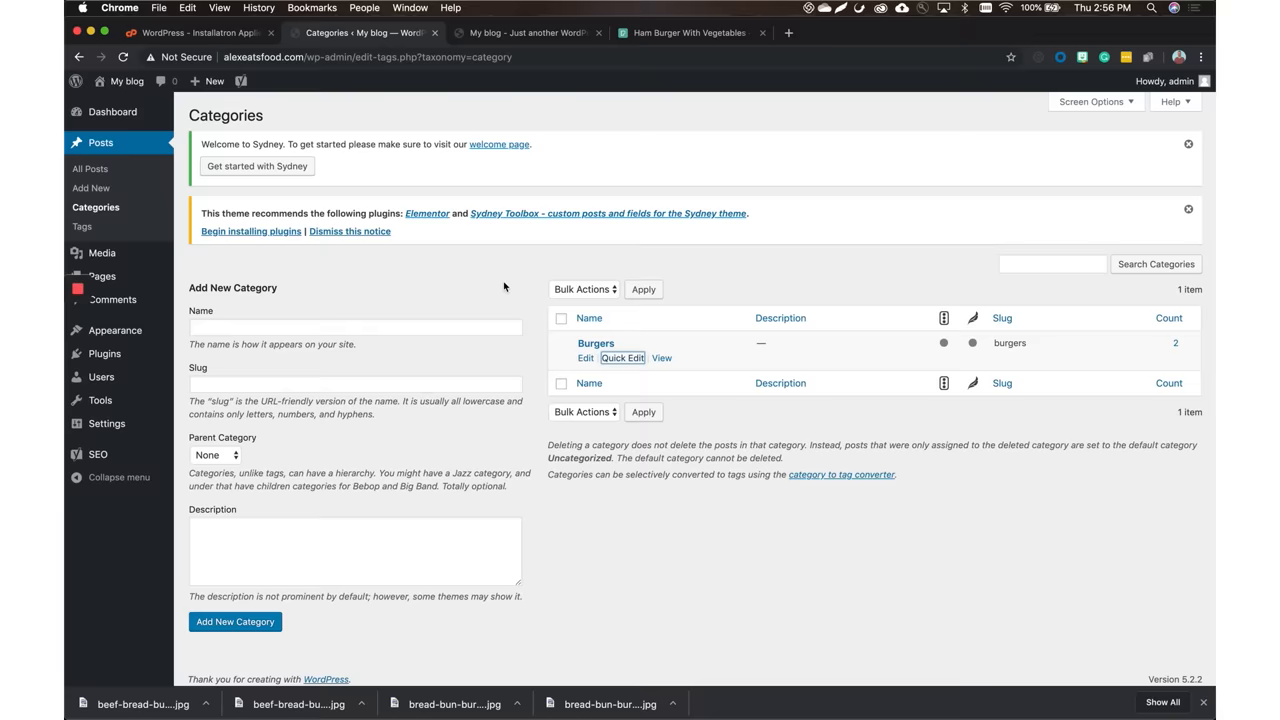
{"action": "mouse_move", "coordinate": [352, 449]}
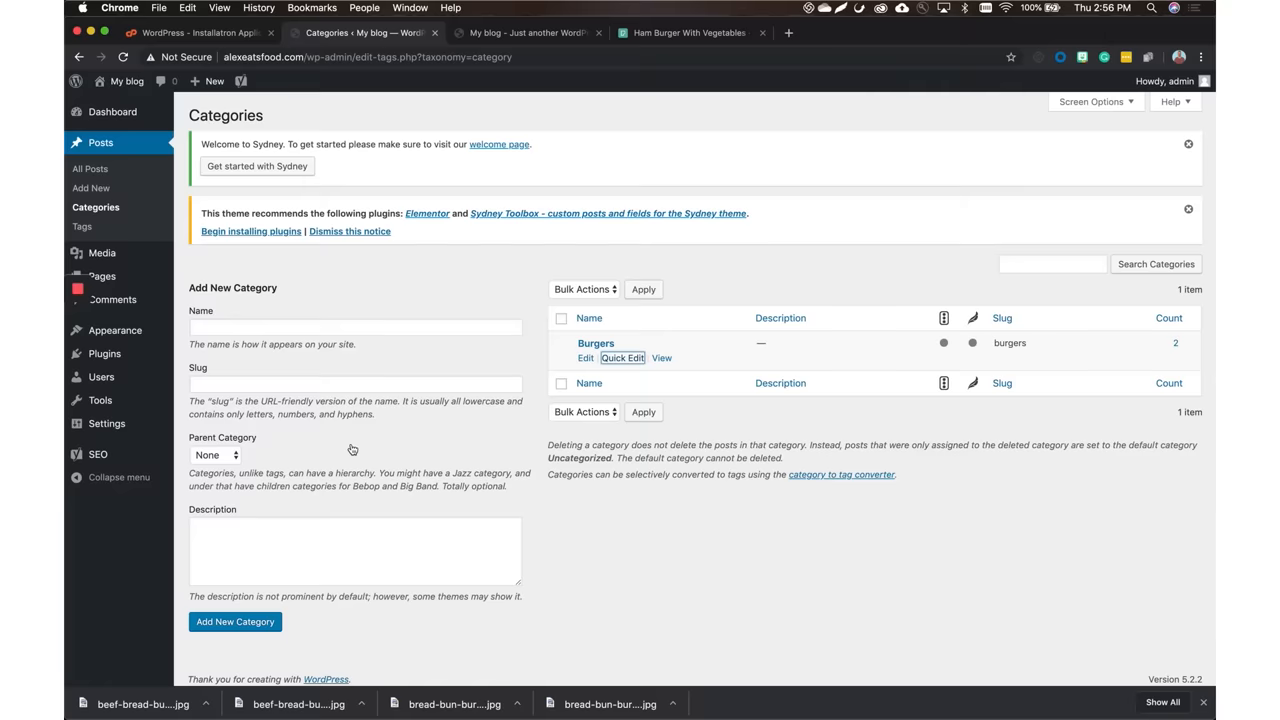
{"action": "left_click", "coordinate": [104, 353]}
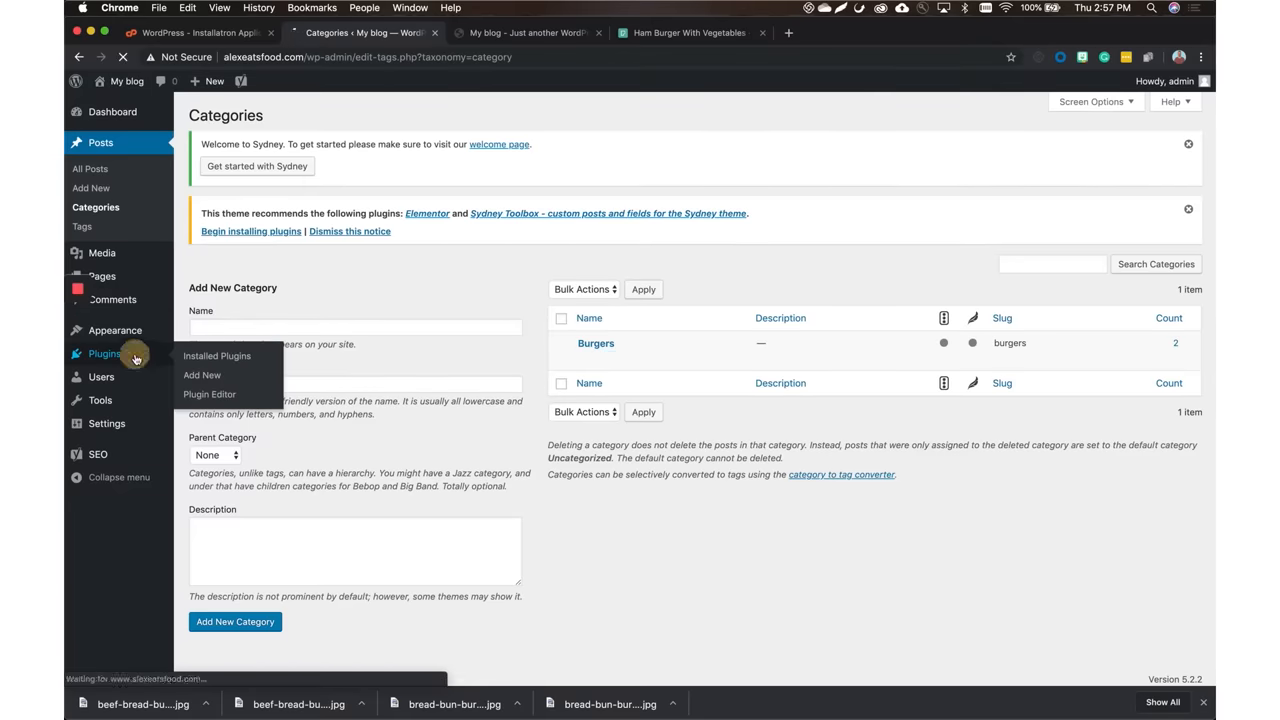
Check Installed Plugins for Yoast SEO, then open the All Posts list
{"action": "left_click", "coordinate": [217, 355]}
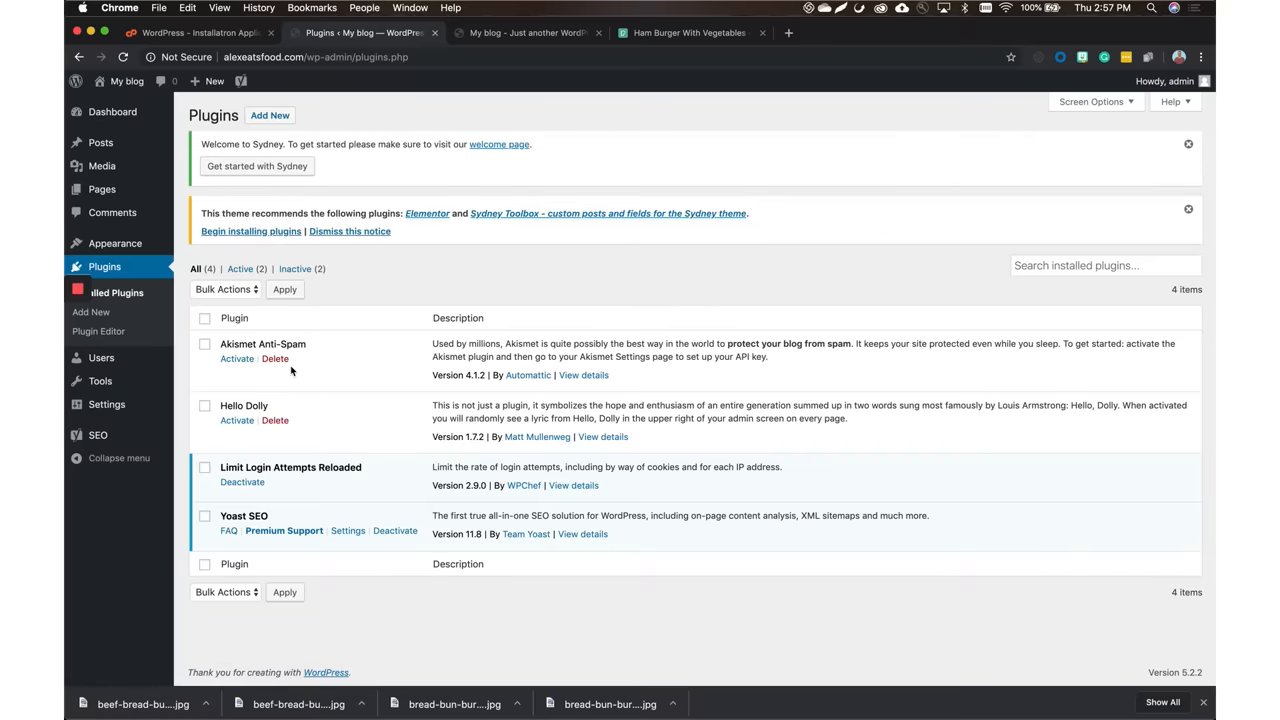
{"action": "mouse_move", "coordinate": [305, 433]}
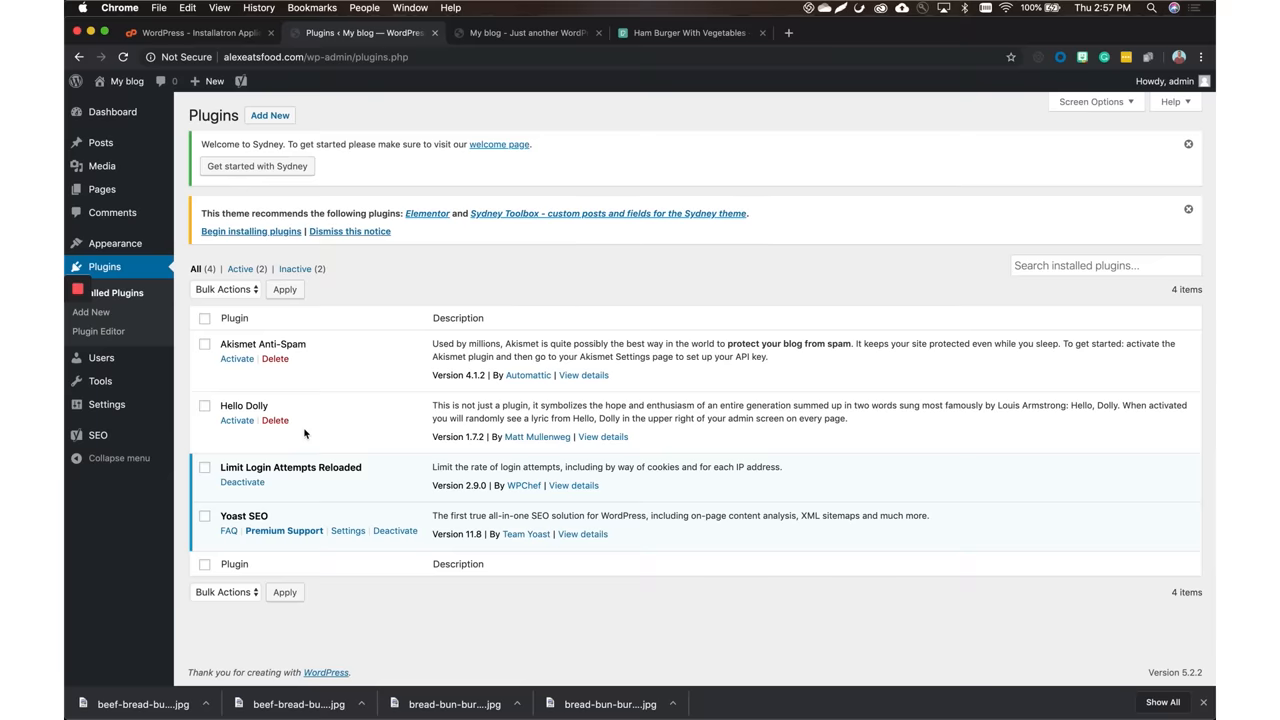
{"action": "left_click", "coordinate": [100, 142]}
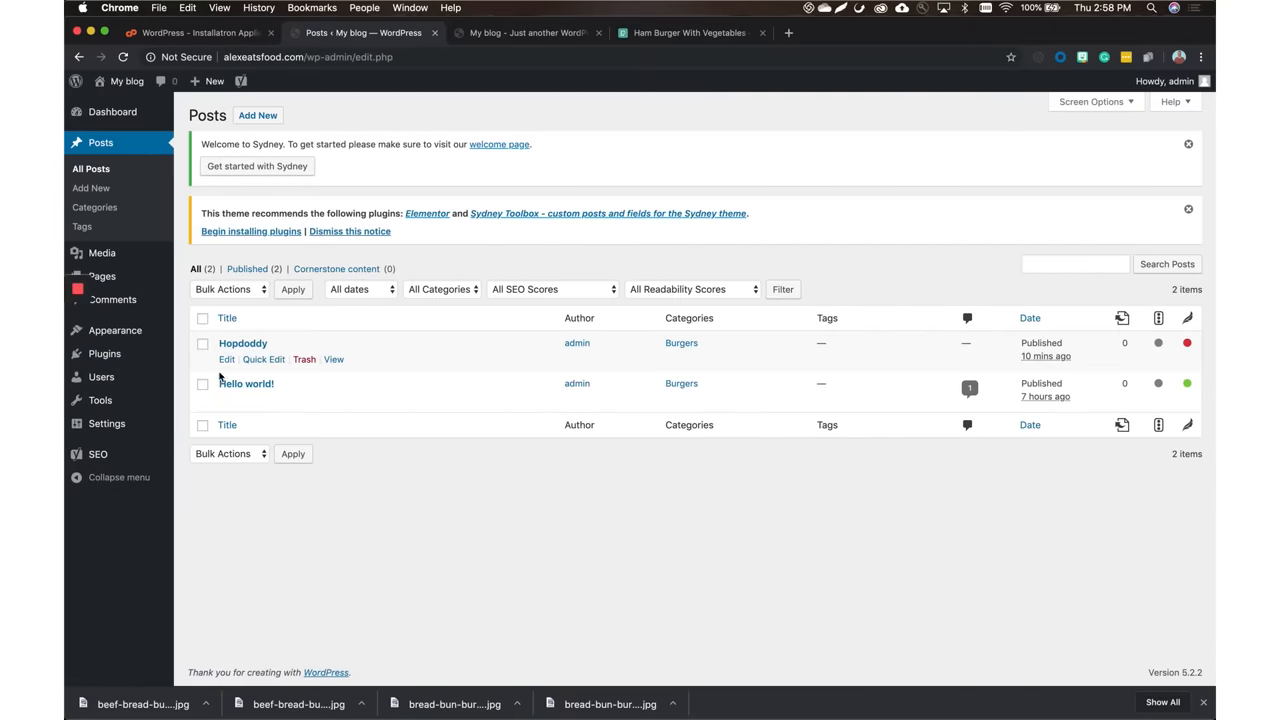
{"action": "mouse_move", "coordinate": [227, 359]}
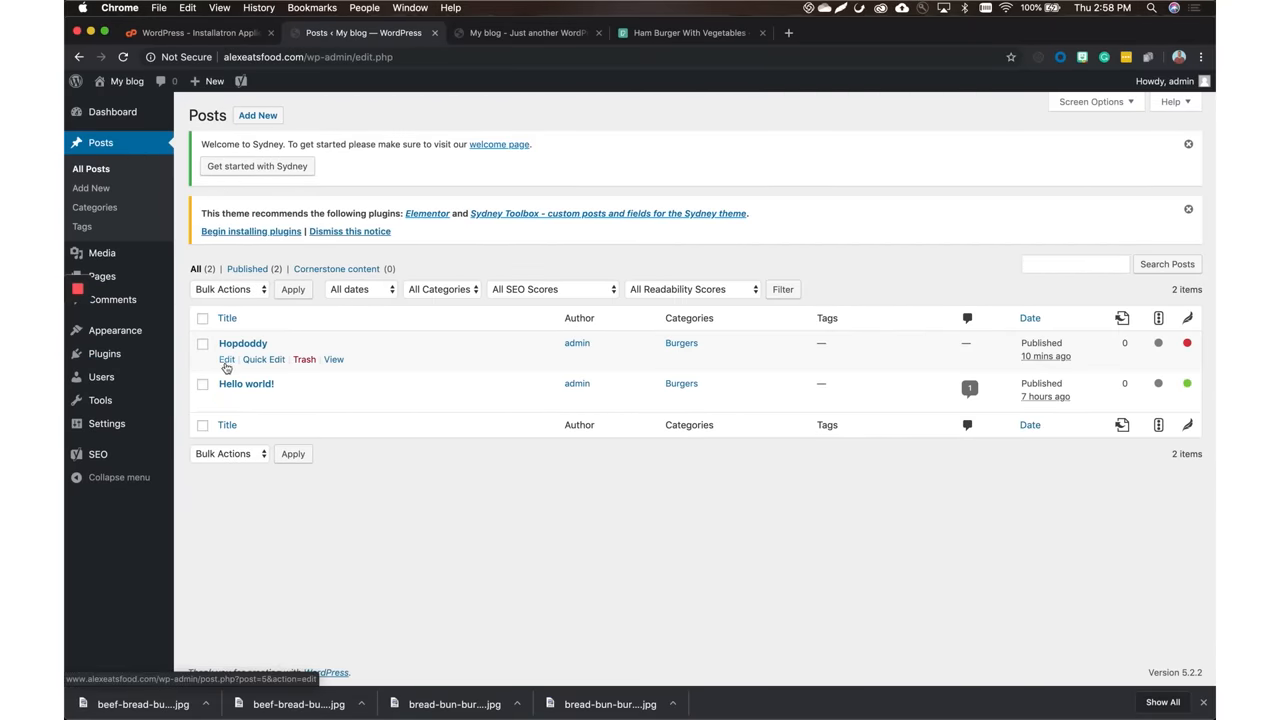
Open the Hopdoddy post's Yoast SEO snippet editor
{"action": "left_click", "coordinate": [226, 359]}
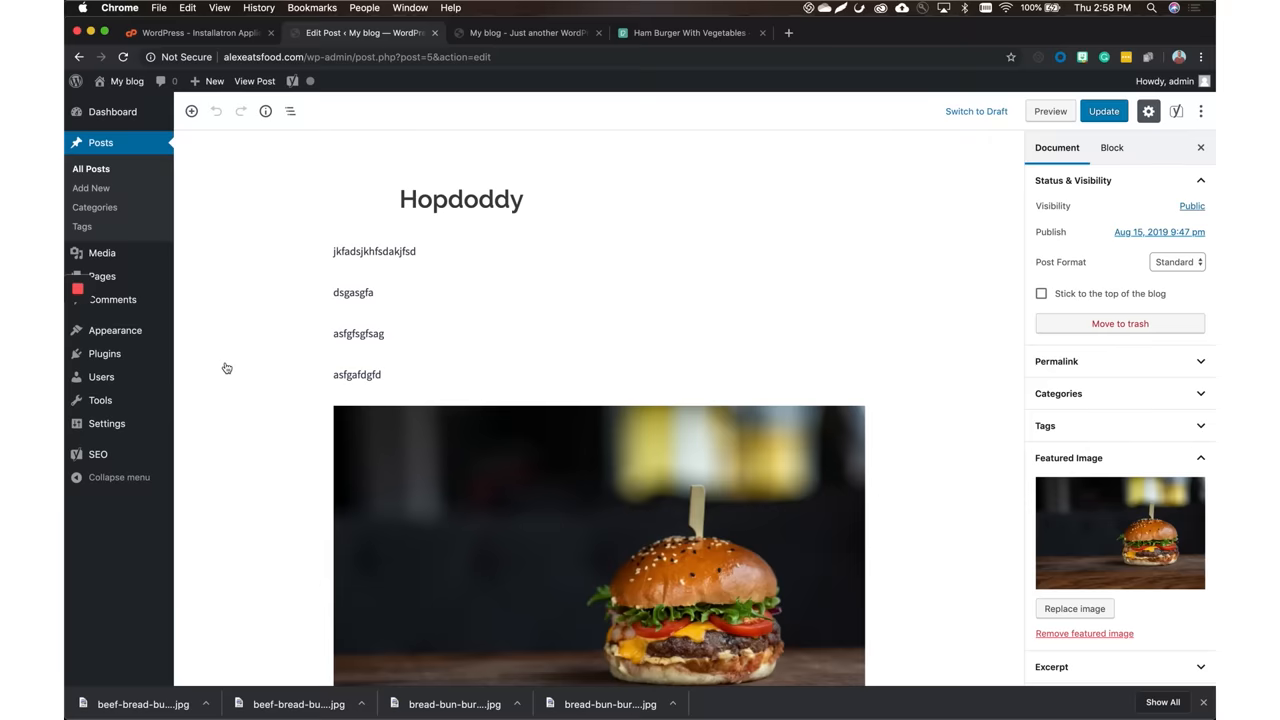
{"action": "scroll", "scroll_direction": "down", "scroll_amount": 3}
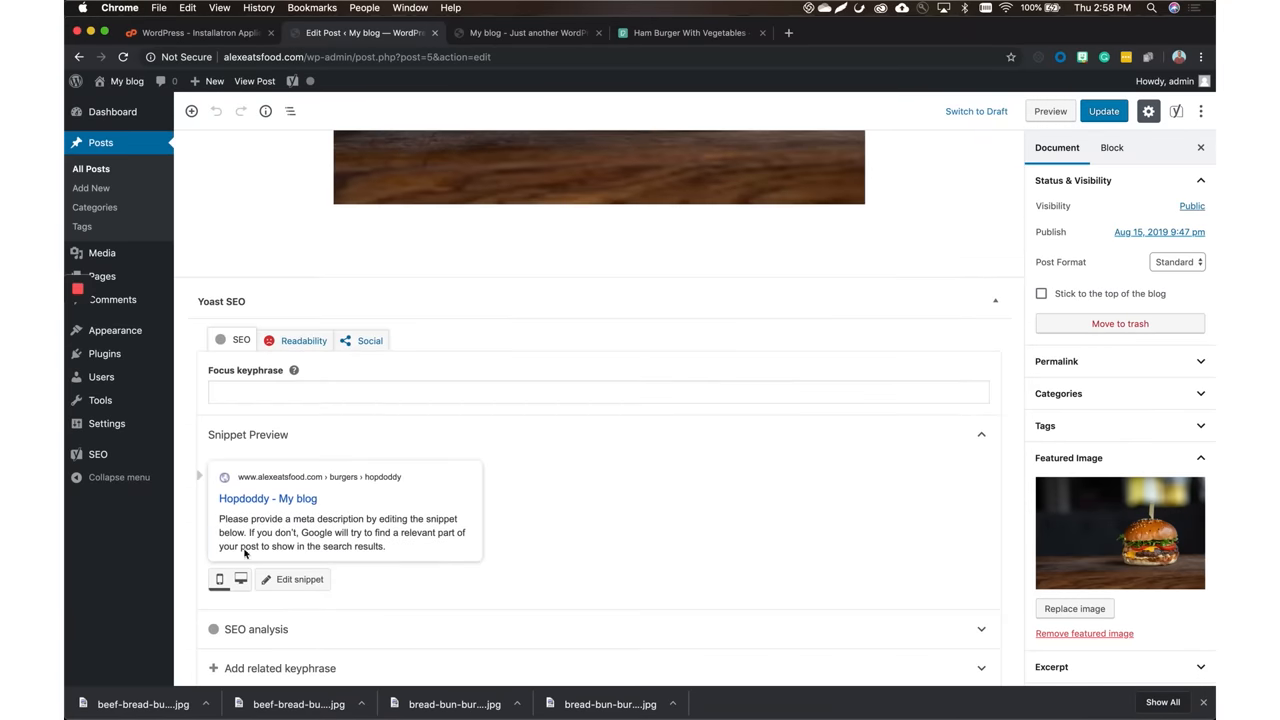
{"action": "left_click", "coordinate": [299, 579]}
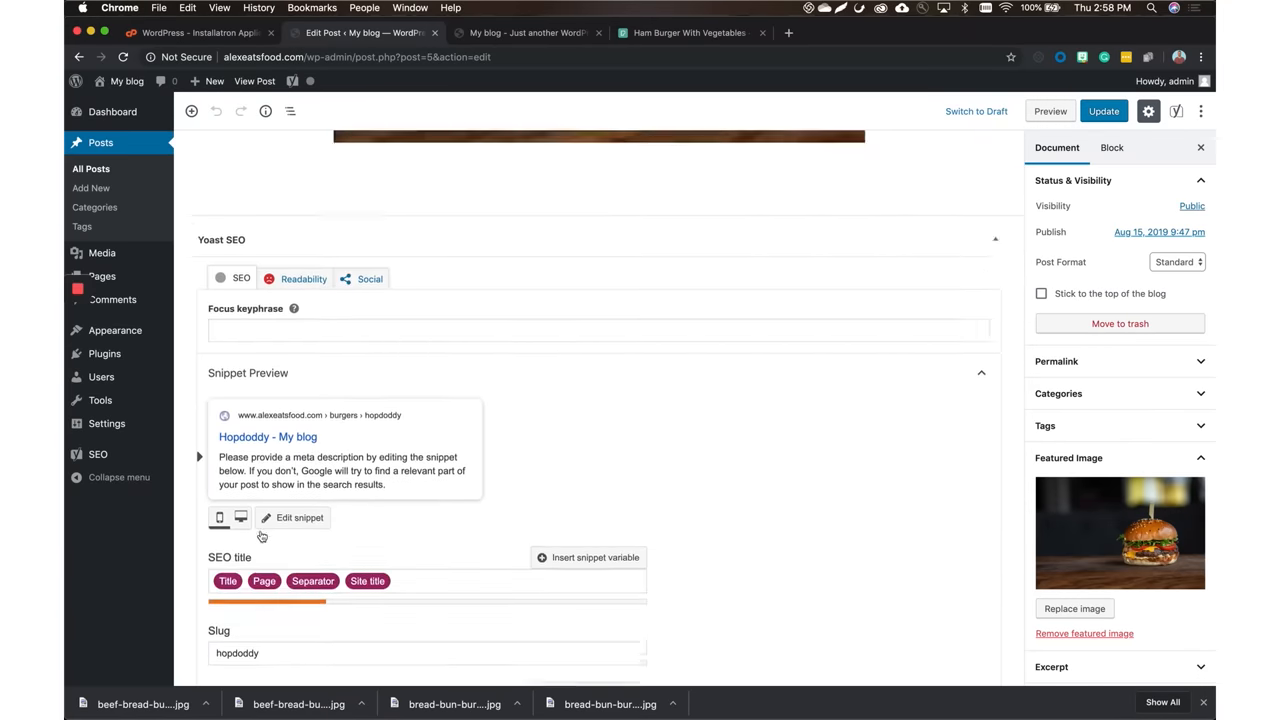
{"action": "scroll", "scroll_direction": "down", "scroll_amount": 3}
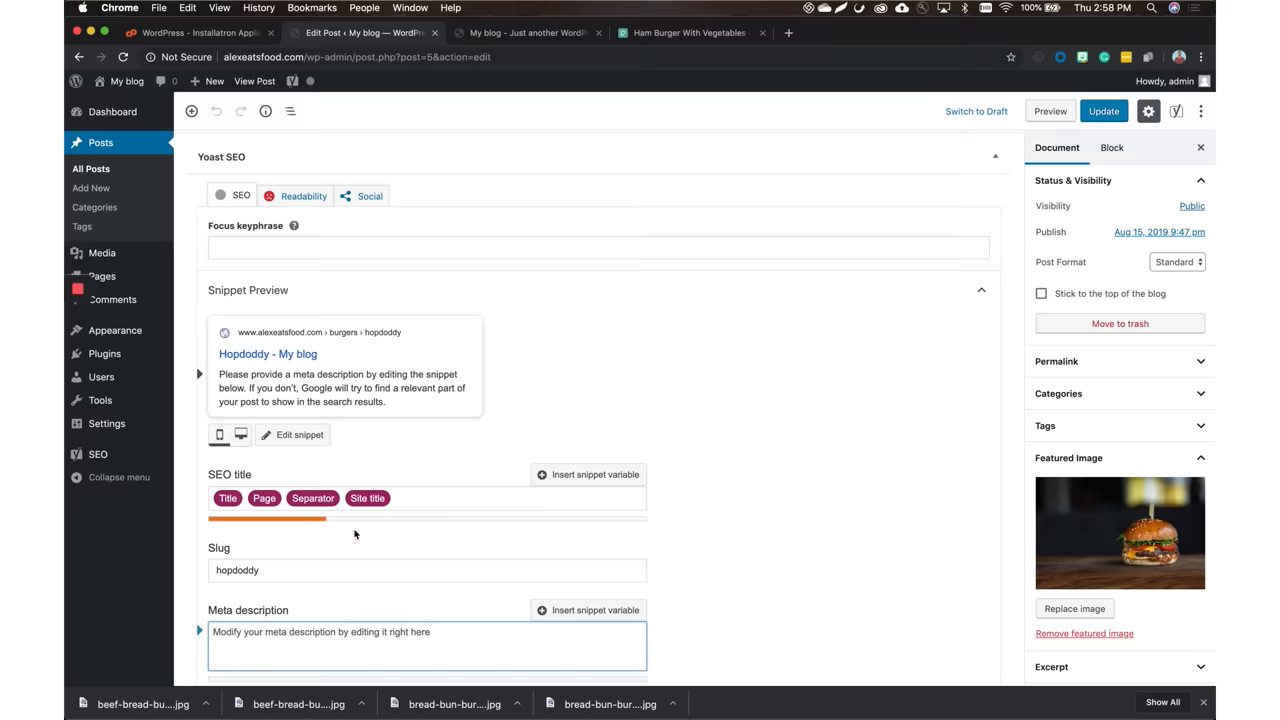
Replace the SEO title with 'Hopdoddy my favorite burger place review dgfgfgsdf gdsf'
{"action": "left_click", "coordinate": [427, 498]}
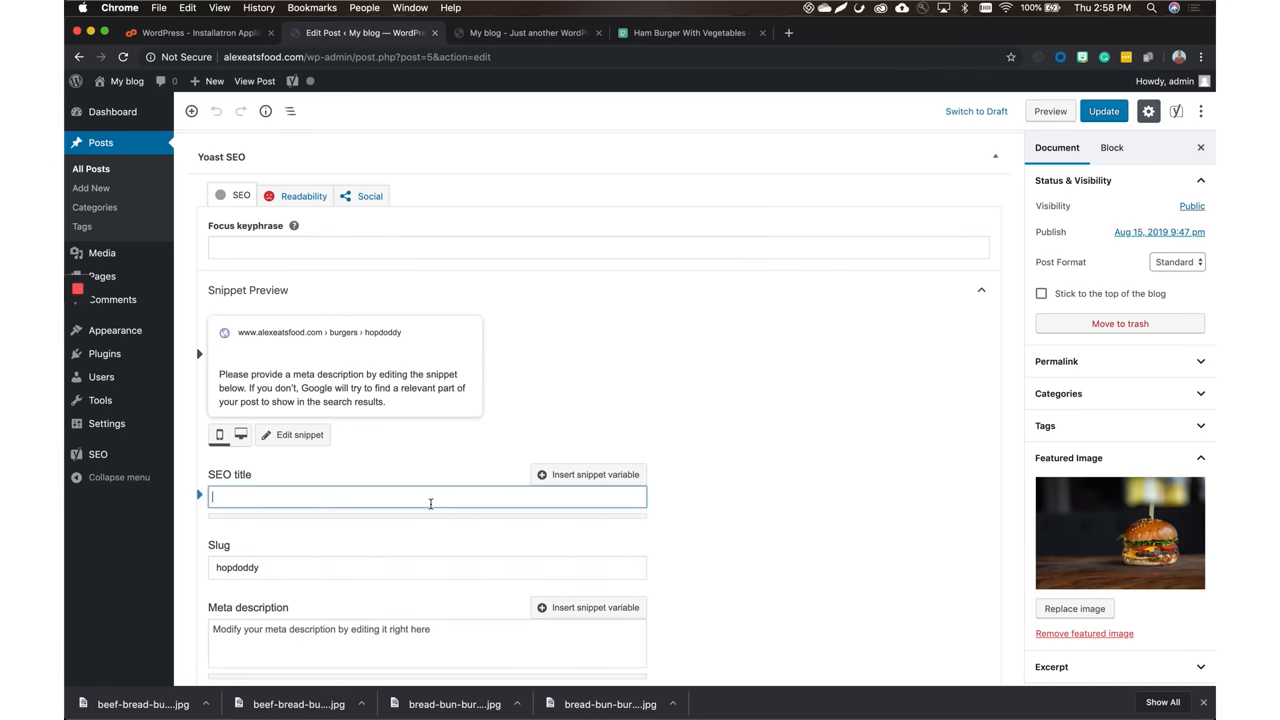
{"action": "type", "text": "Hopdoddy"}
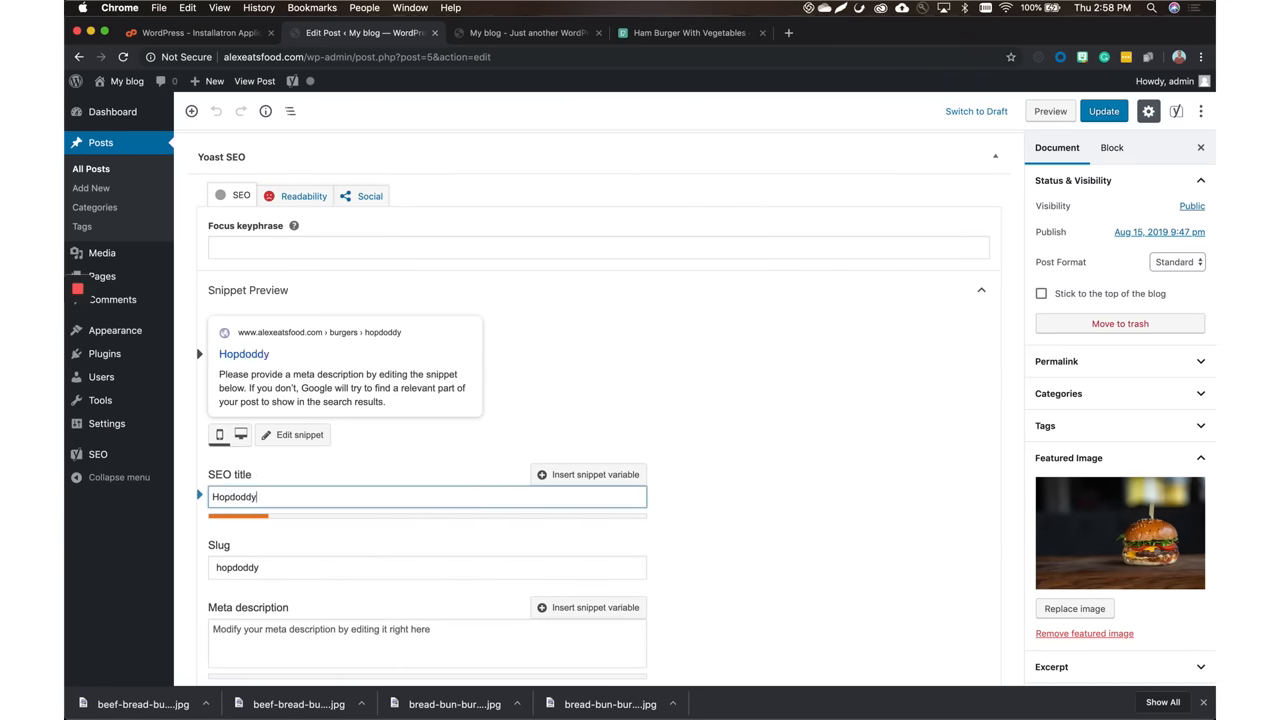
{"action": "type", "text": "my favorite burger"}
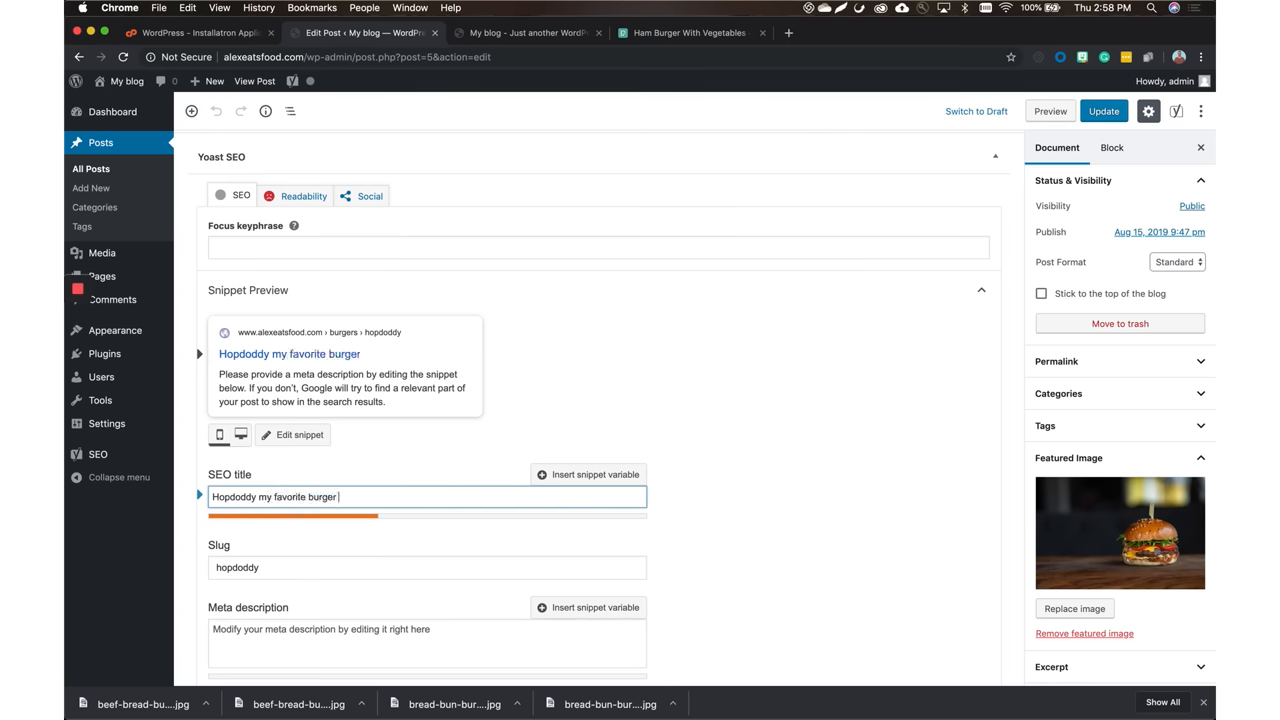
{"action": "type", "text": "plac\\"}
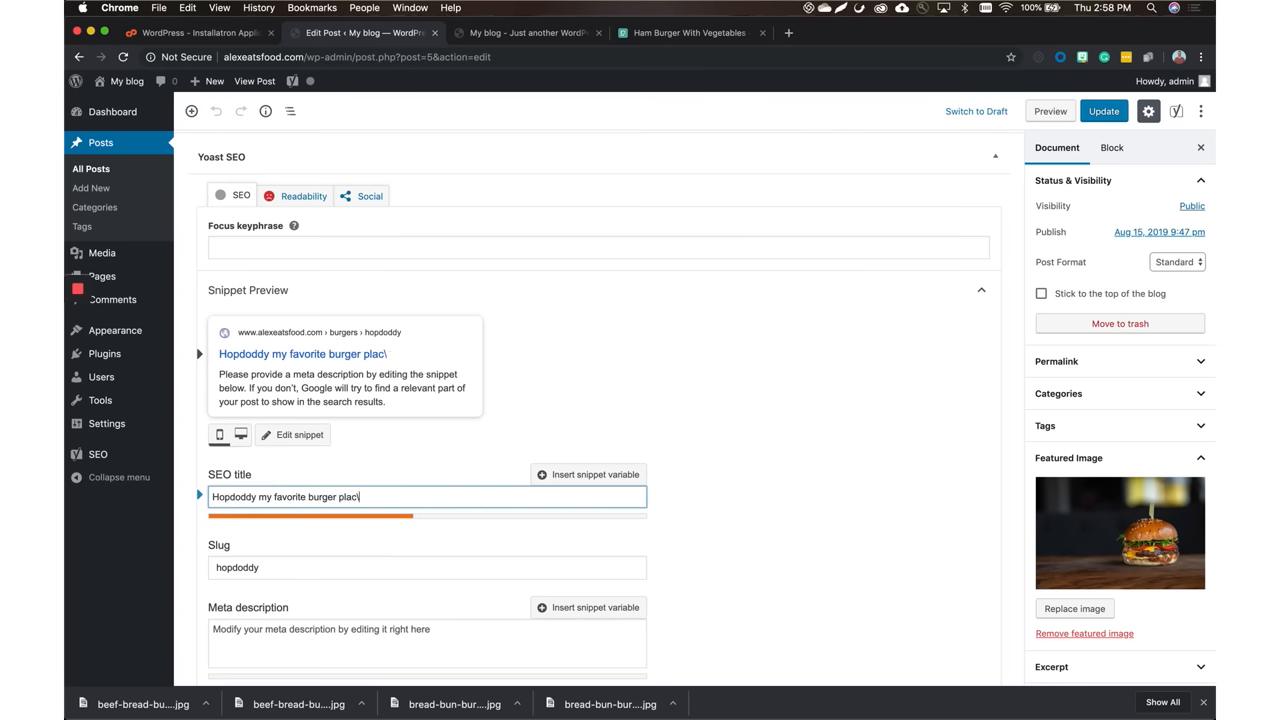
{"action": "type", "text": "review"}
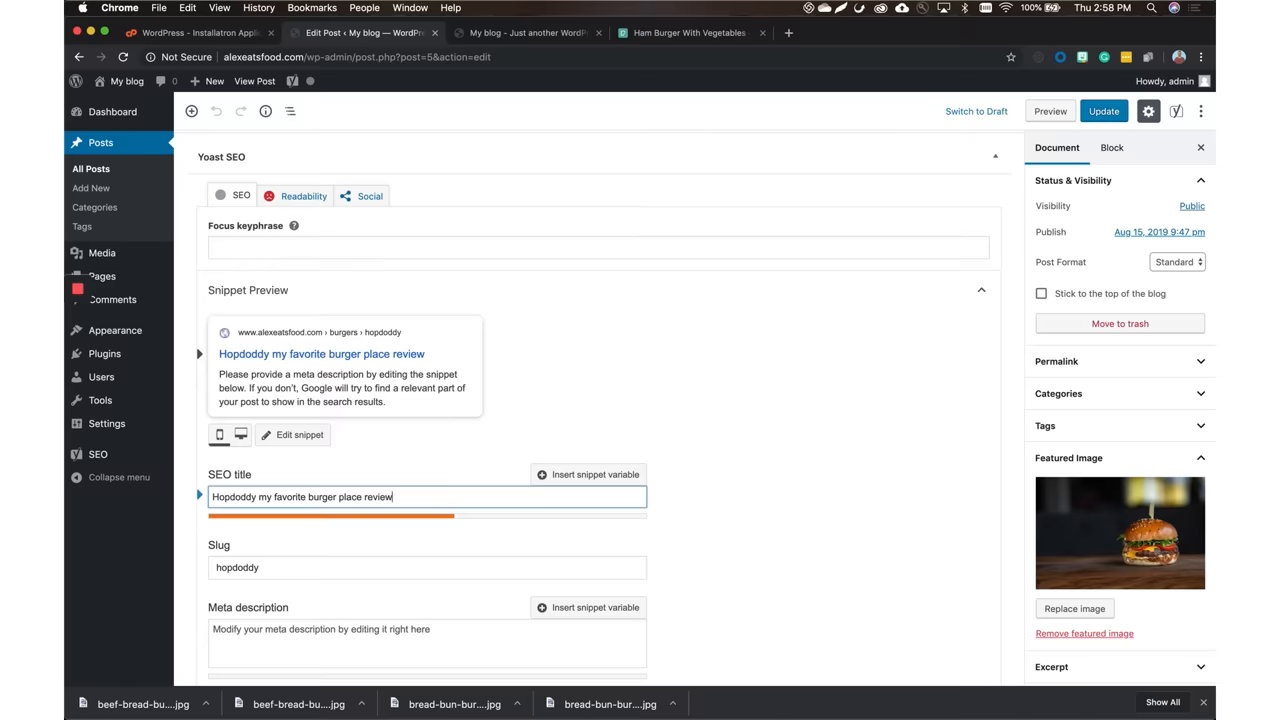
{"action": "type", "text": "dgfgfgsdf gdsf"}
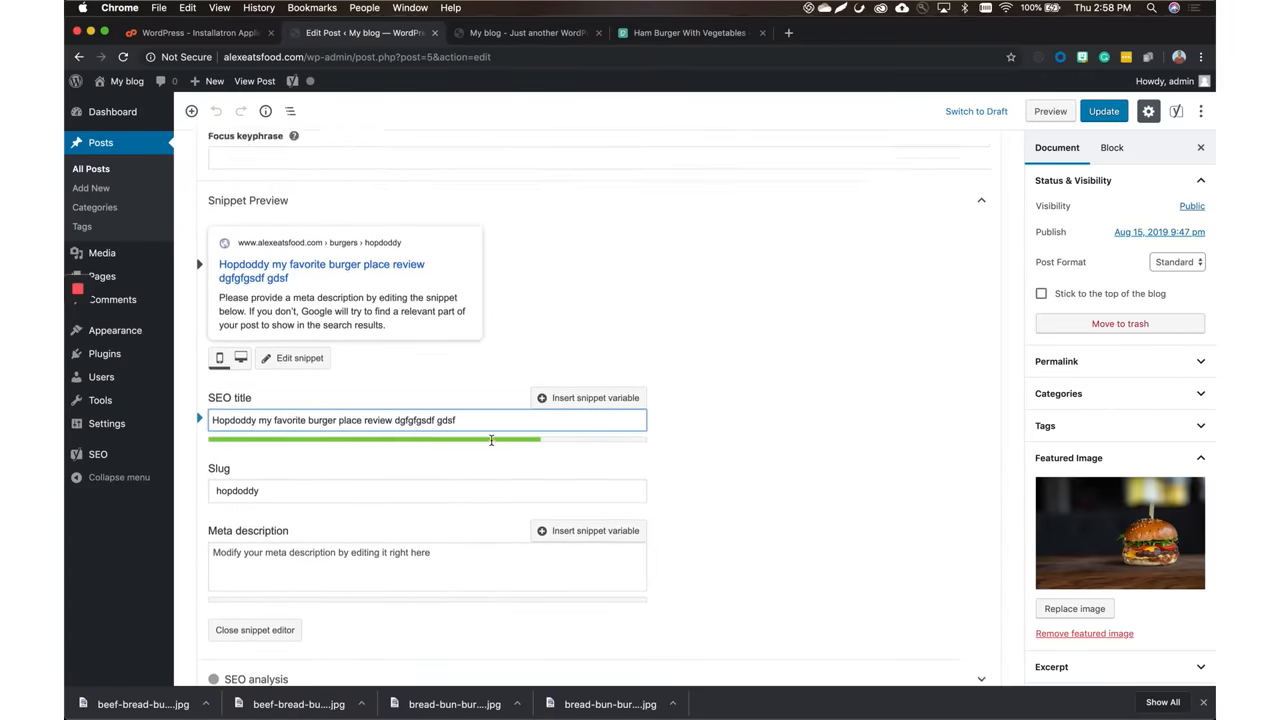
Confirm Yoast reports a good SEO title width, then view the live Hopdoddy post
{"action": "scroll", "scroll_direction": "up", "scroll_amount": 3}
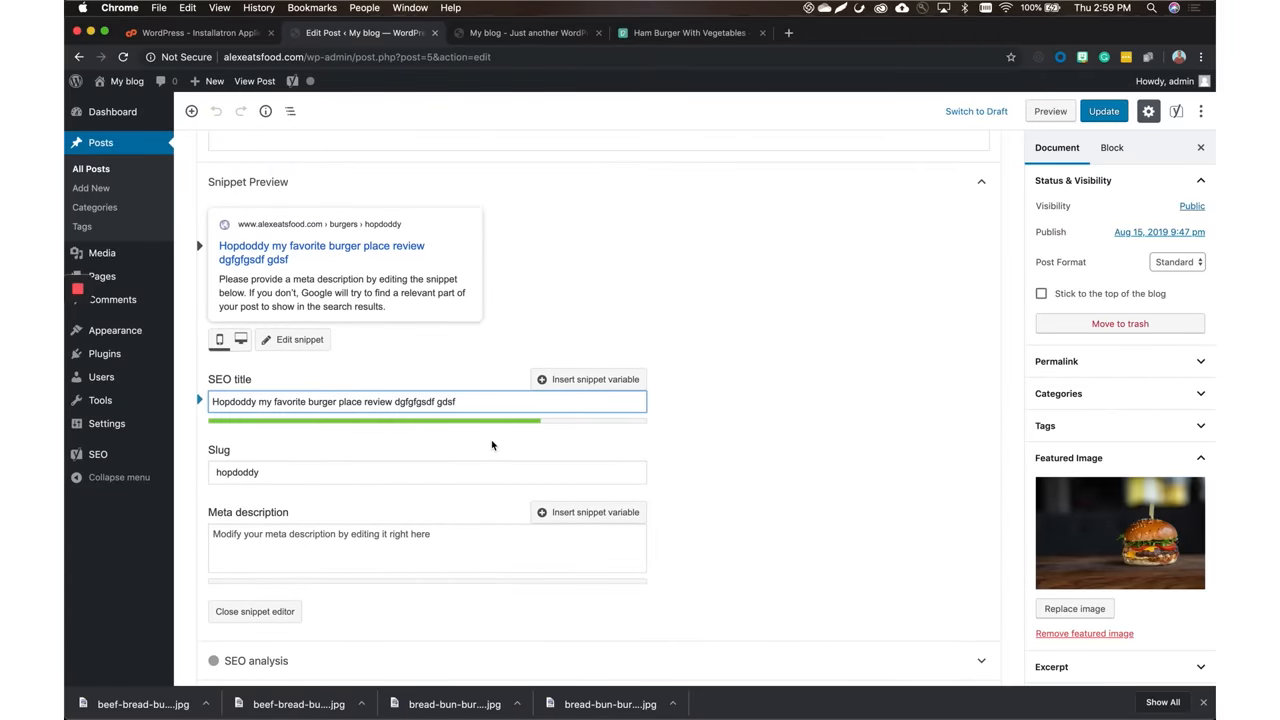
{"action": "left_click", "coordinate": [476, 401]}
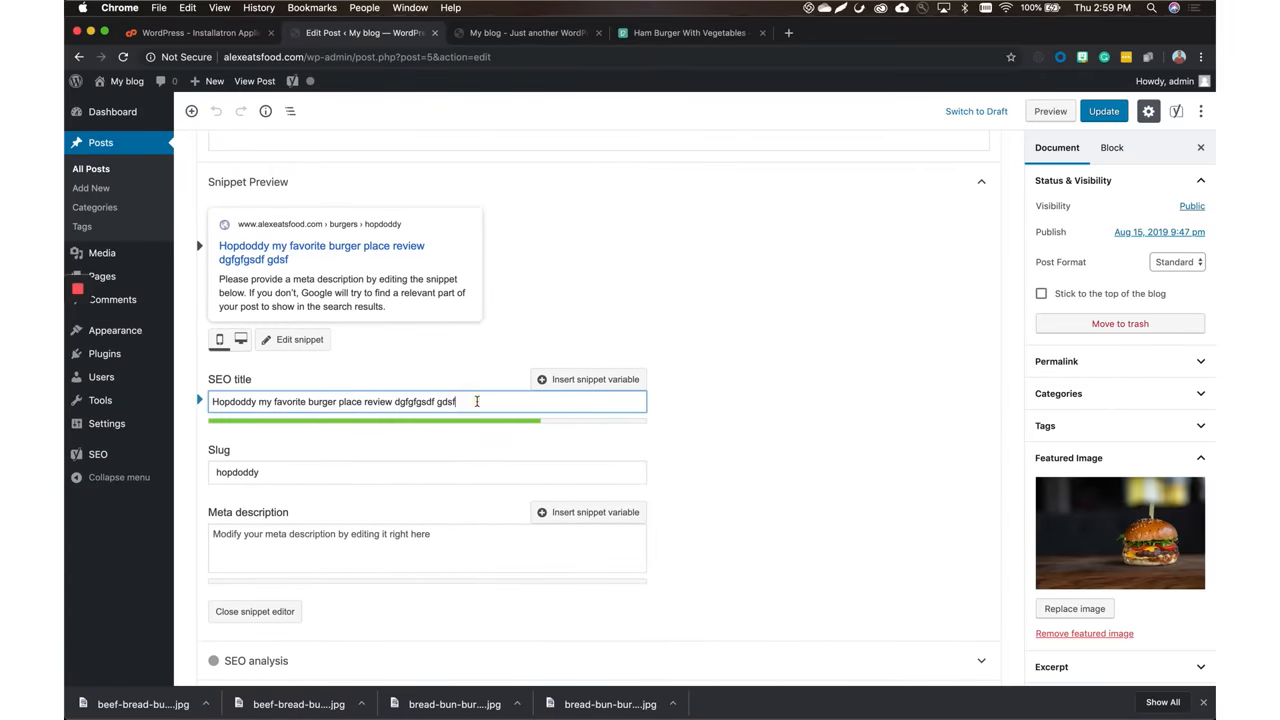
{"action": "left_click", "coordinate": [350, 548]}
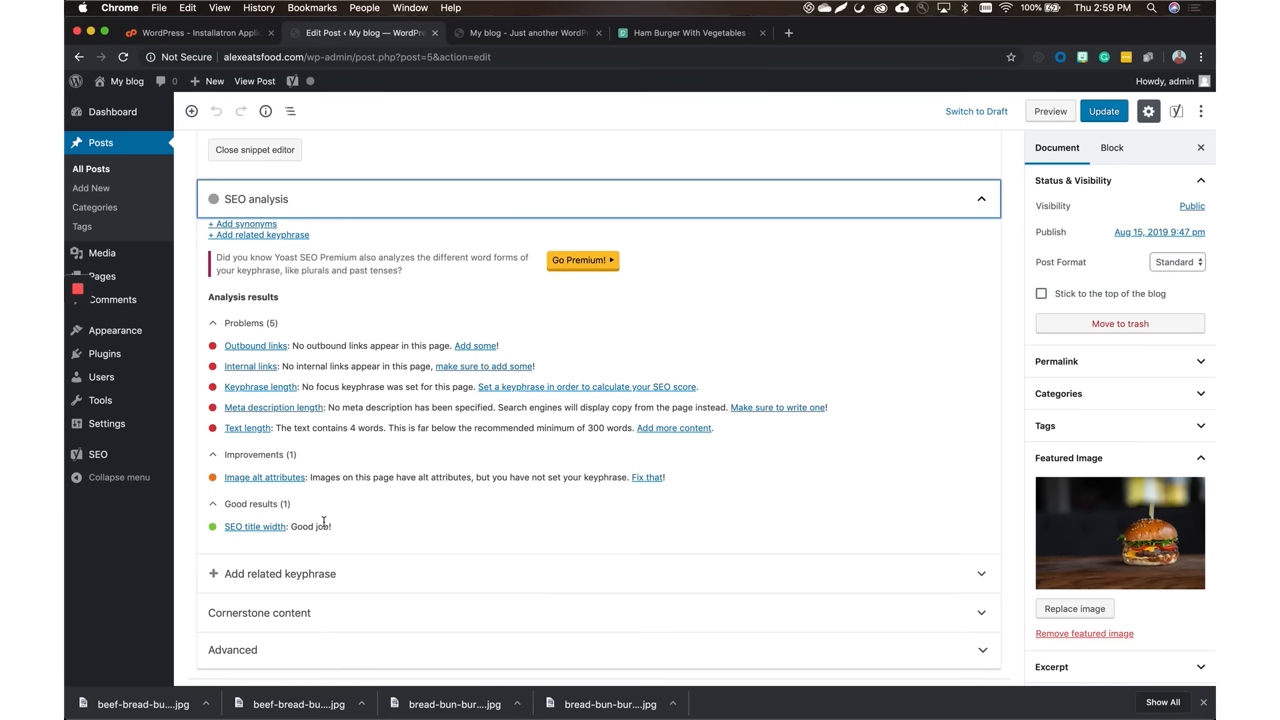
{"action": "mouse_move", "coordinate": [305, 547]}
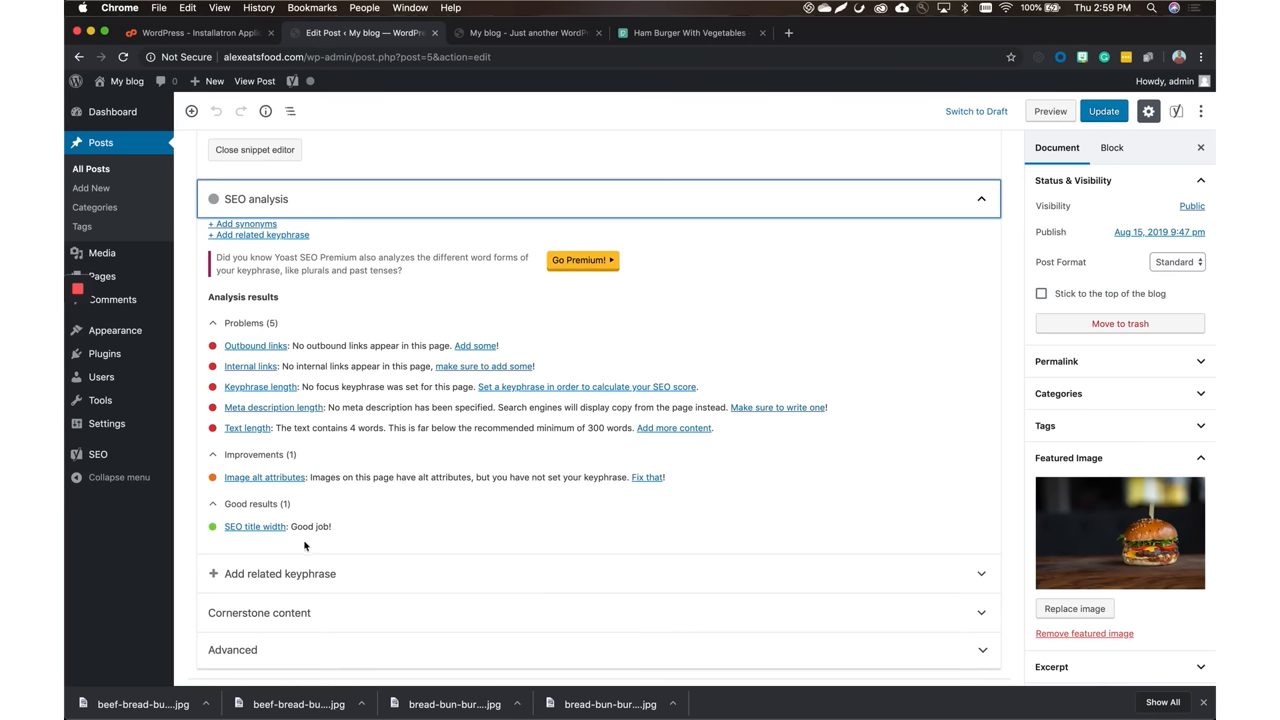
{"action": "left_click", "coordinate": [527, 32]}
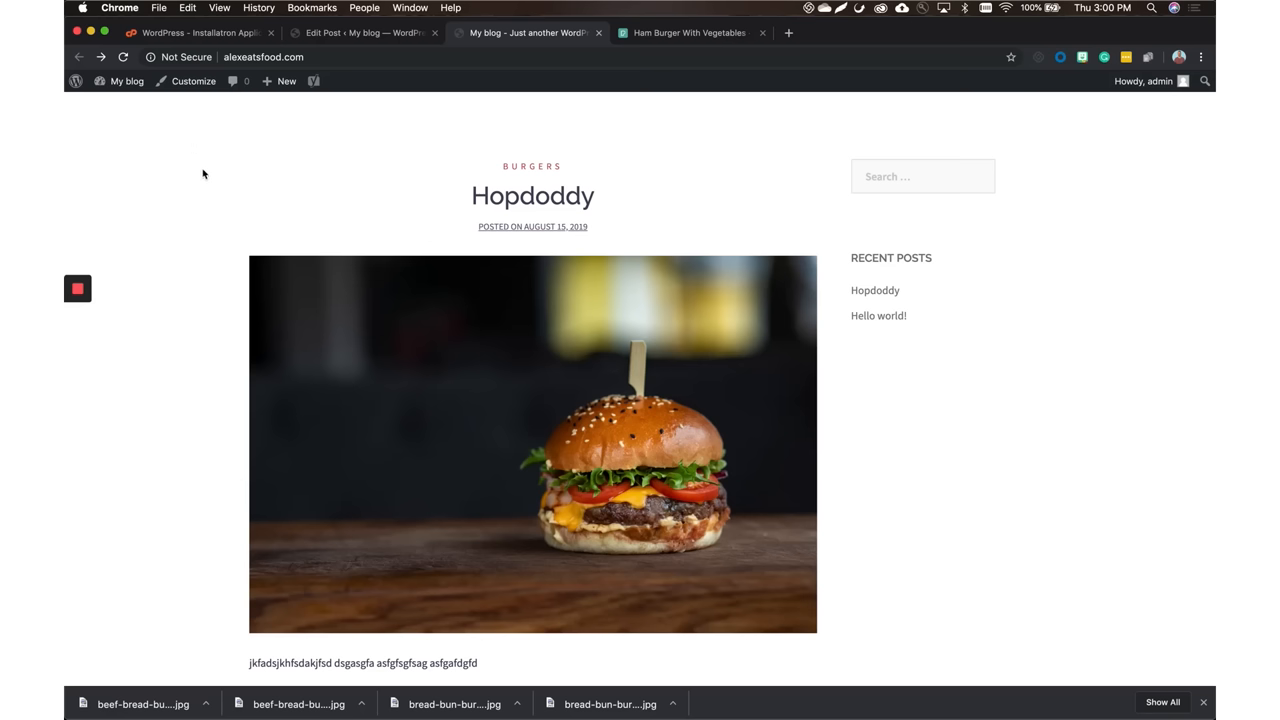